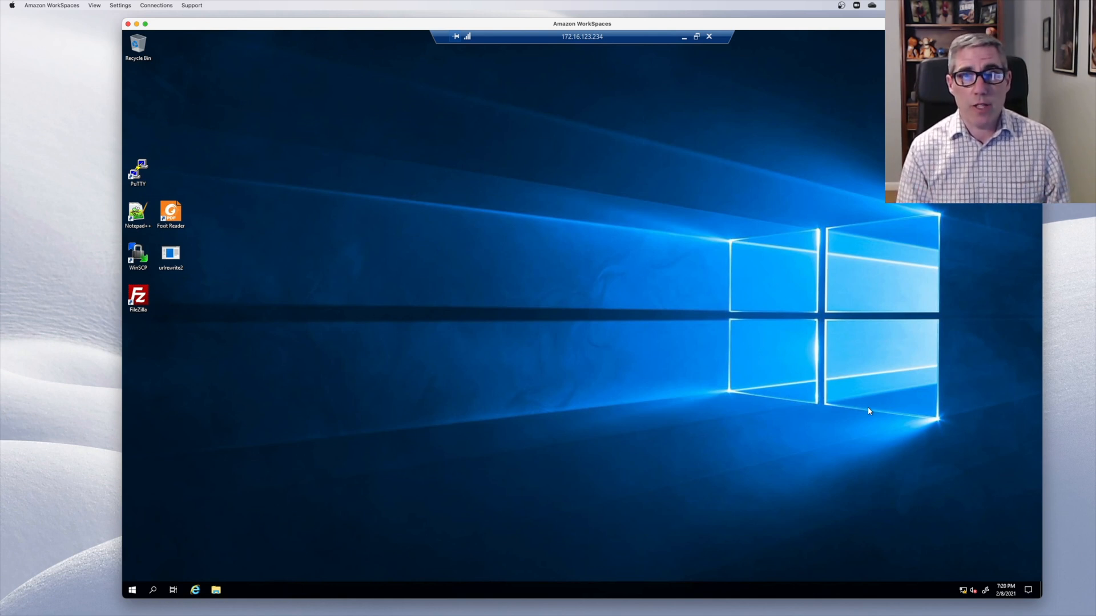
mouse_move(893, 396)
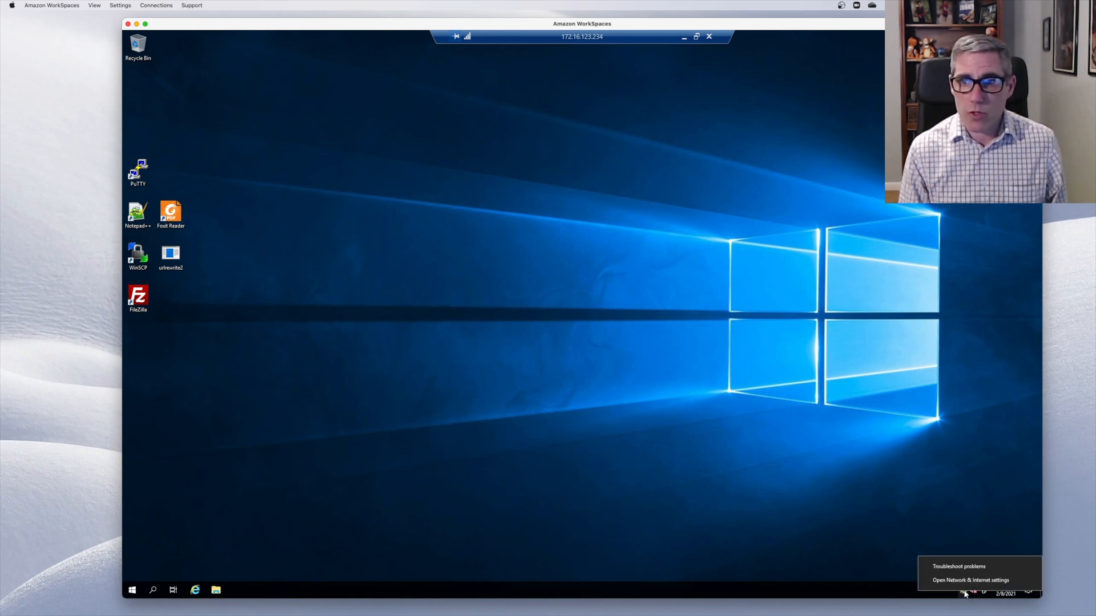
Step: Bring up the Network & Internet status page from the system tray network icon
click(970, 580)
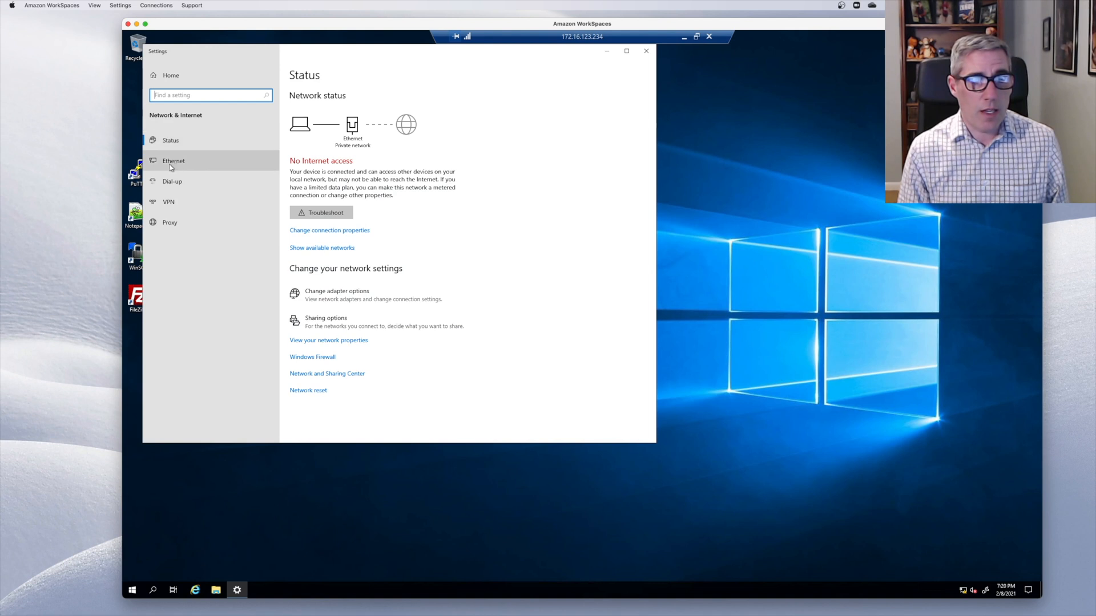
Step: Reach the Ethernet adapter's connection properties via its status window
click(173, 161)
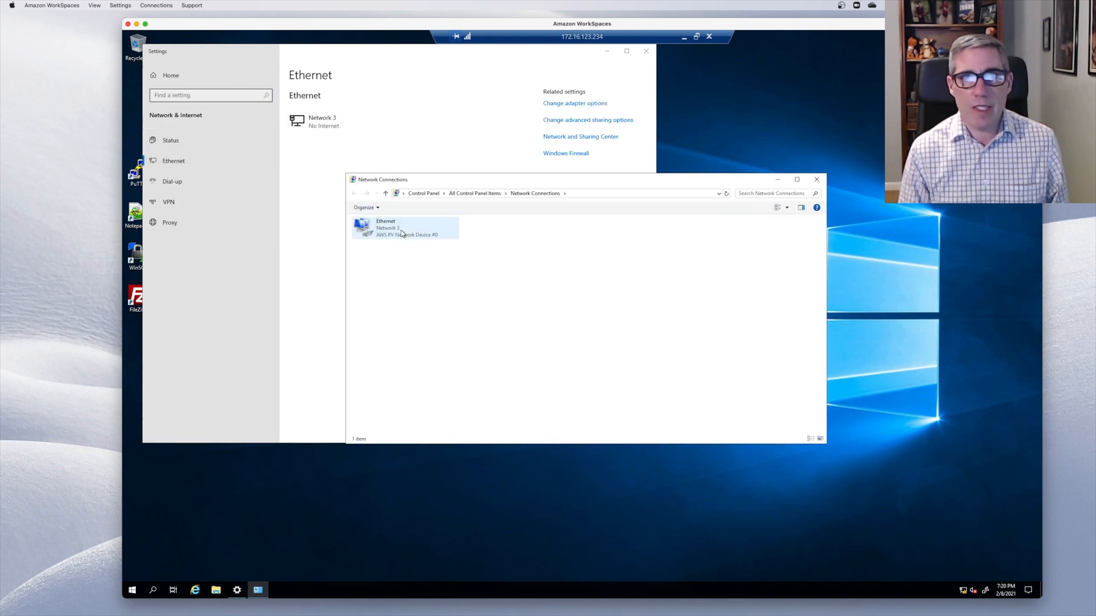
click(404, 227)
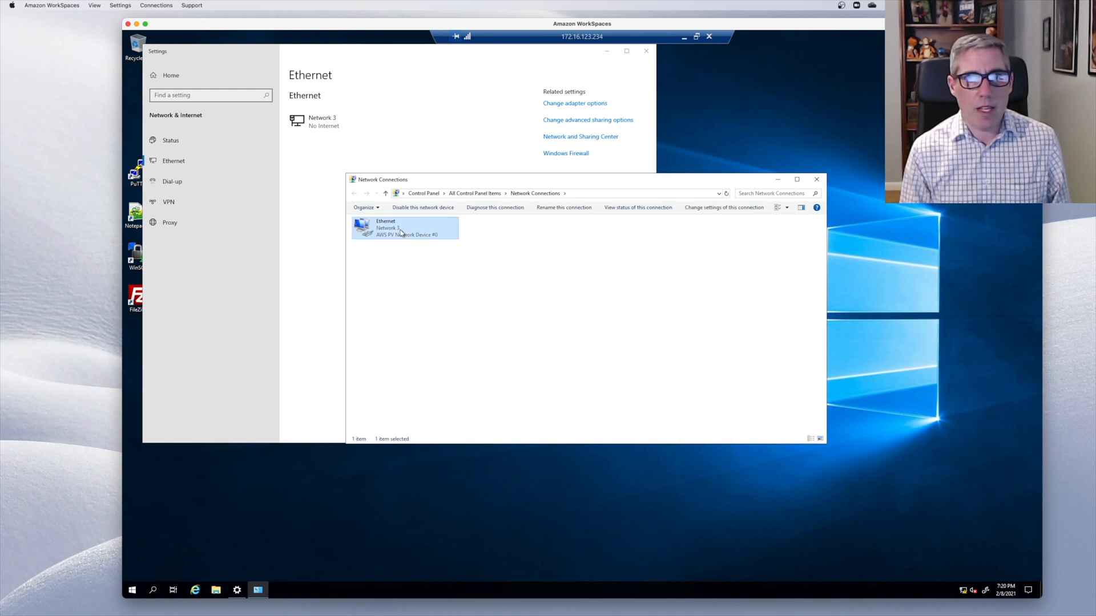
double_click(405, 228)
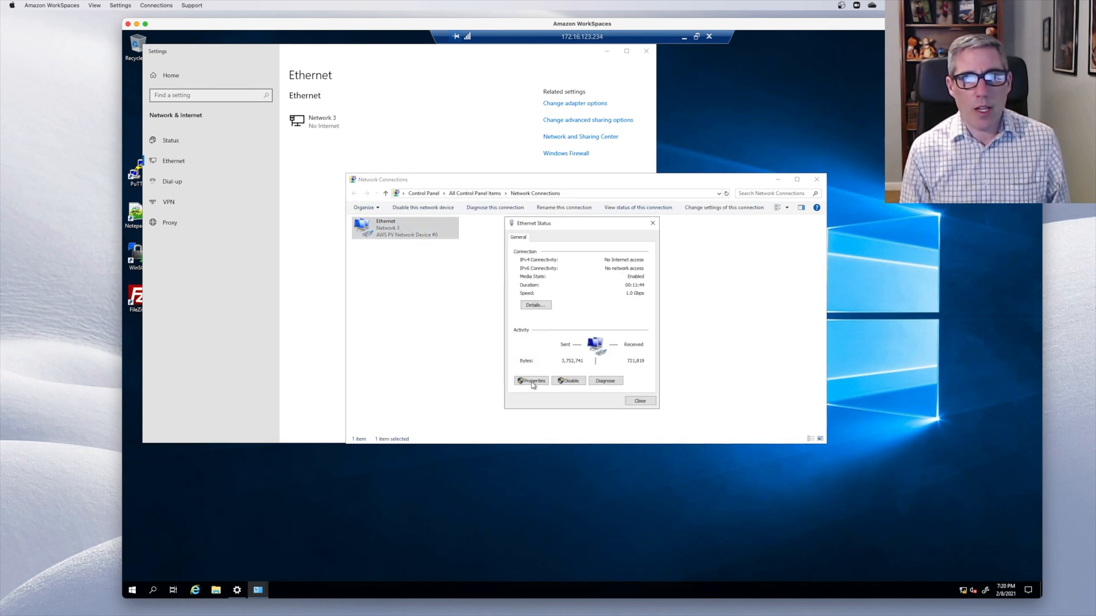
click(531, 381)
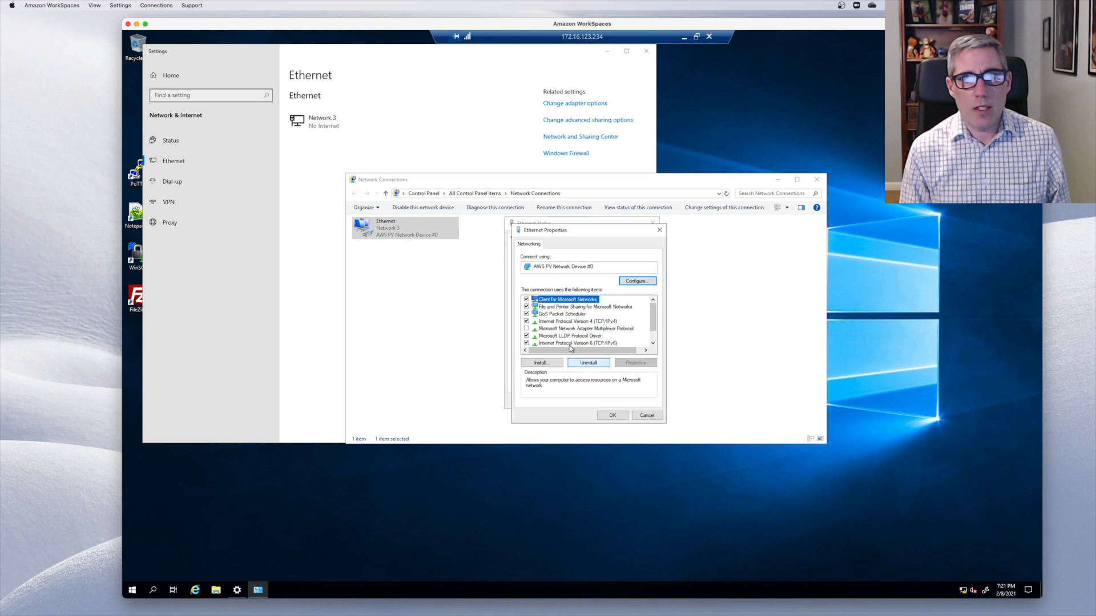
Step: Bring up the Internet Protocol Version 4 properties for the Ethernet adapter
click(573, 321)
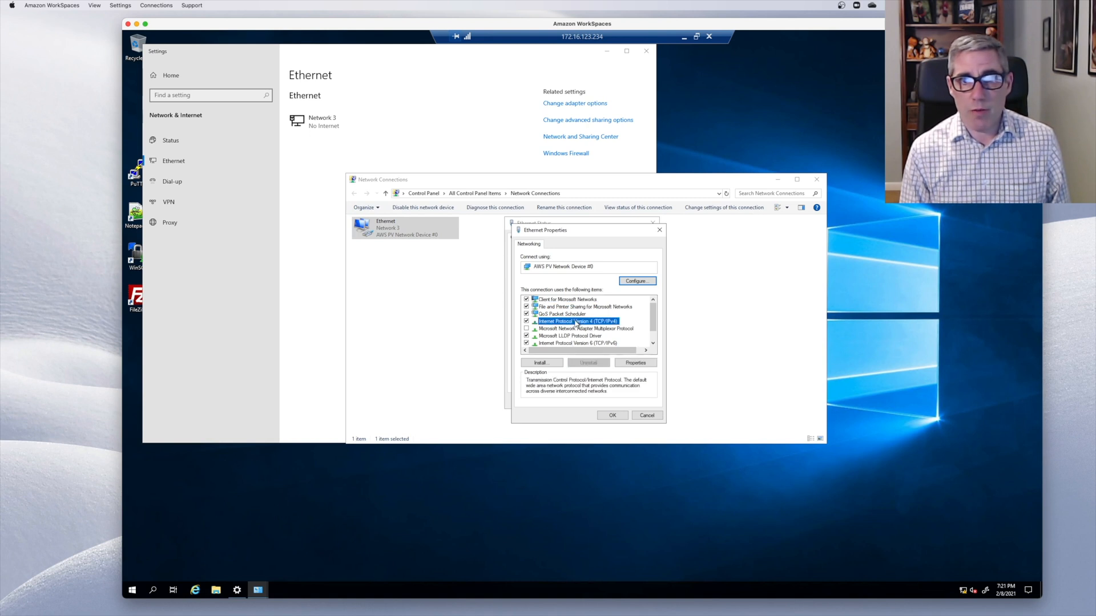
click(634, 362)
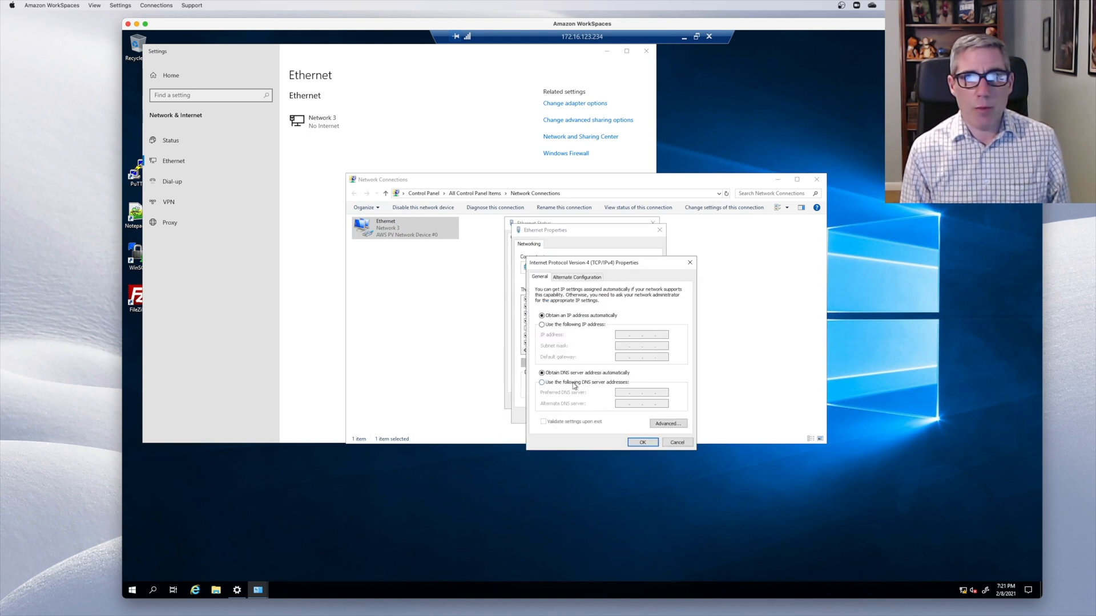
Step: Set the preferred DNS server manually to 127.0.0.1 and apply it
click(541, 382)
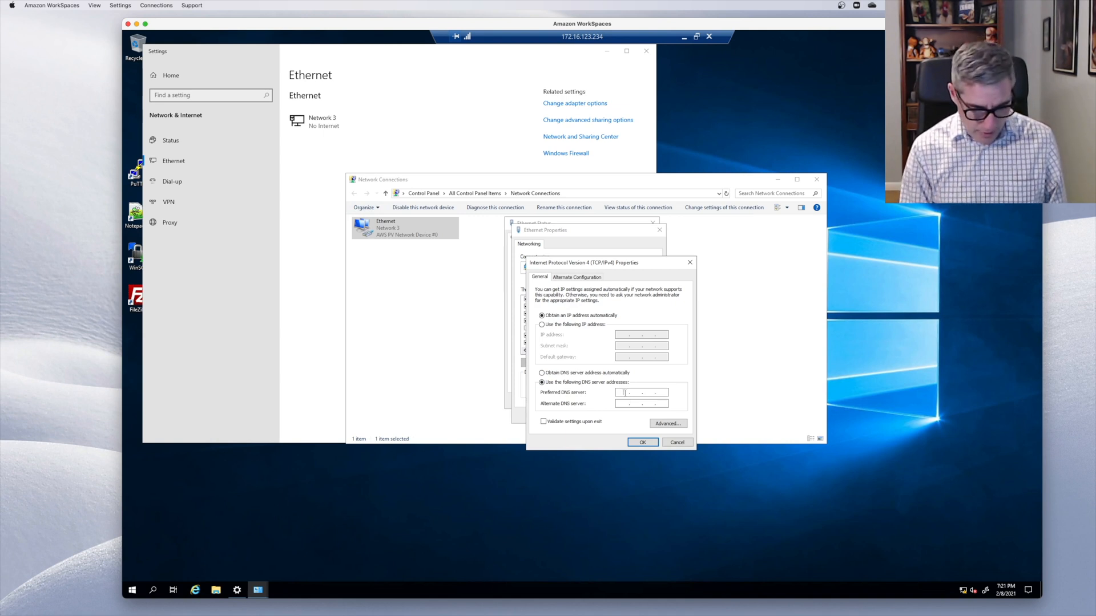
text(1)
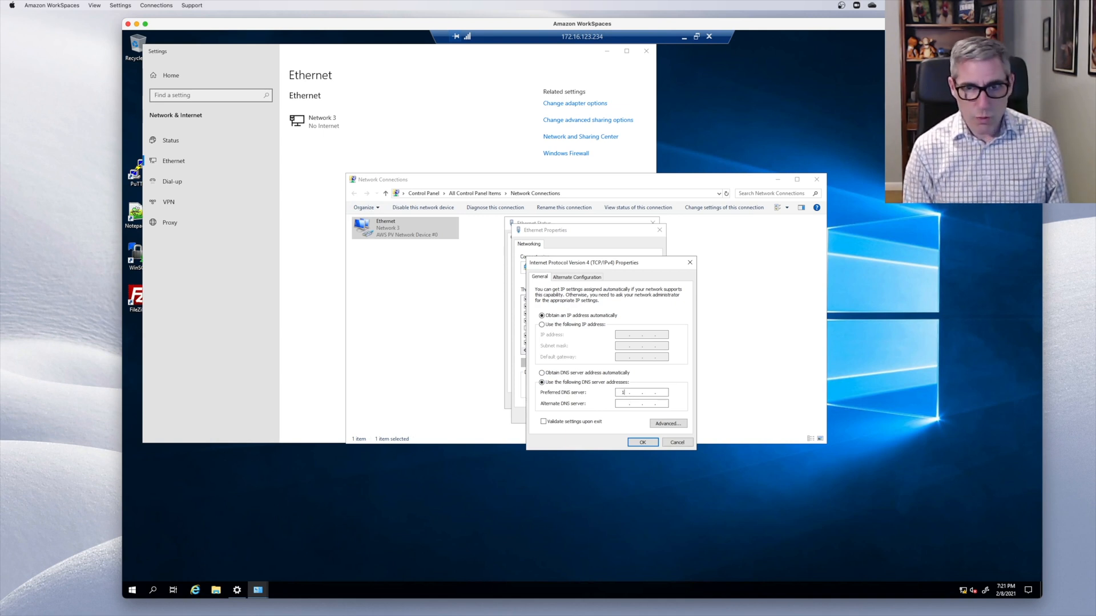
text(127.0)
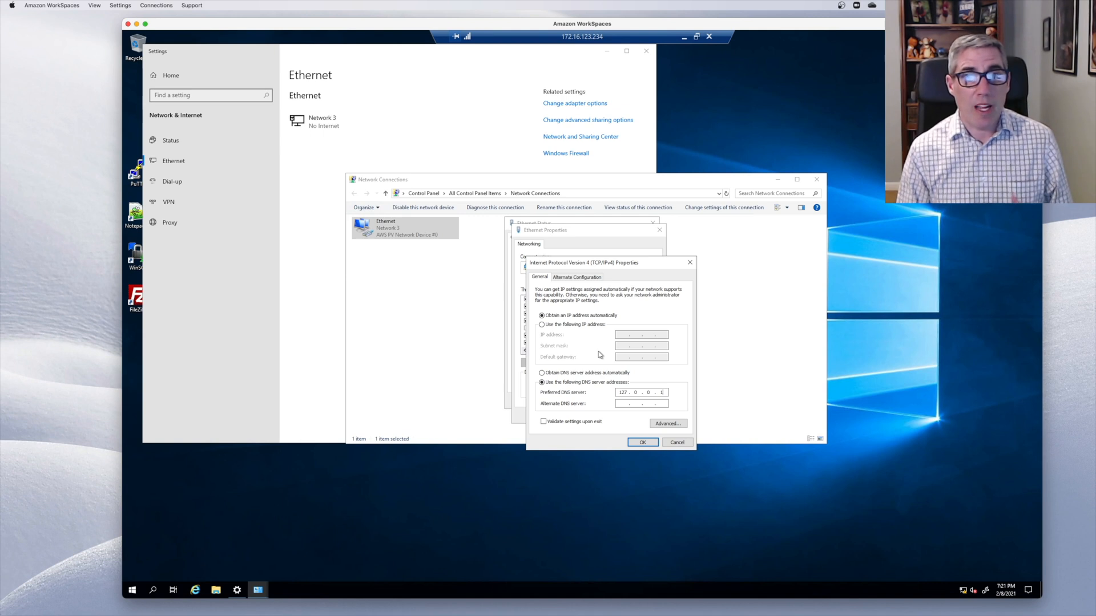
mouse_move(594, 401)
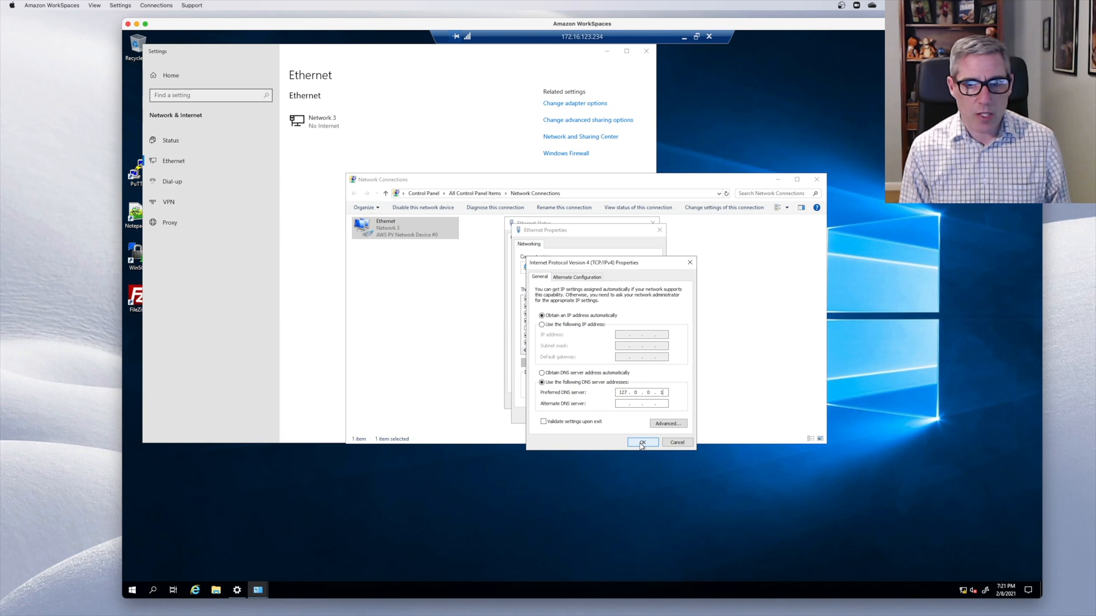
click(642, 443)
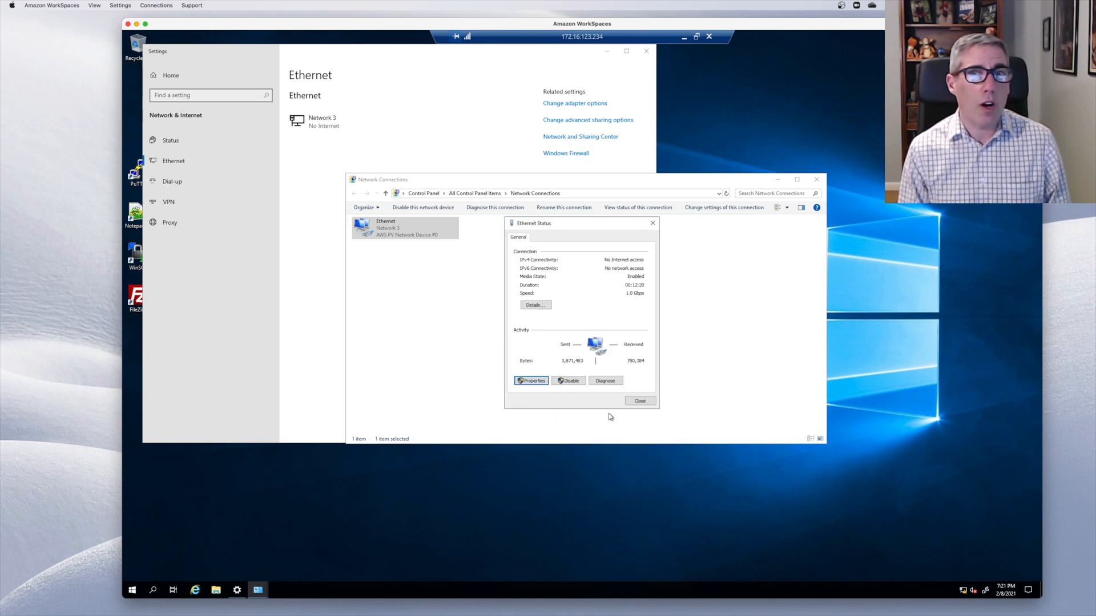
Step: Close the Ethernet status and Network Connections windows
click(639, 400)
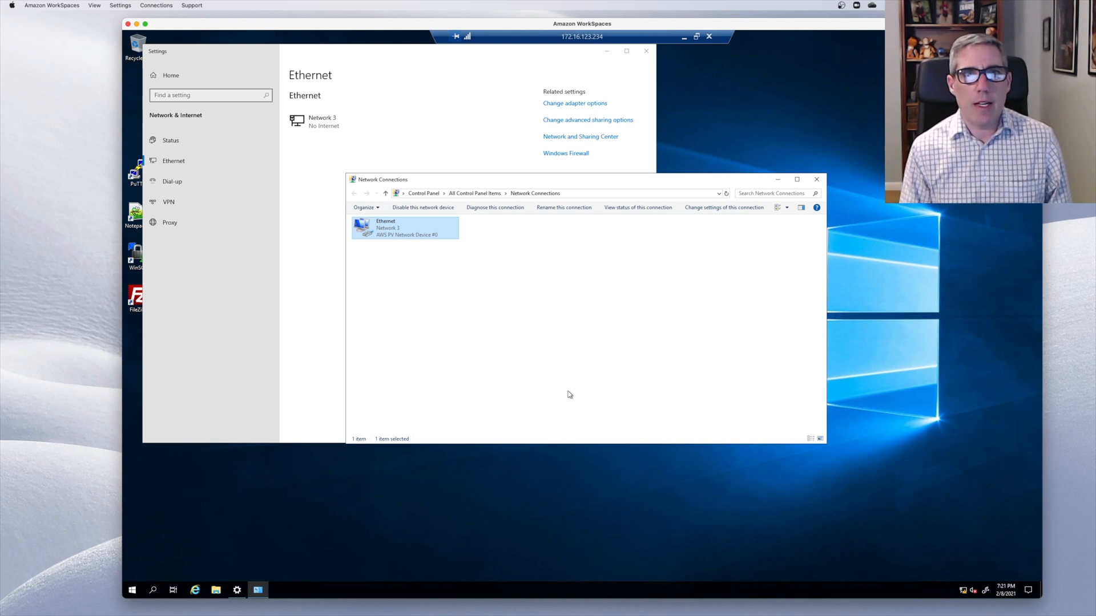
click(815, 180)
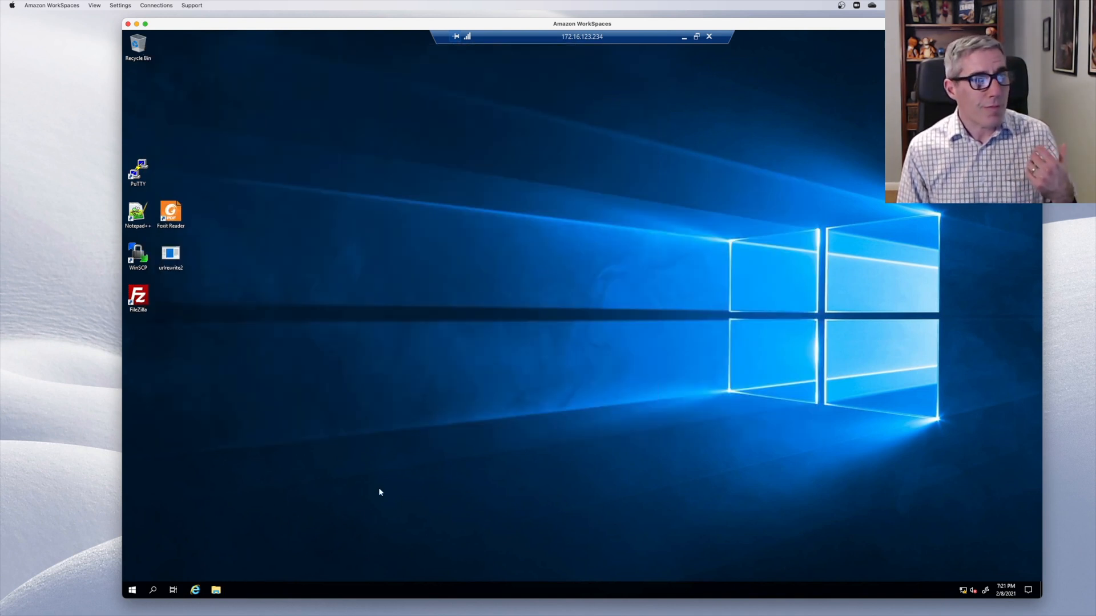
Step: Launch Server Manager, dismiss the Windows Admin Center notice, and reach the Manage tasks
click(132, 590)
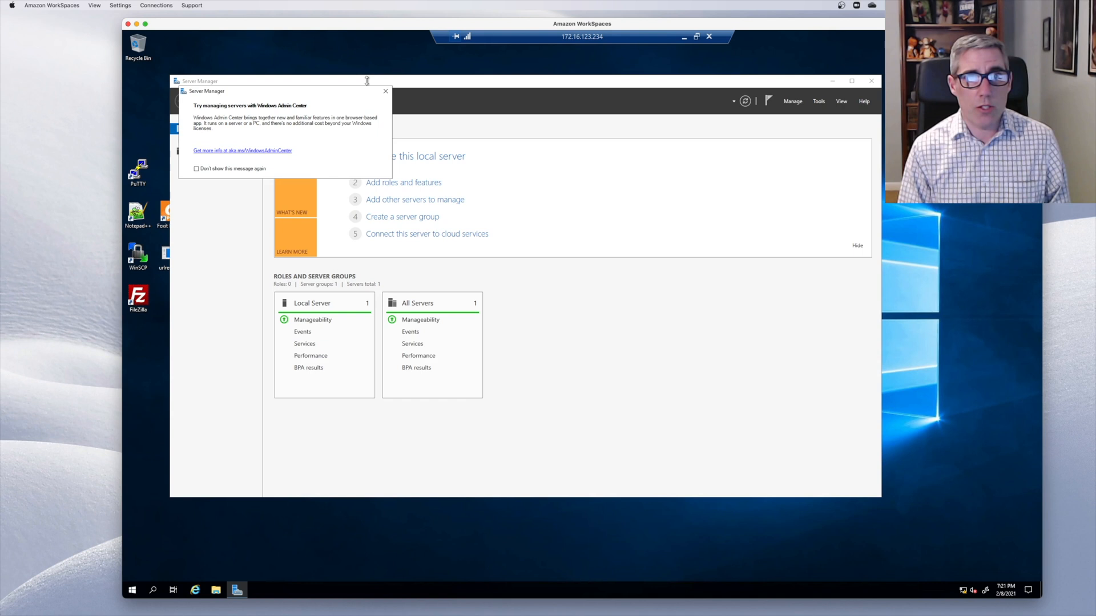
click(384, 92)
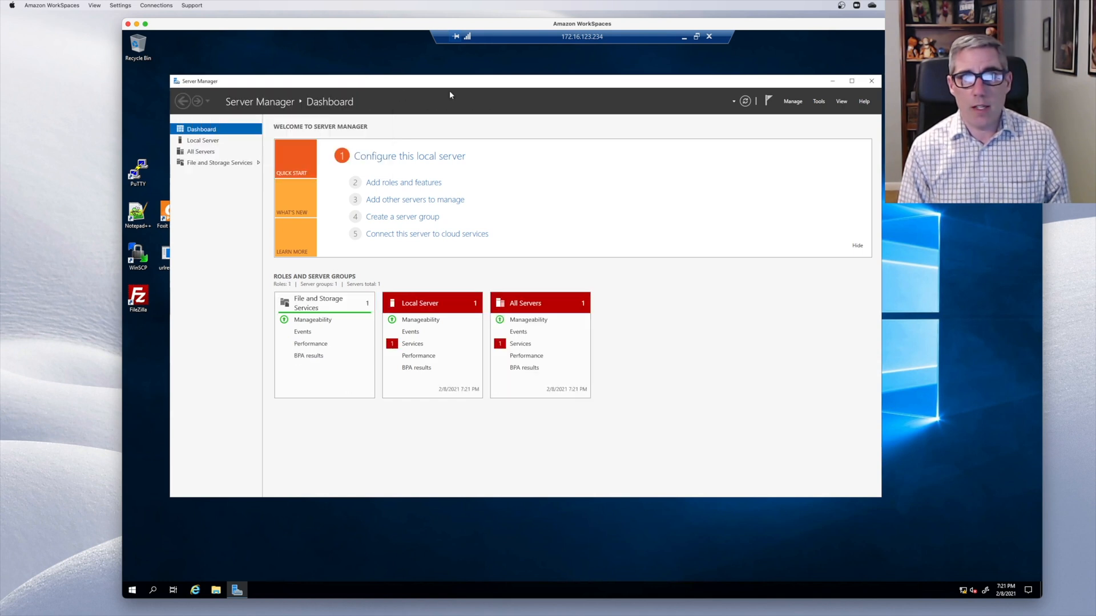
mouse_move(792, 105)
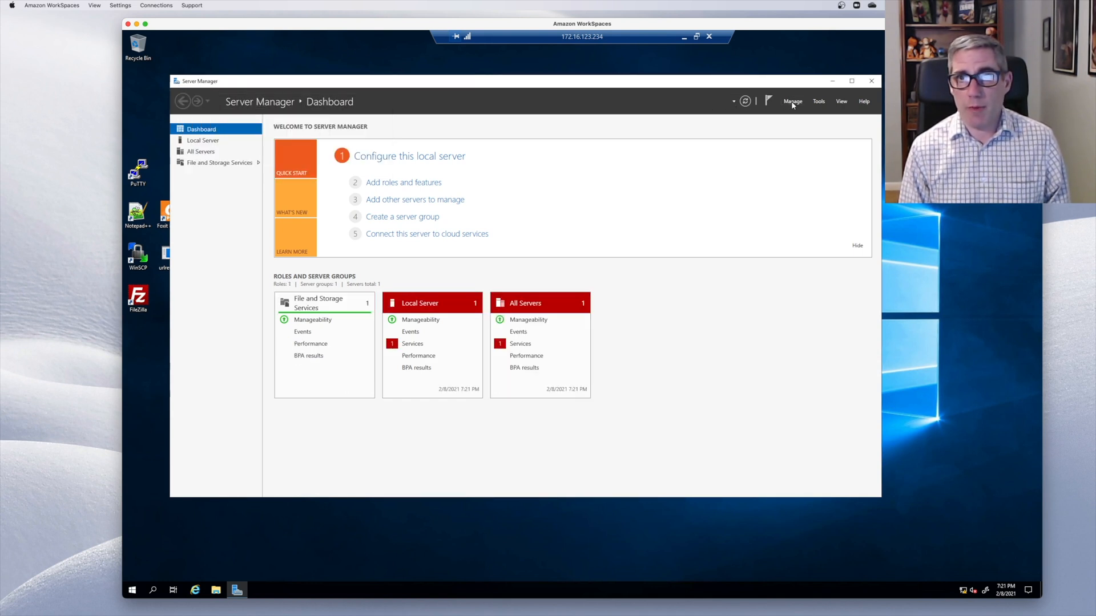
click(403, 183)
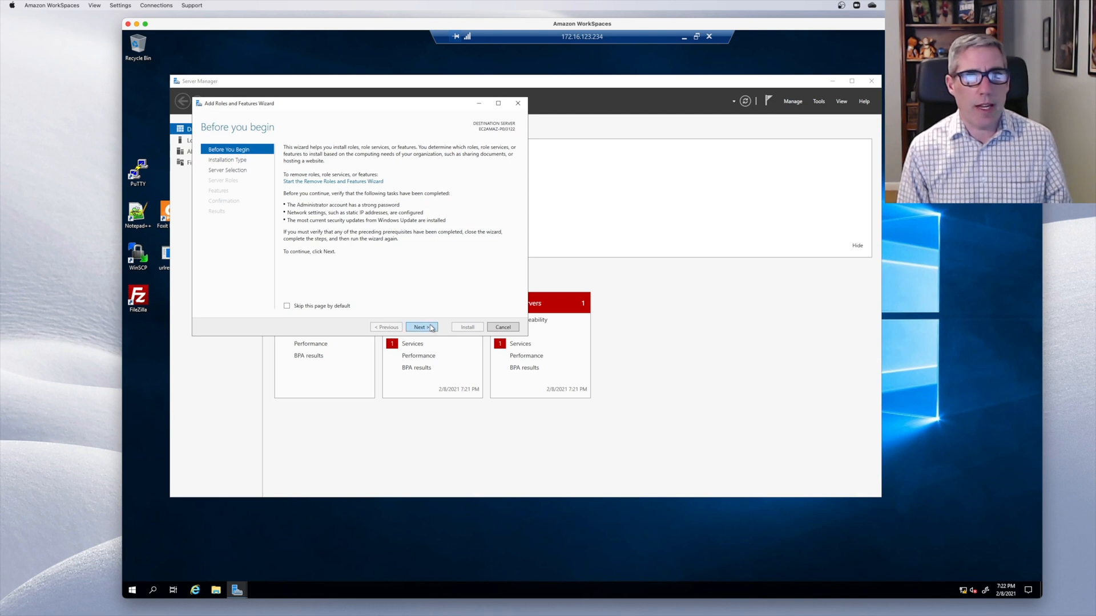
Step: Keep Role-based installation on the local server and advance to Select server roles
click(420, 327)
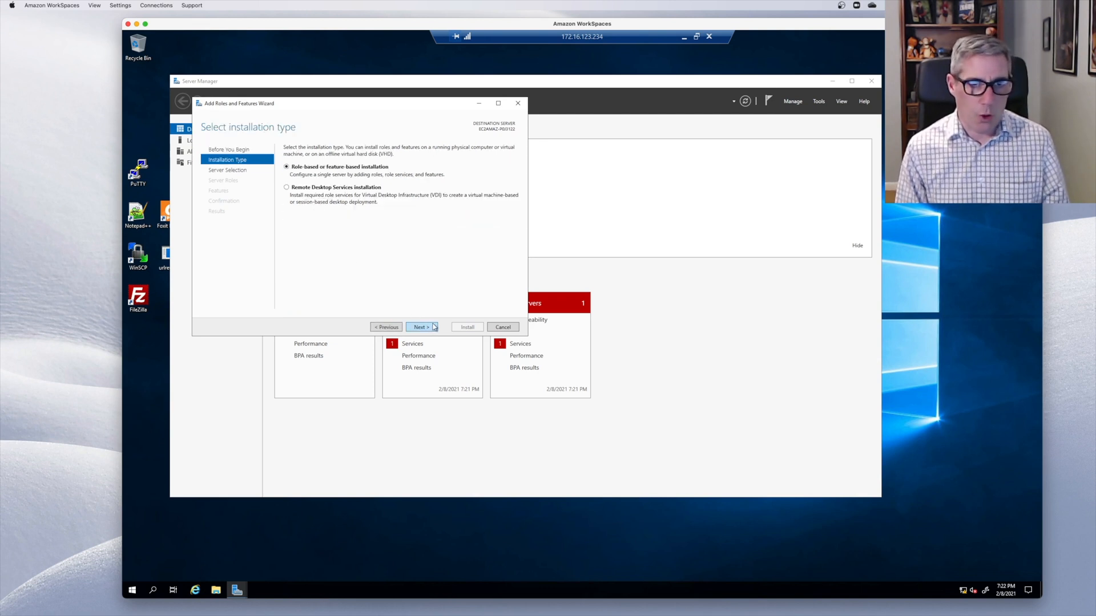
click(420, 327)
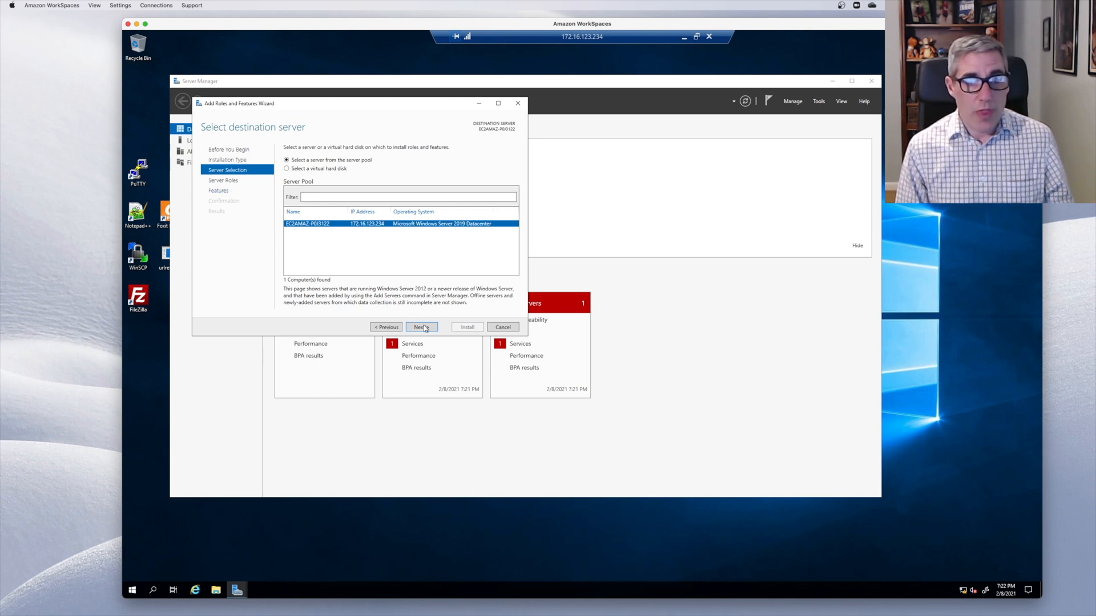
mouse_move(460, 229)
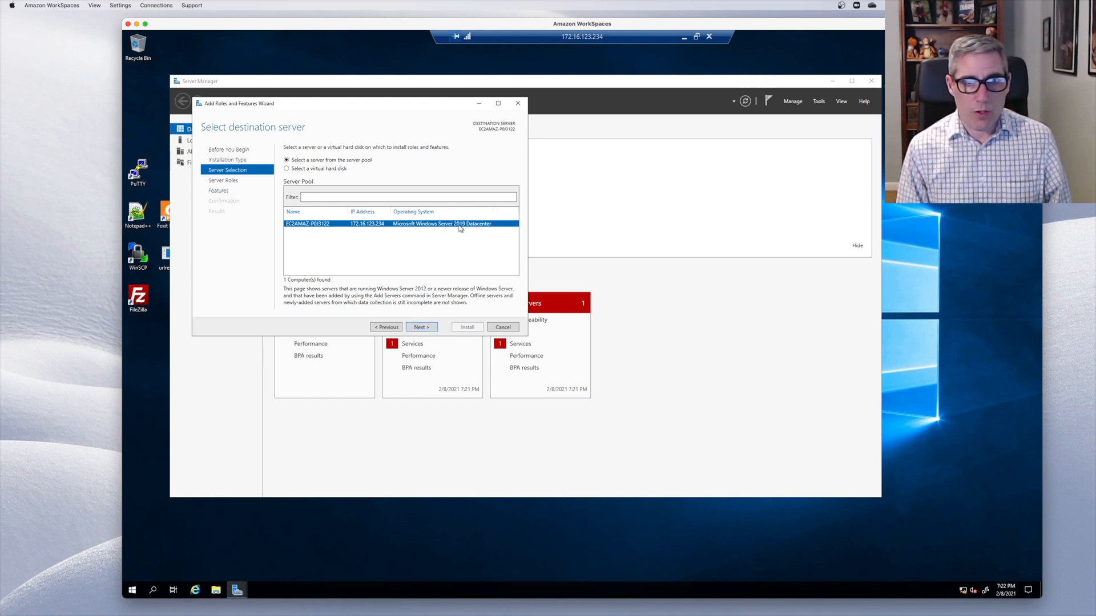
click(420, 328)
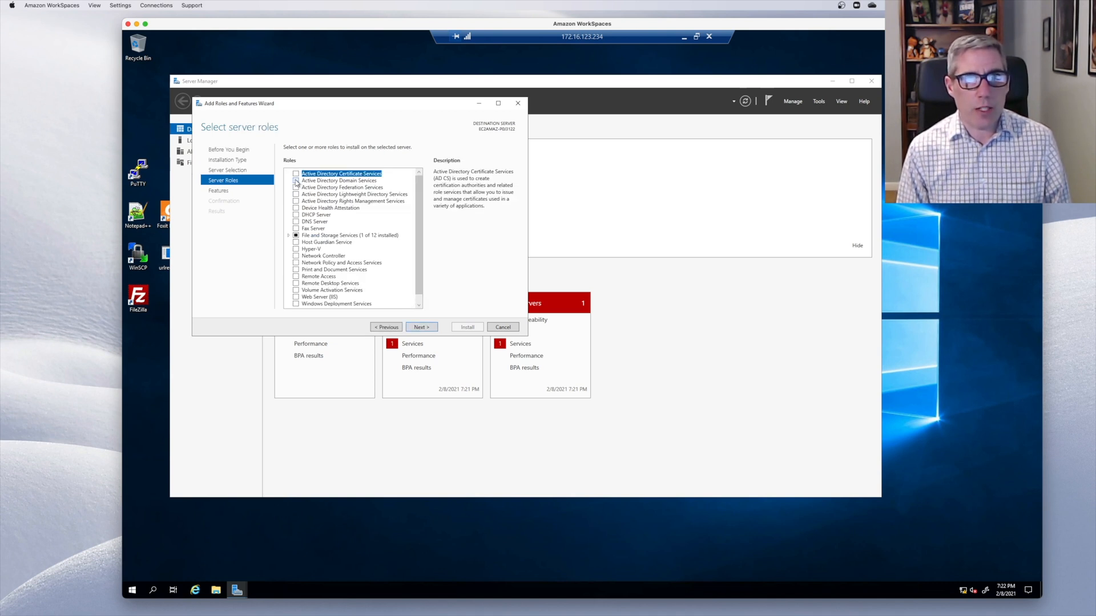
Step: Select the Active Directory Domain Services role with its management tools and advance to the AD DS page
click(295, 187)
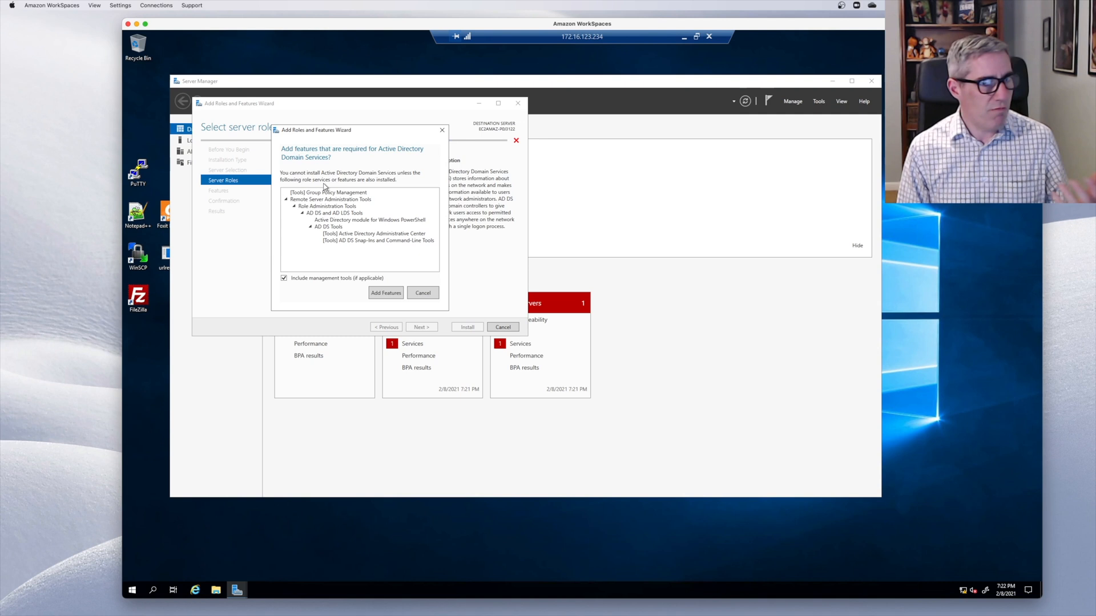
click(385, 293)
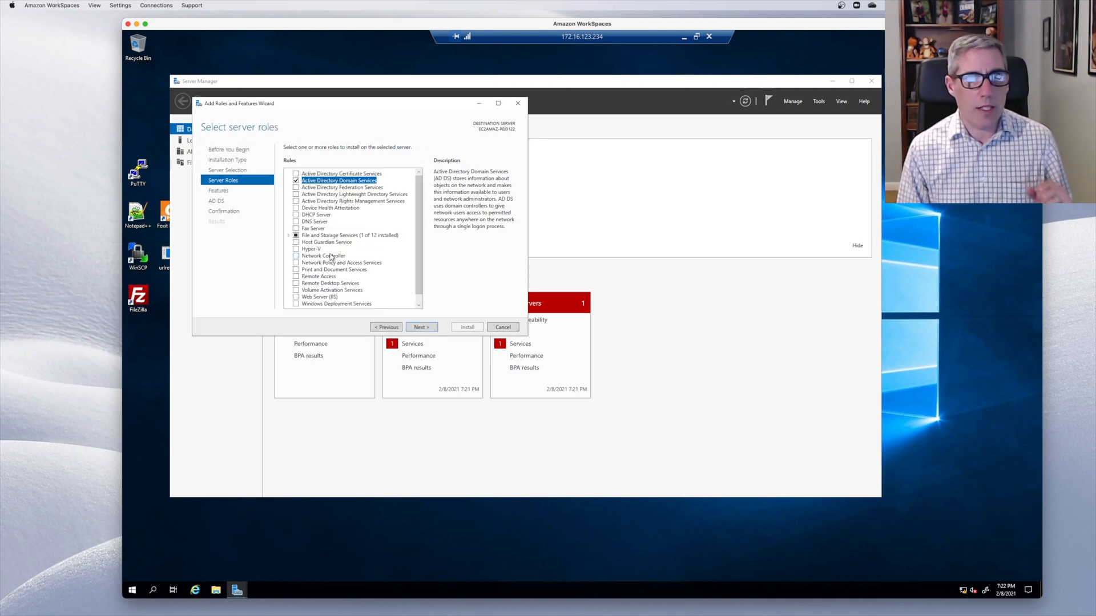
mouse_move(342, 259)
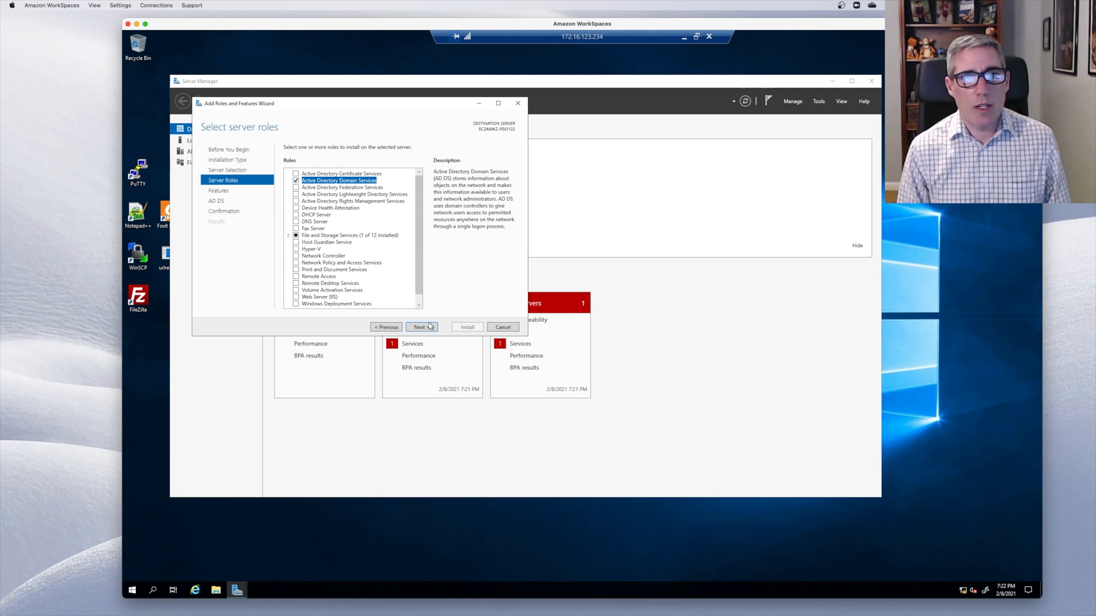
click(420, 328)
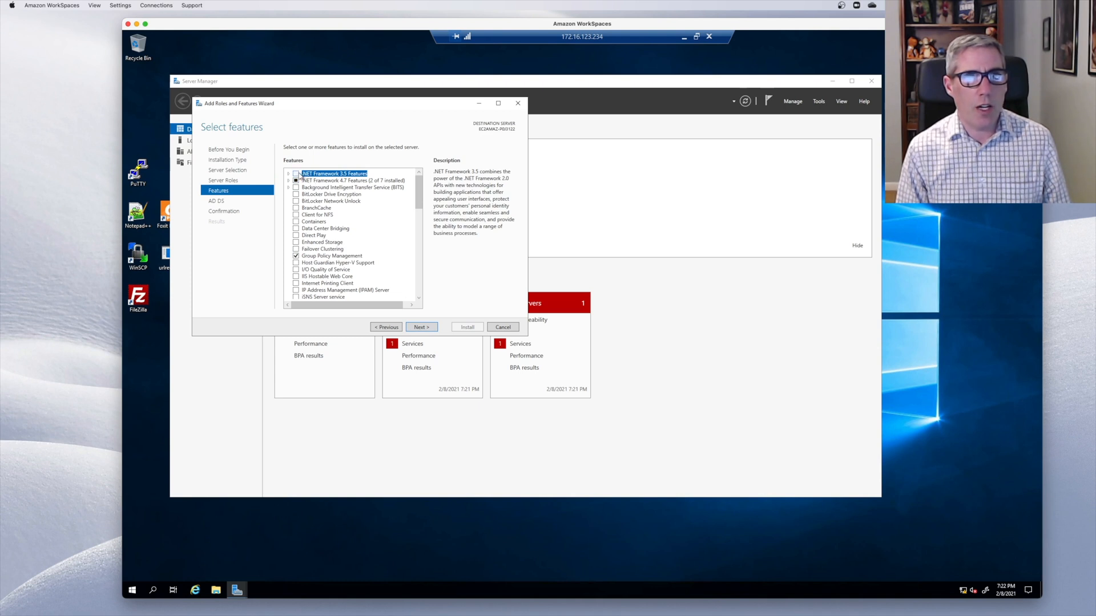
mouse_move(363, 194)
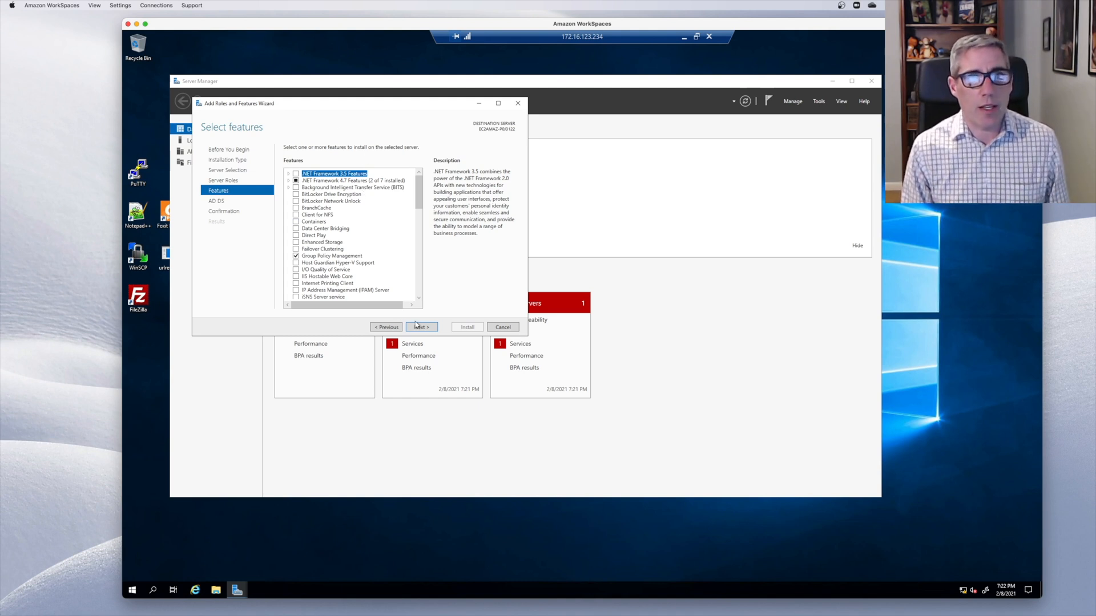
click(421, 327)
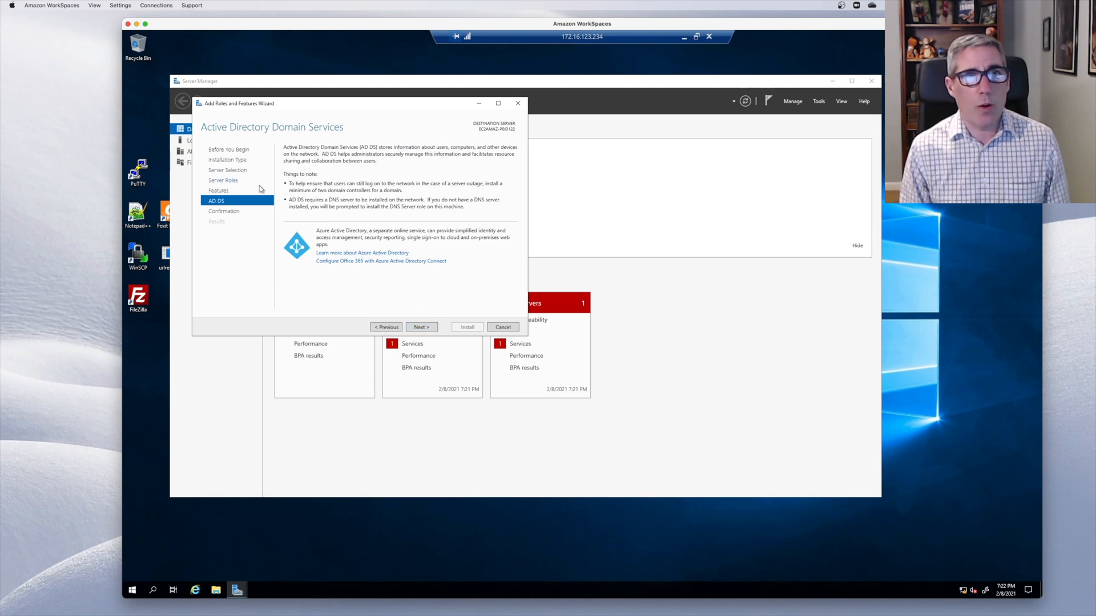
mouse_move(448, 181)
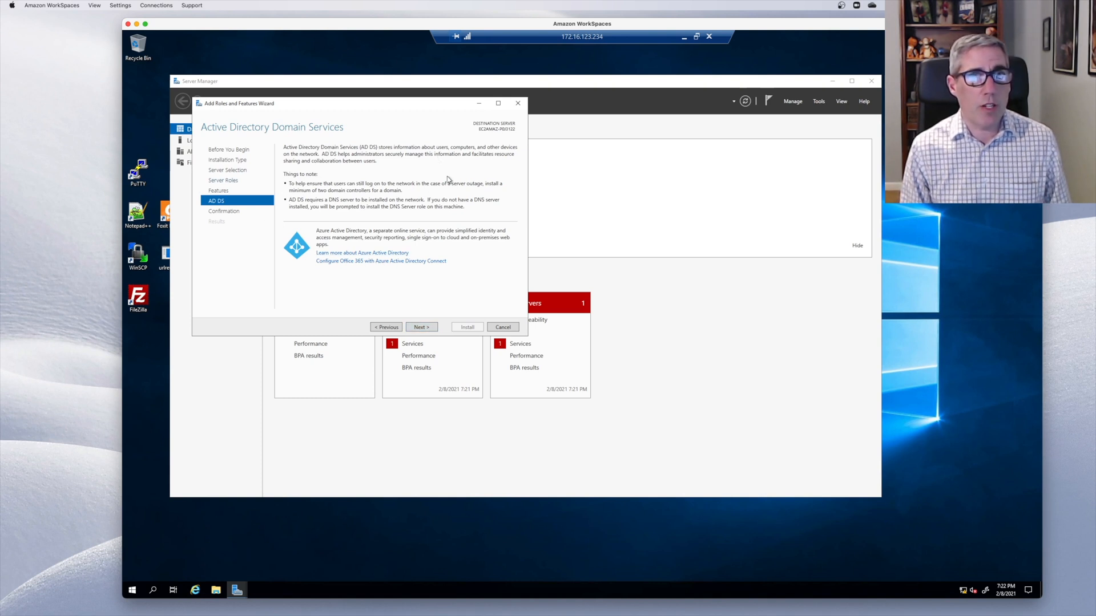
Step: Confirm the selections and install the AD DS role until it succeeds
click(422, 327)
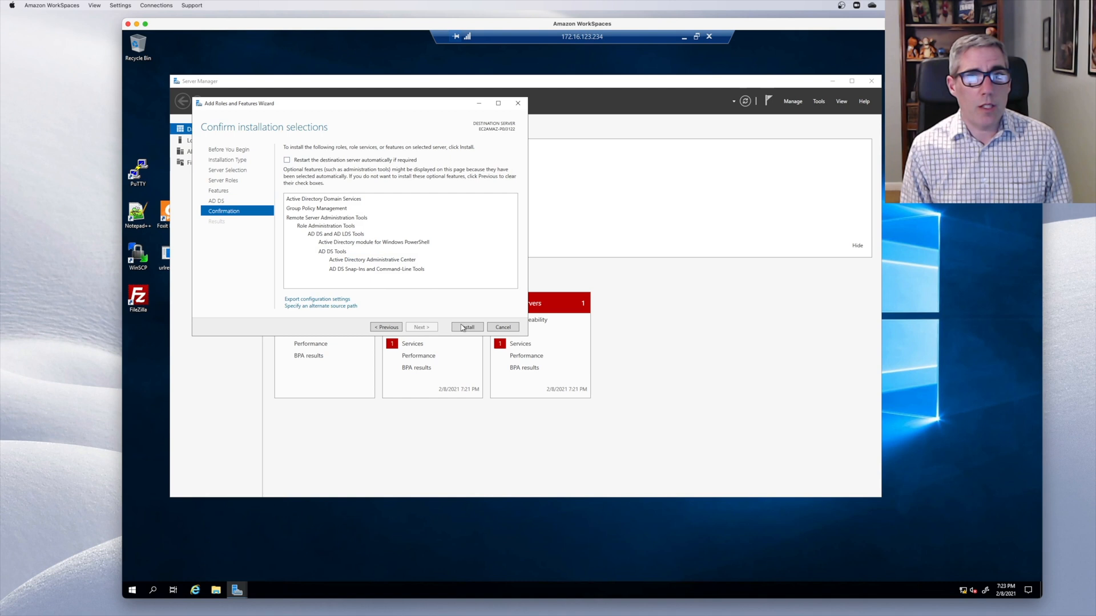
click(466, 327)
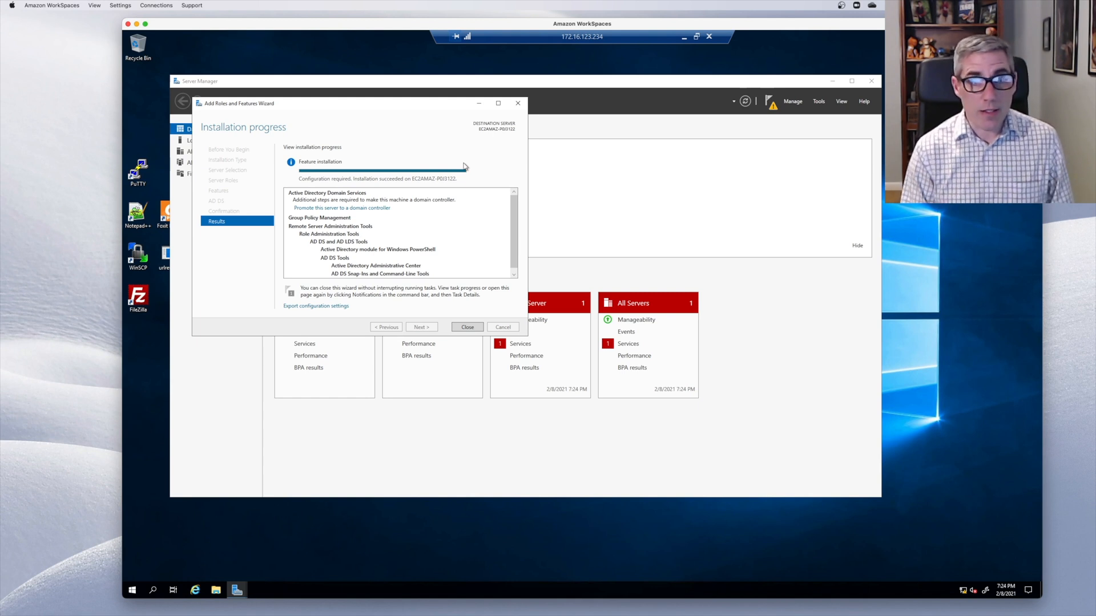
mouse_move(435, 223)
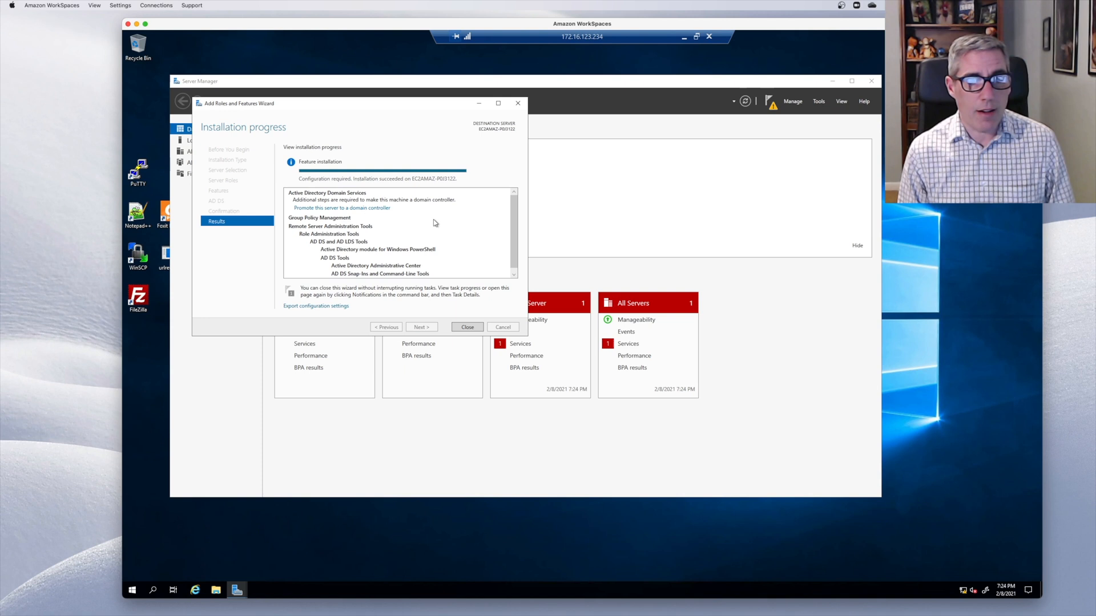
mouse_move(401, 216)
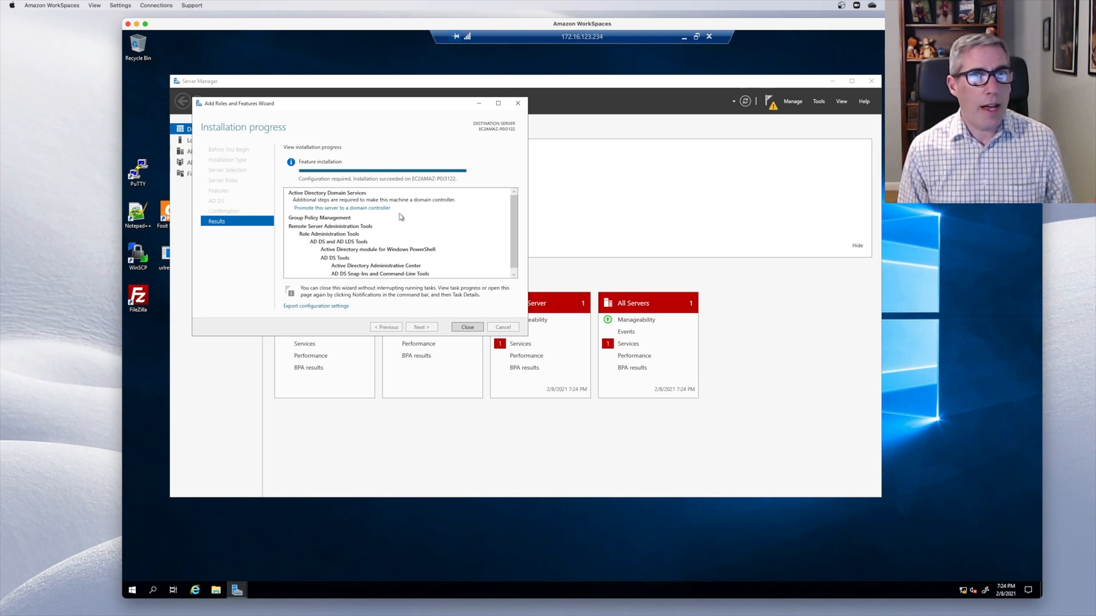
mouse_move(413, 218)
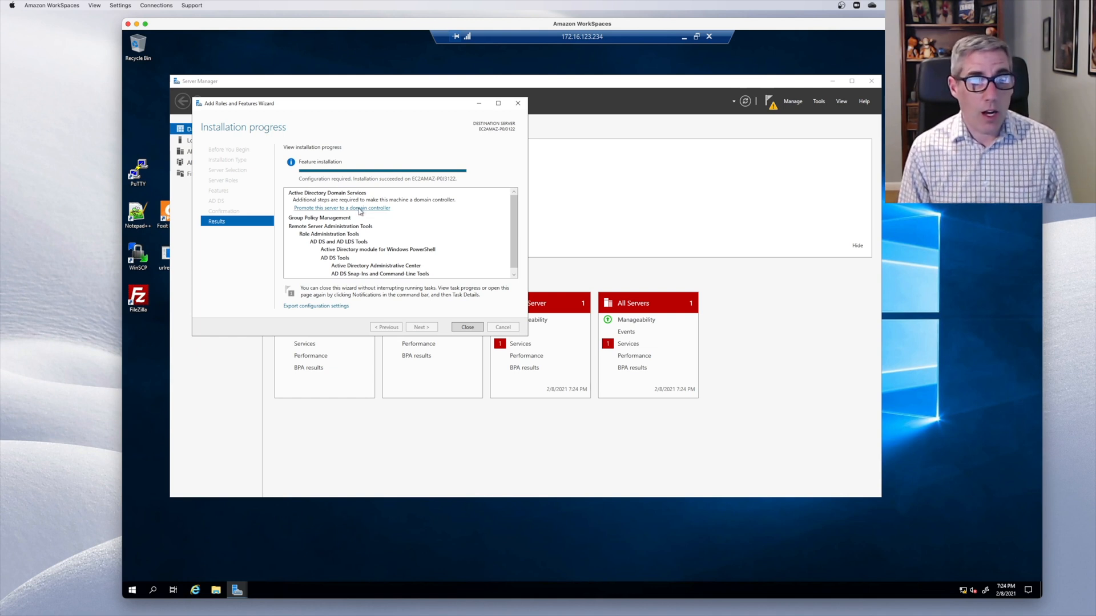
mouse_move(335, 210)
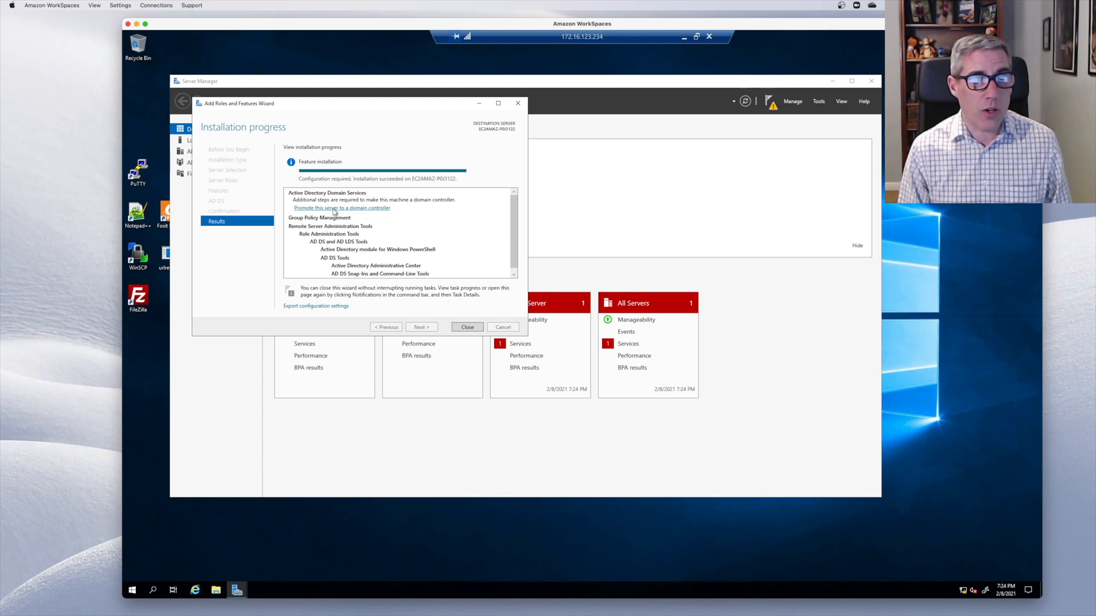
mouse_move(395, 220)
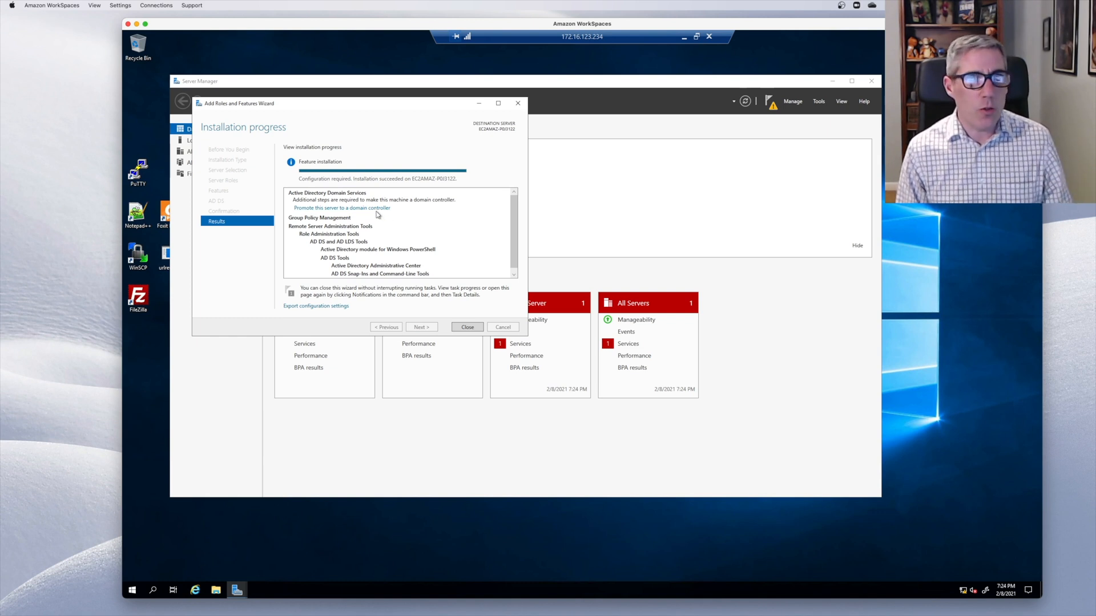
mouse_move(464, 310)
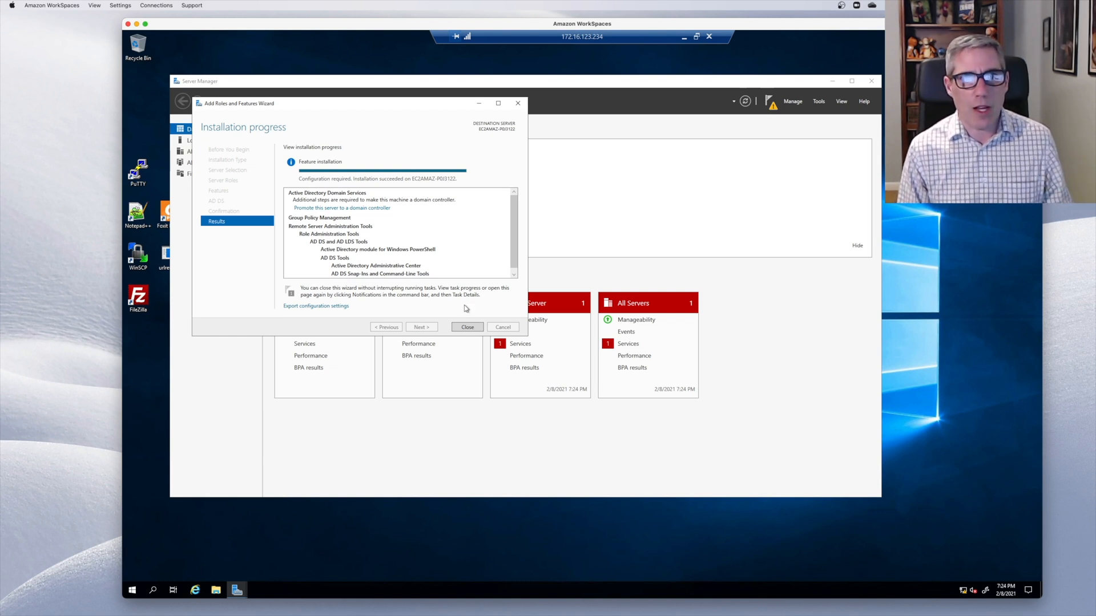
Step: Close the finished wizard and show the pending post-deployment notification
click(467, 327)
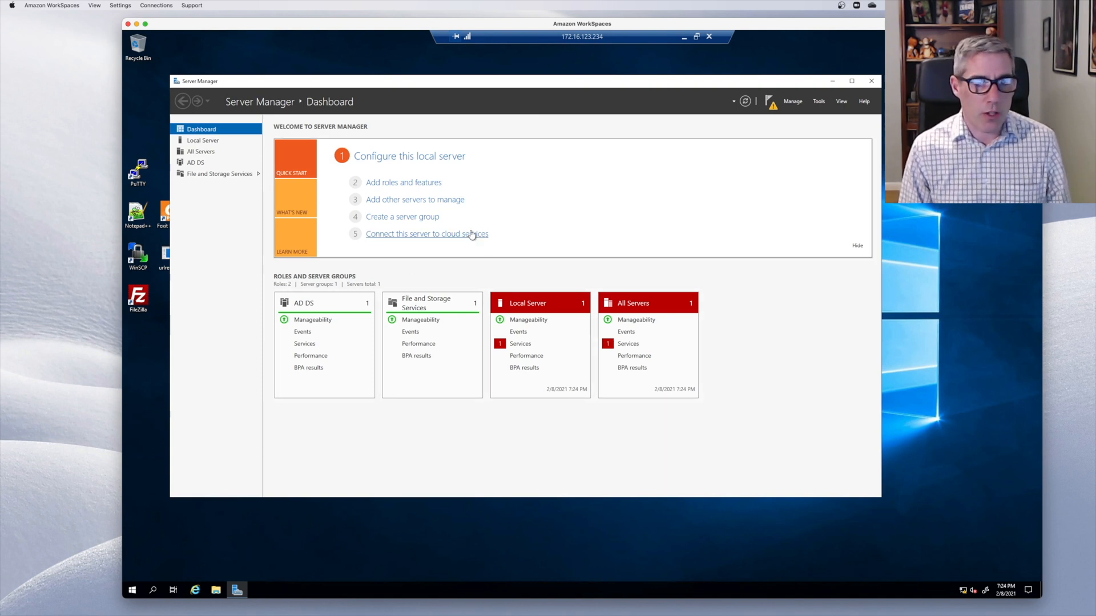
mouse_move(773, 104)
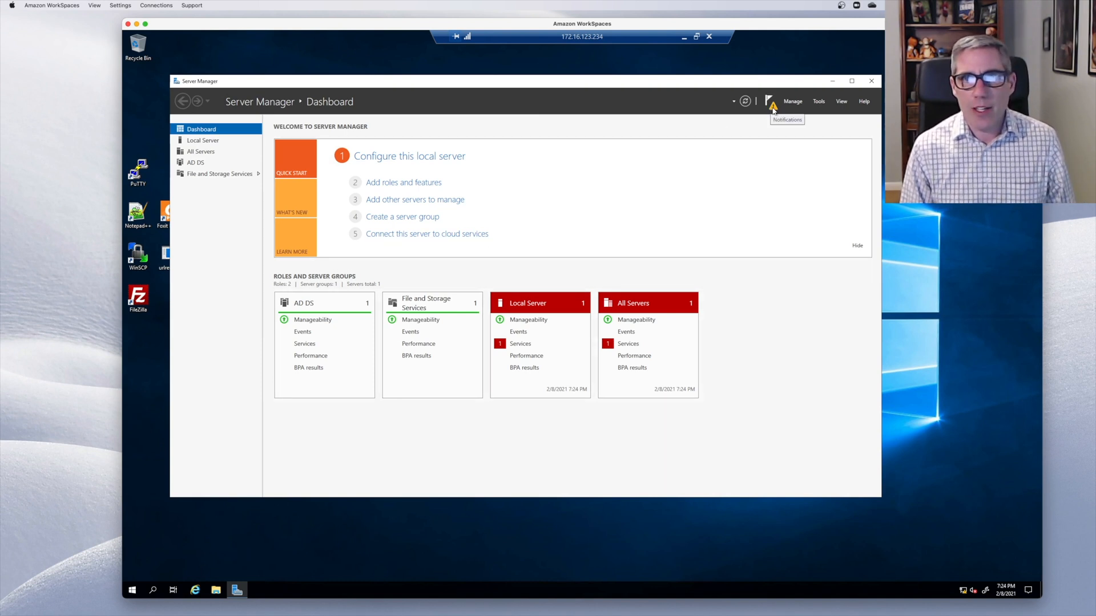
click(768, 101)
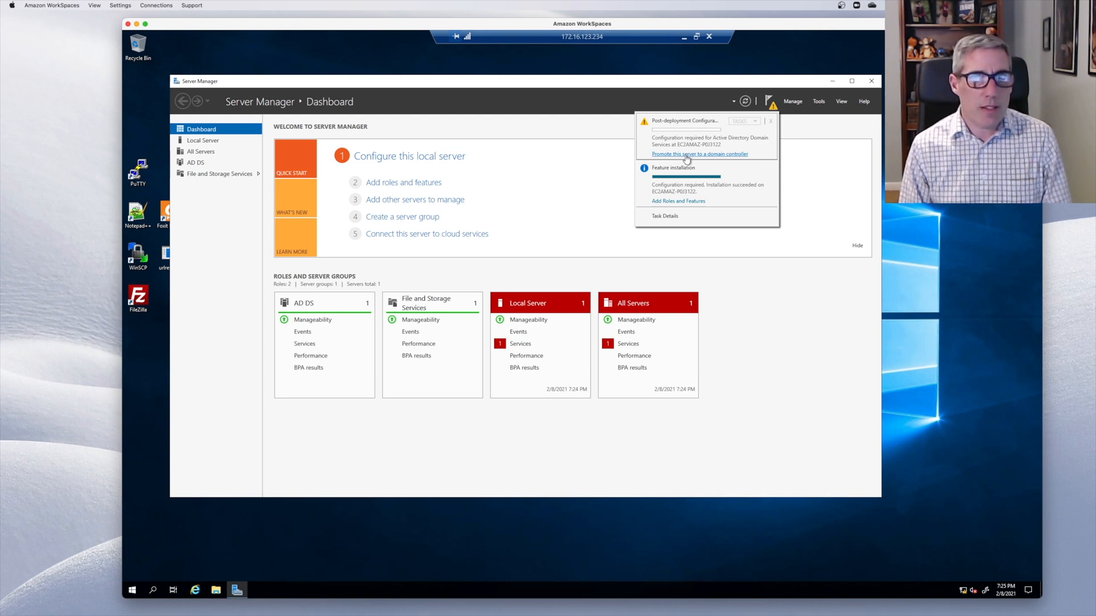
Step: Start domain controller promotion and settle on adding a new forest
click(698, 154)
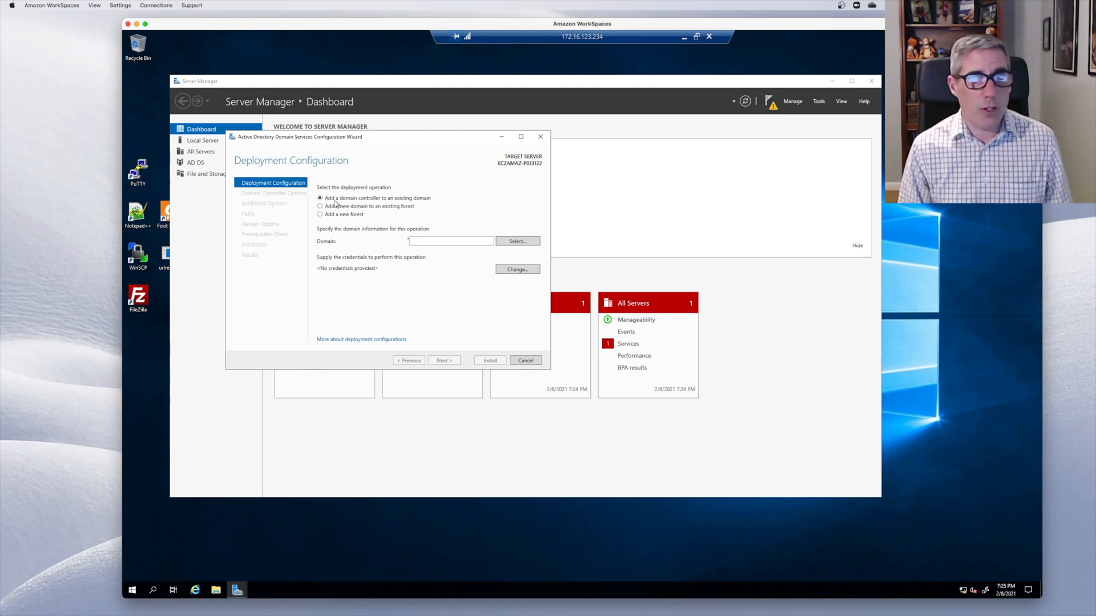
click(451, 241)
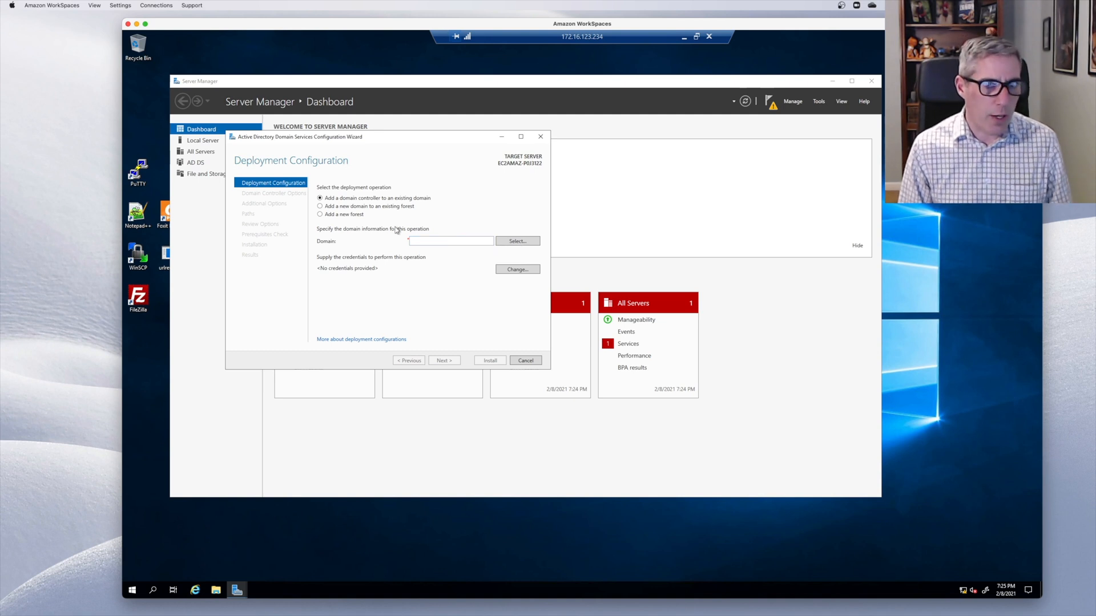
mouse_move(350, 217)
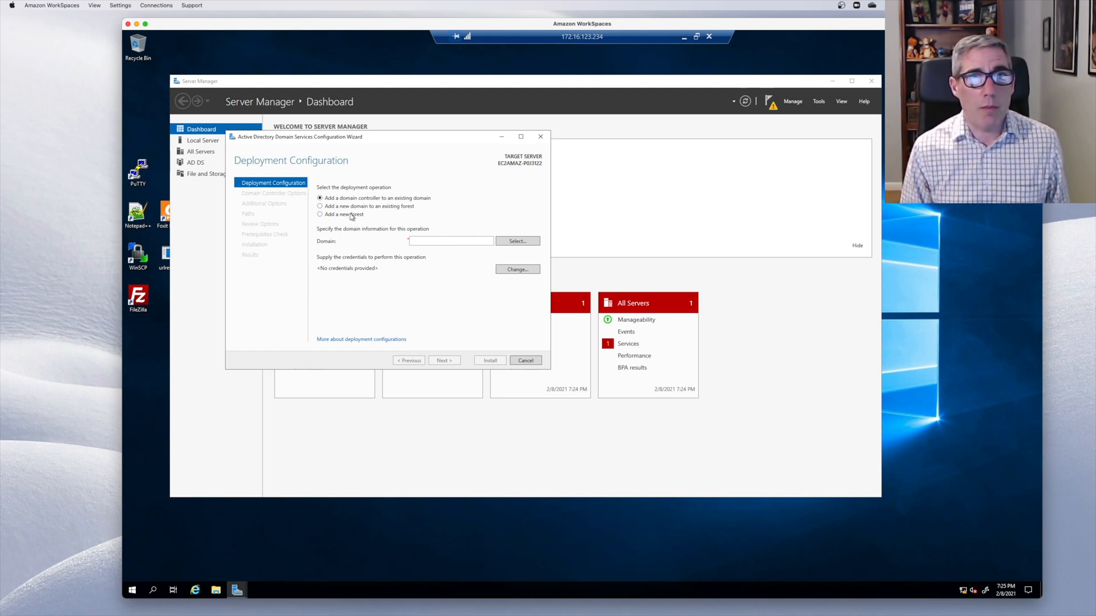
click(320, 215)
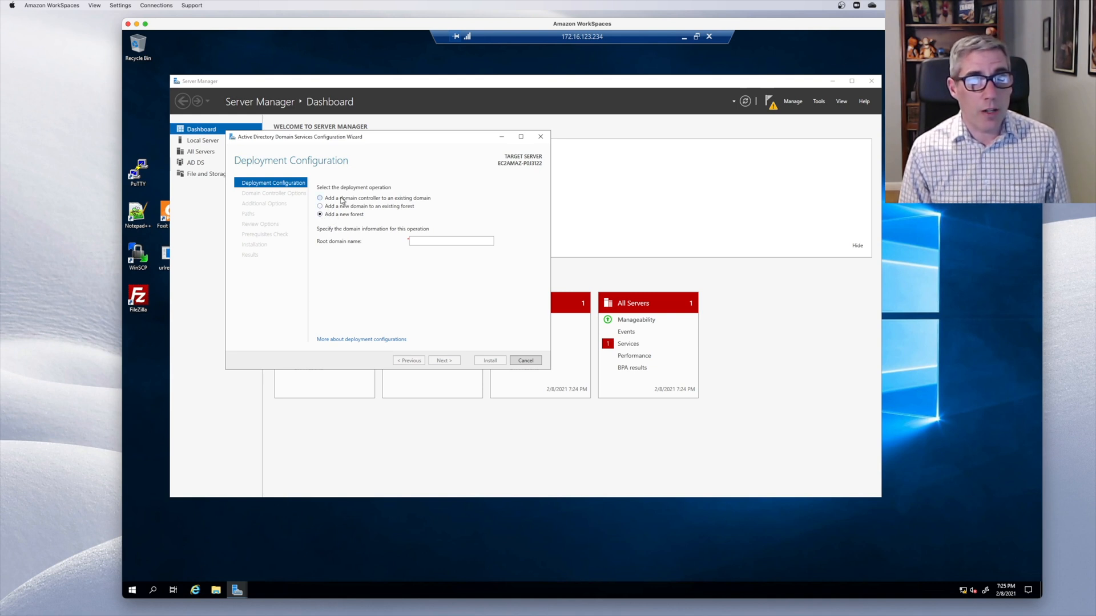
click(320, 197)
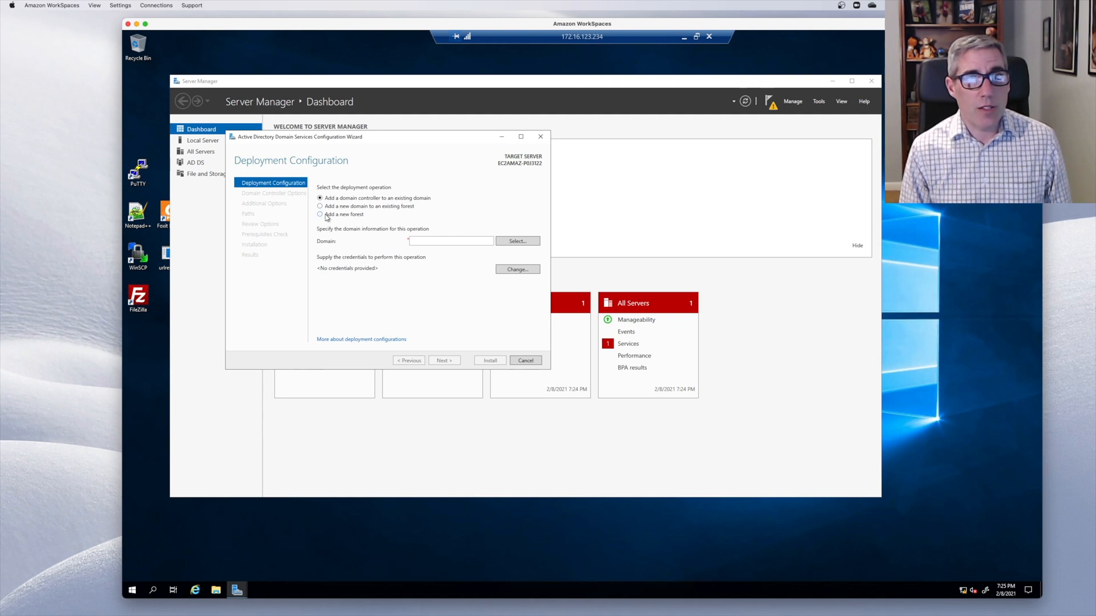
click(319, 214)
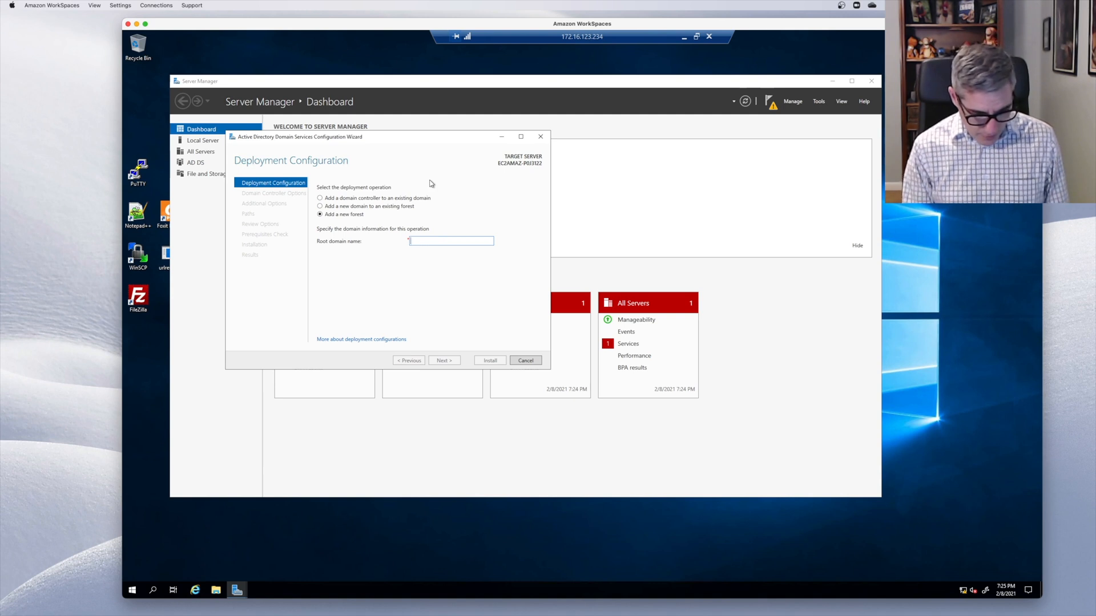
Step: Name the root domain test.local and continue to Domain Controller Options
text(test.local)
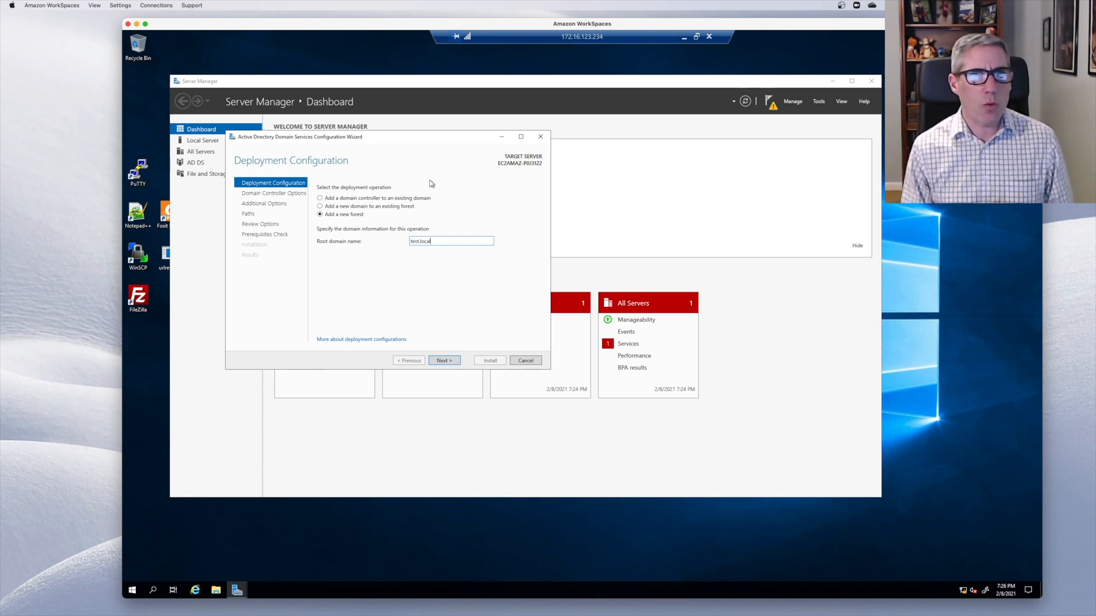
mouse_move(454, 333)
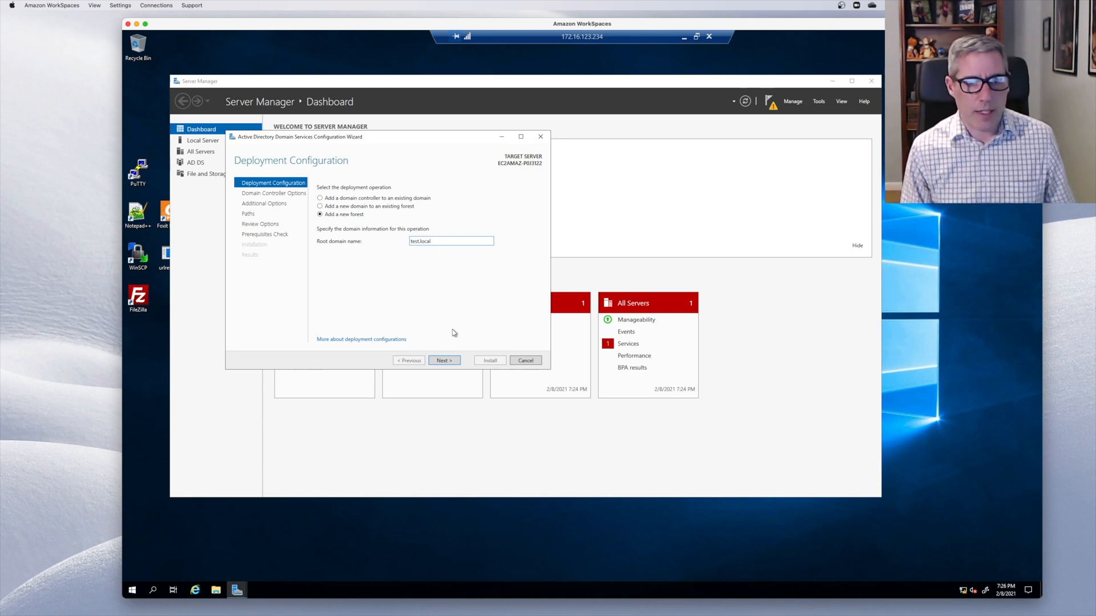
mouse_move(454, 334)
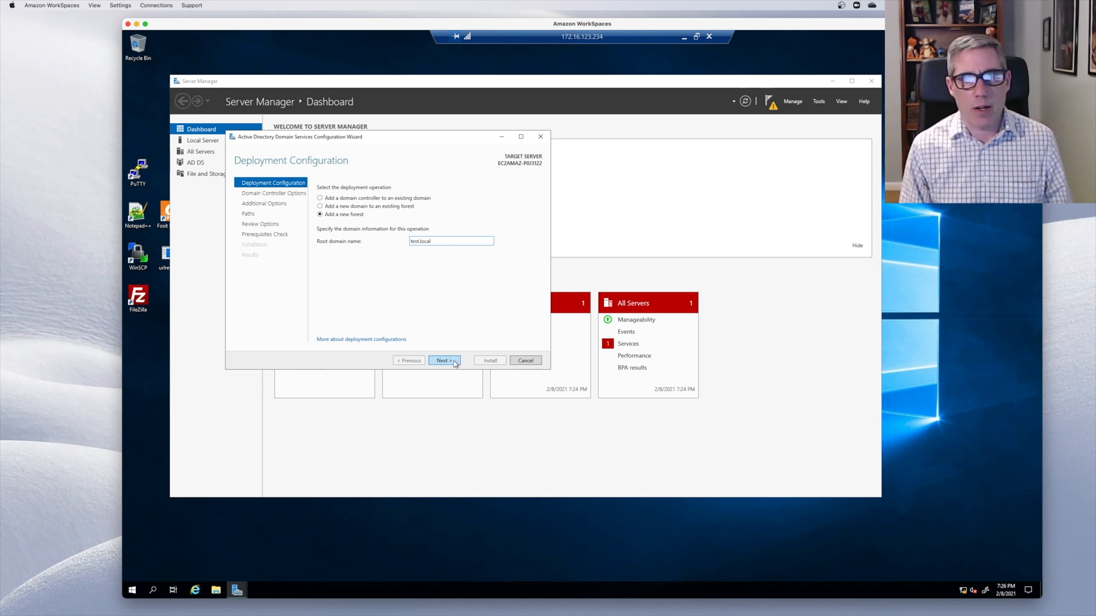
mouse_move(453, 339)
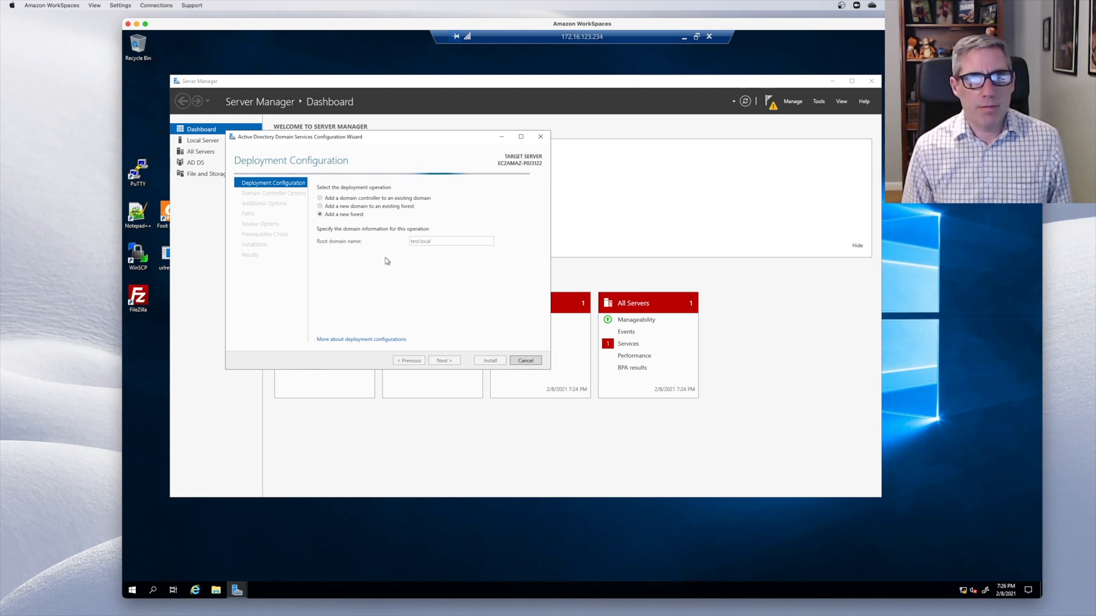
click(443, 360)
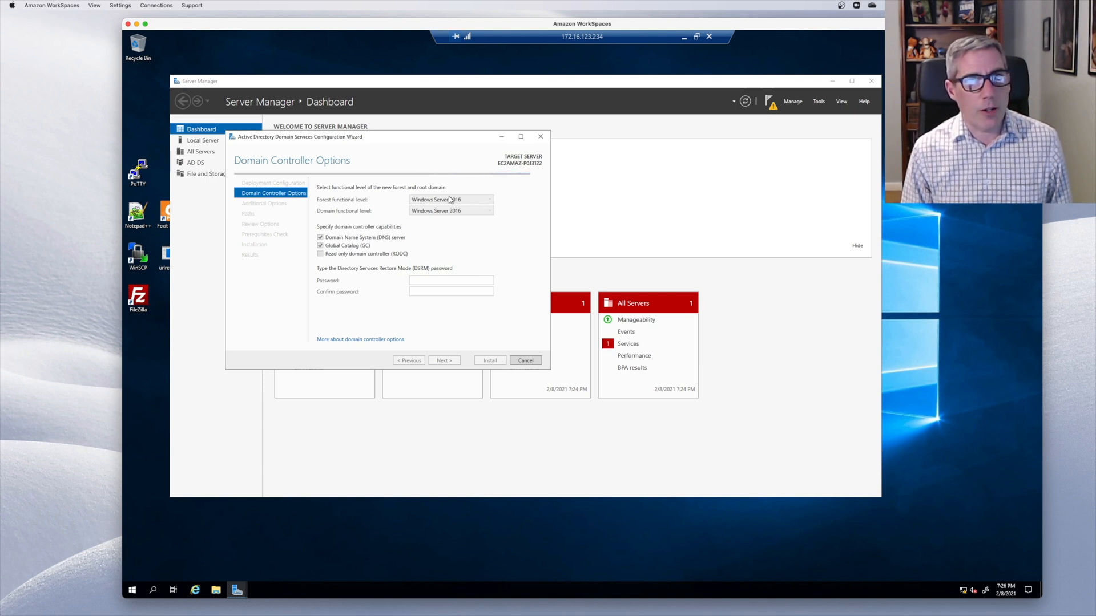
Step: Review forest functional levels, enter and confirm the DSRM password, and continue to DNS Options
click(490, 198)
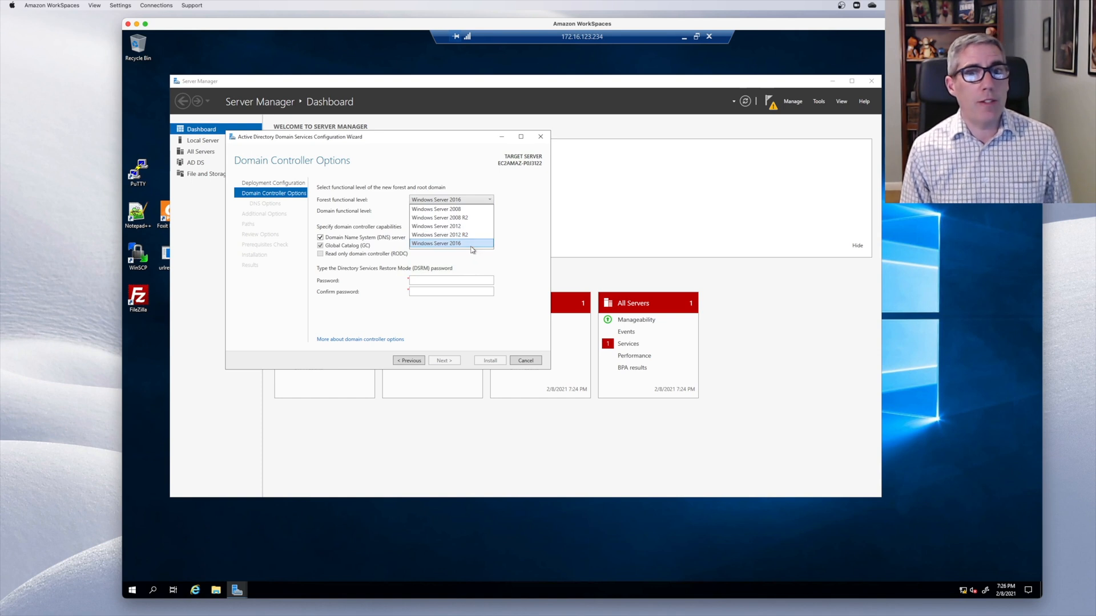
mouse_move(449, 217)
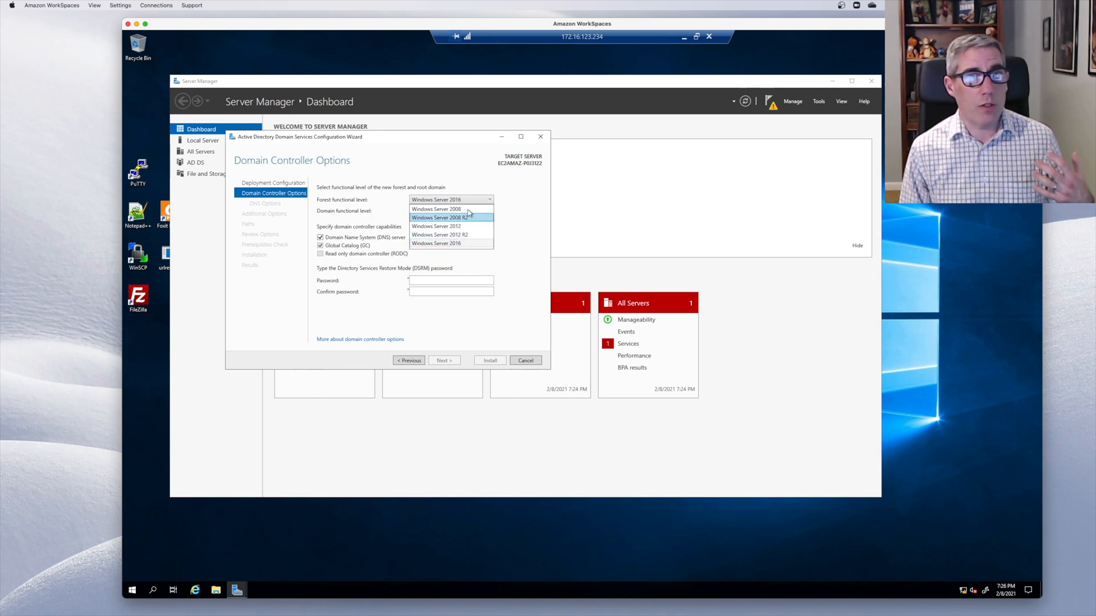
mouse_move(436, 209)
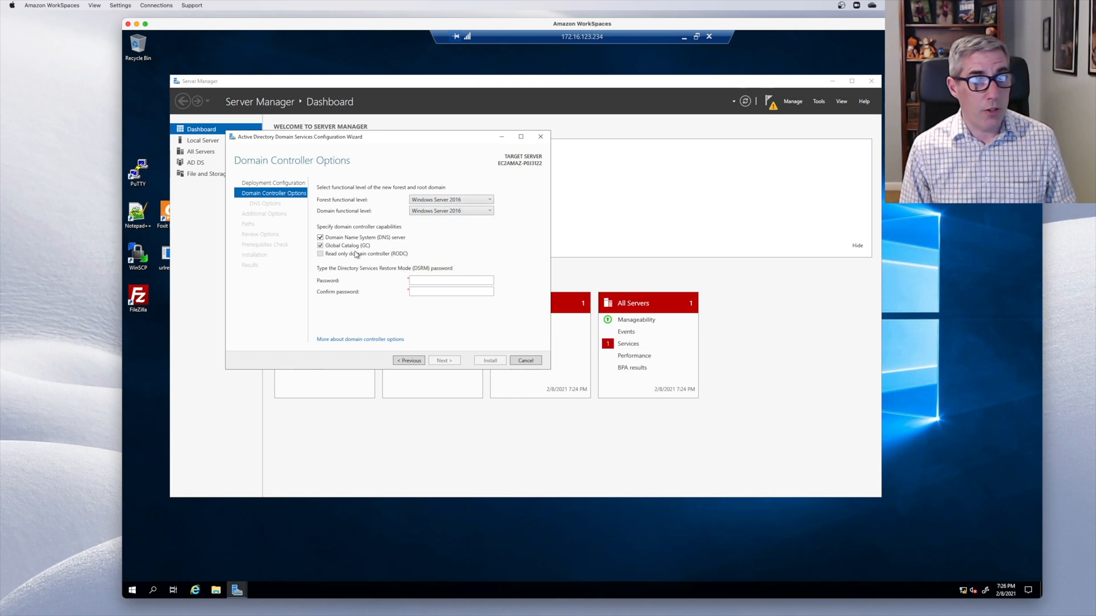
mouse_move(399, 259)
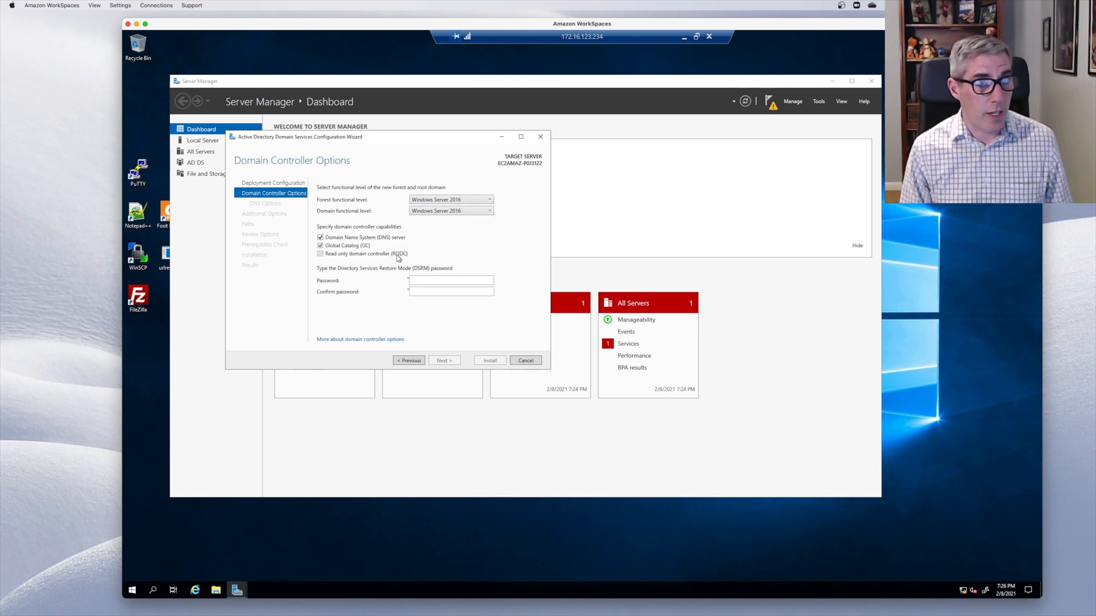
mouse_move(400, 257)
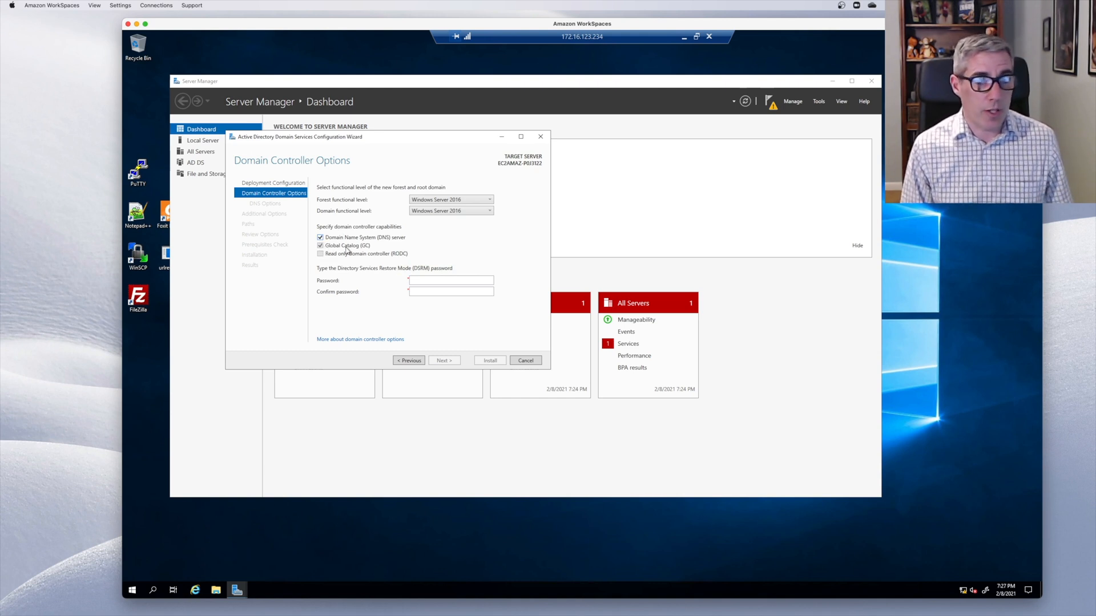
mouse_move(344, 251)
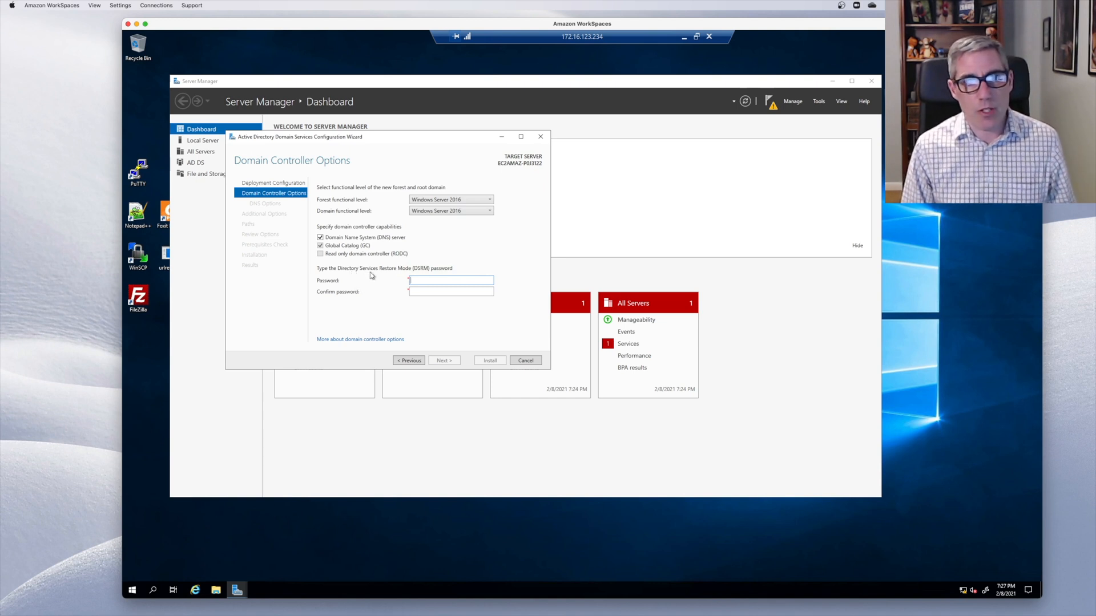
mouse_move(475, 269)
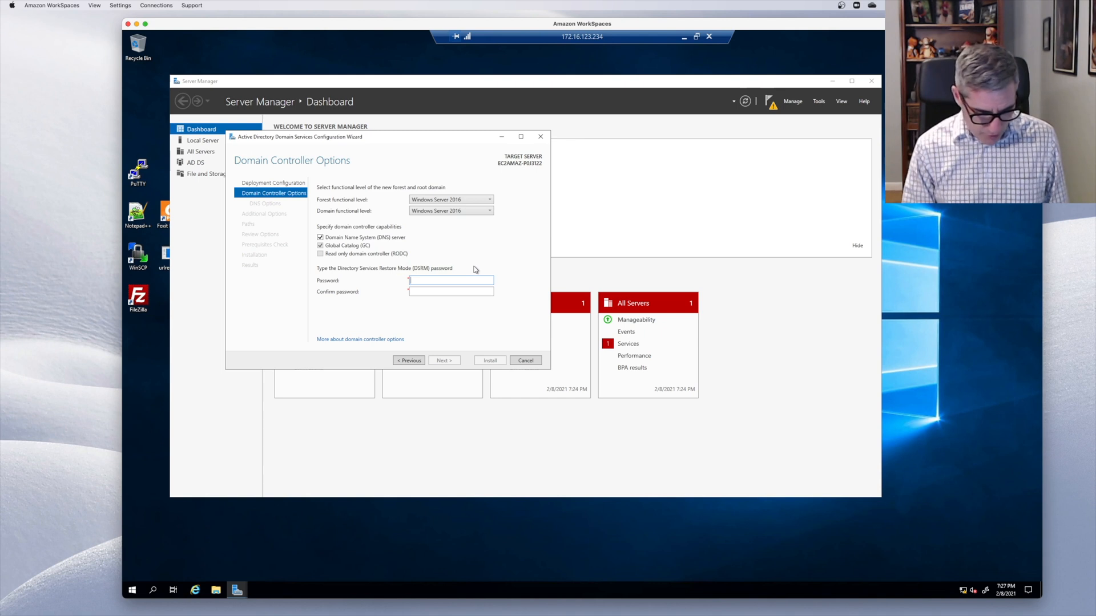
text(password)
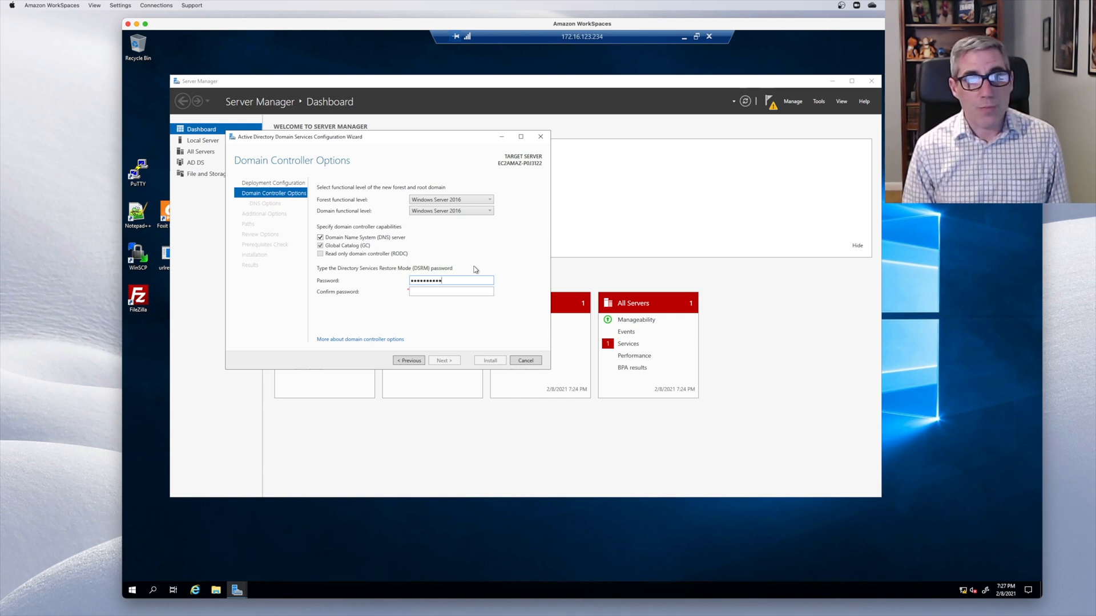
text(••)
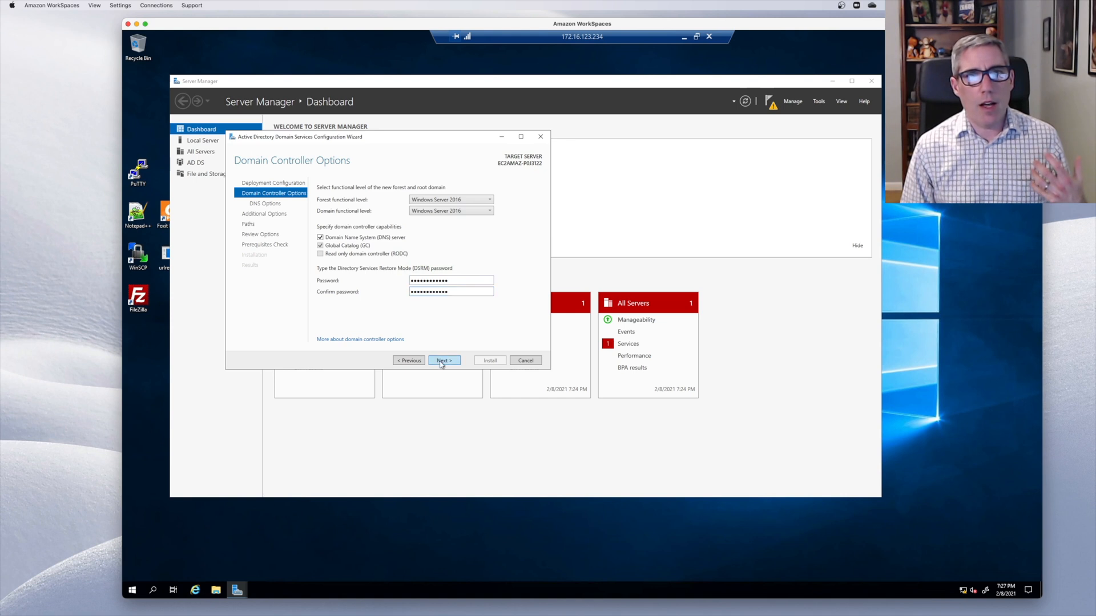
click(444, 360)
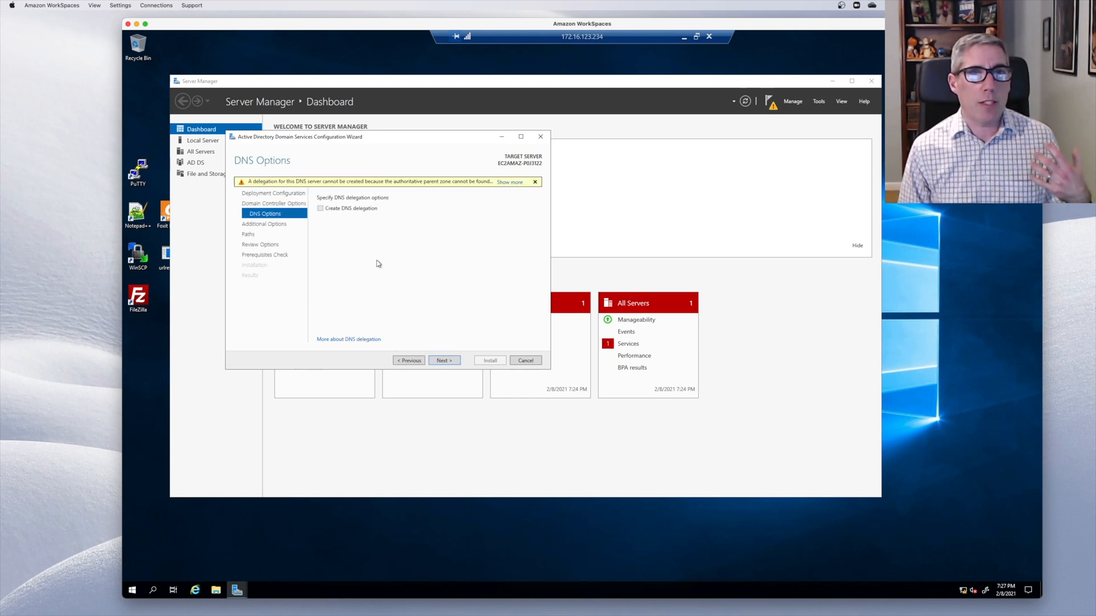
mouse_move(398, 295)
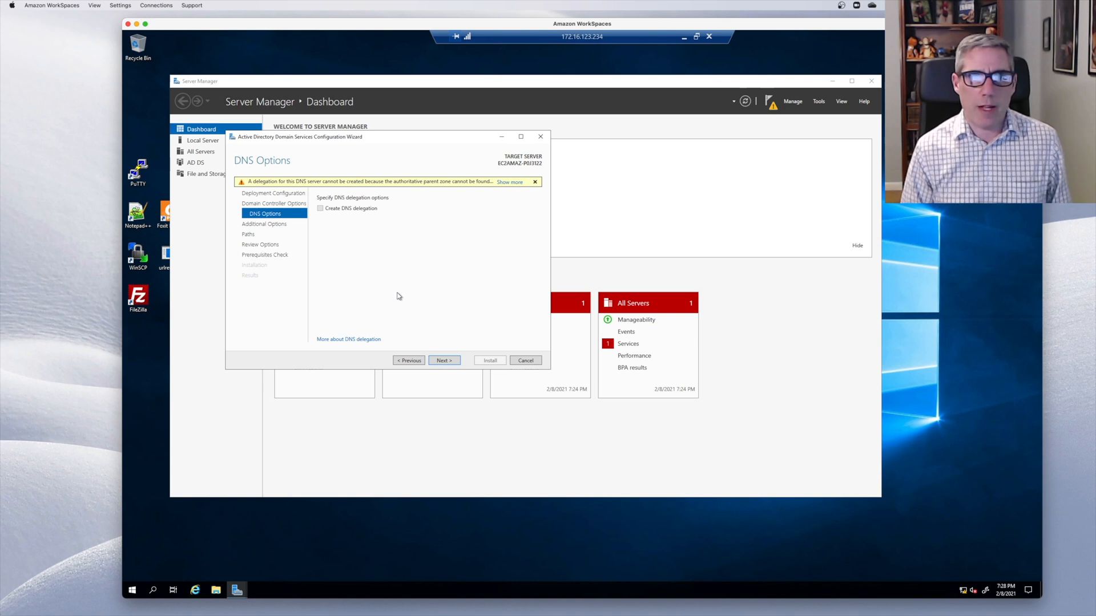
mouse_move(422, 300)
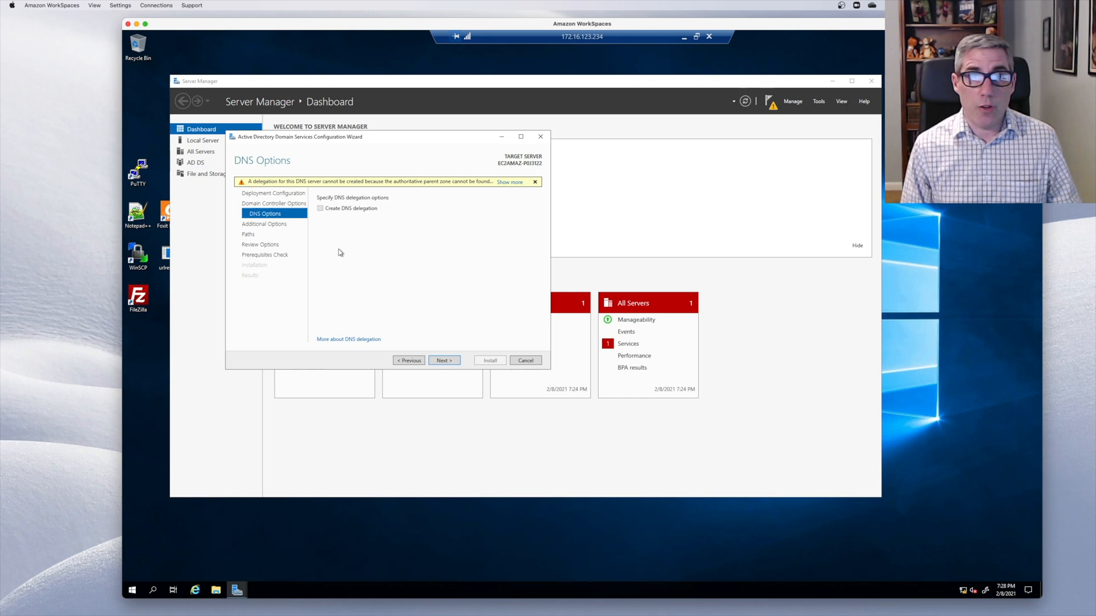
mouse_move(406, 288)
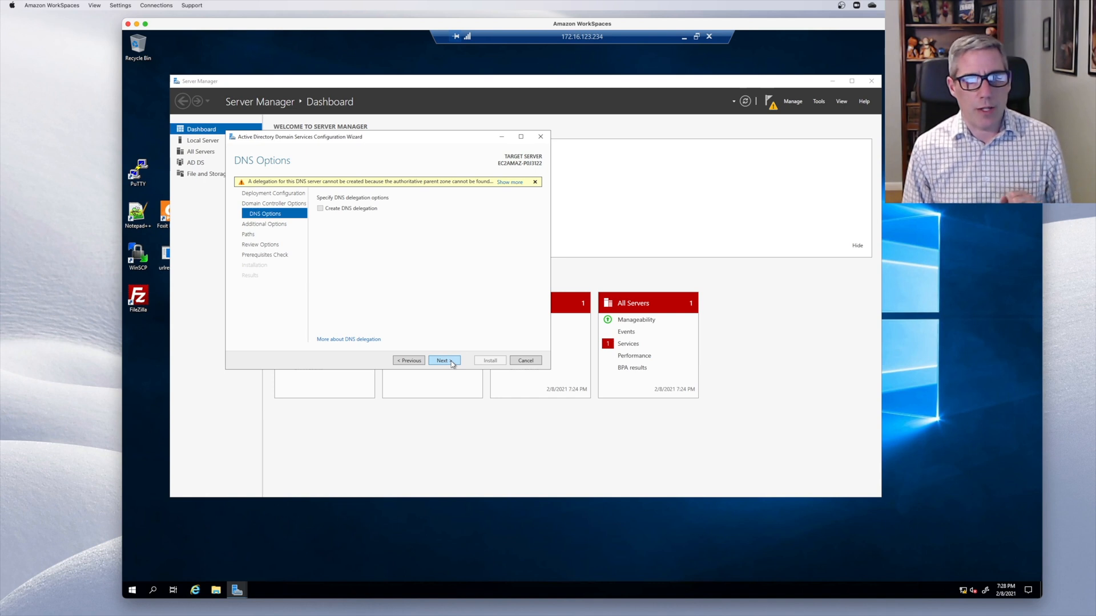
Step: Leave 'Create DNS delegation' unchecked and continue to Additional Options
click(443, 360)
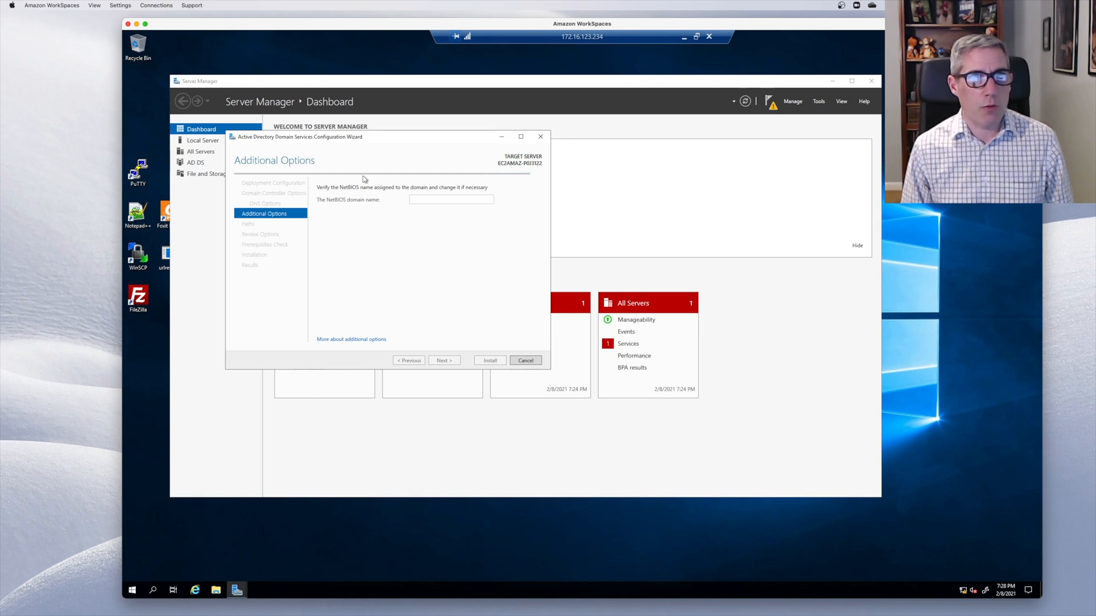
mouse_move(381, 211)
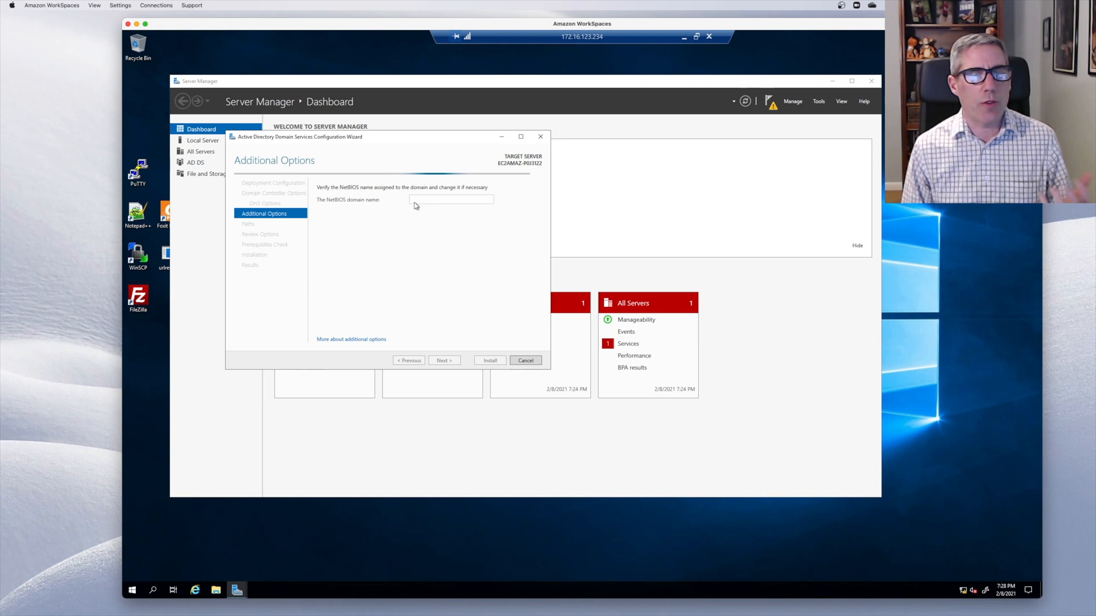
Step: Set the NetBIOS domain name to TEST, keep the default AD DS paths, and reach Review Options
text(TEST)
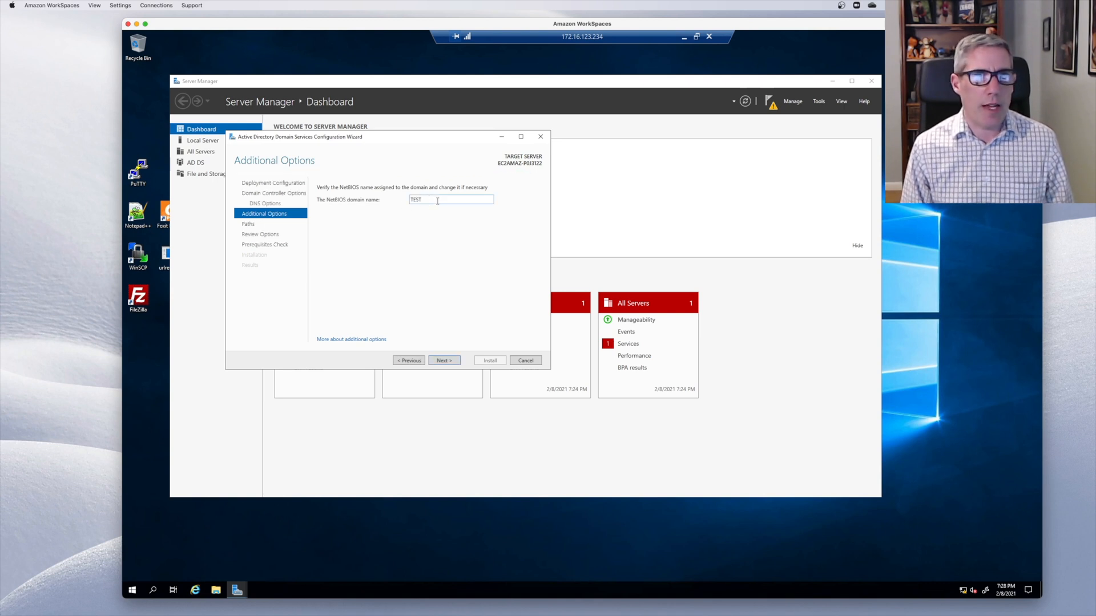
mouse_move(452, 229)
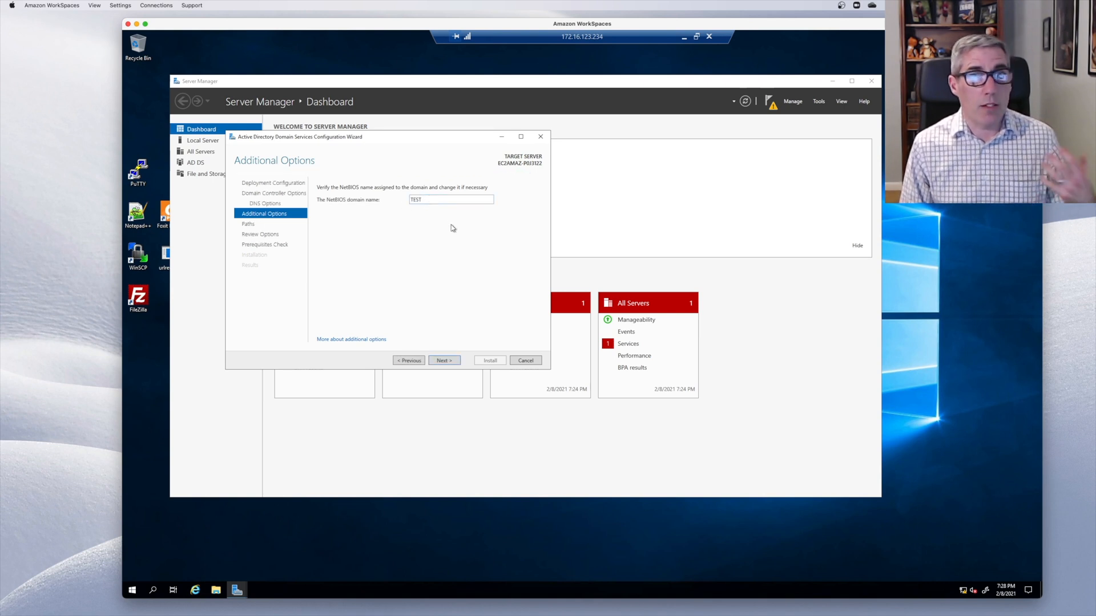
mouse_move(390, 224)
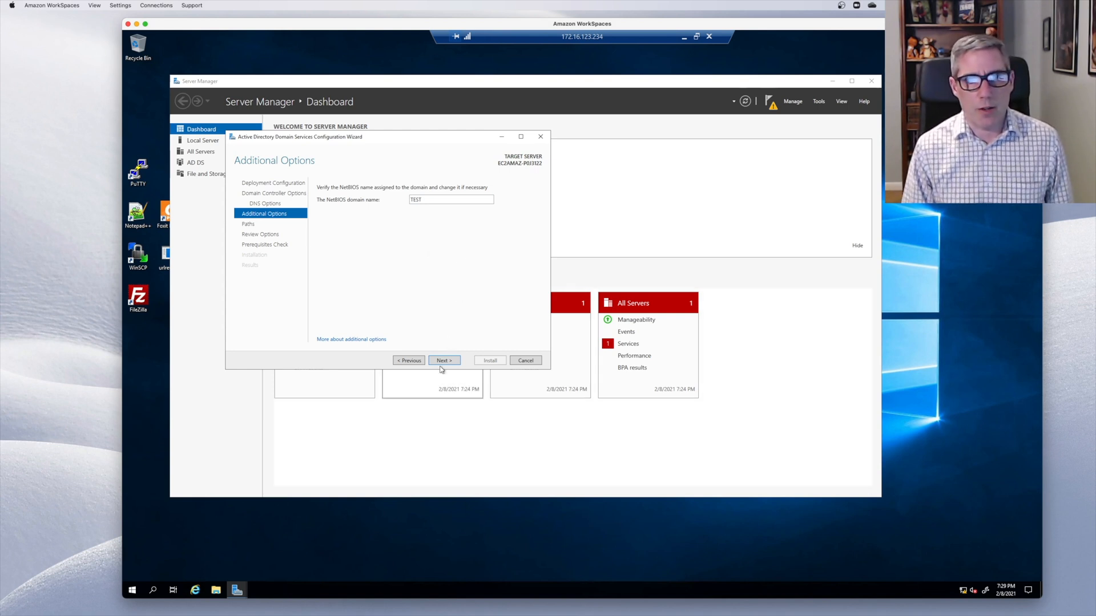
click(444, 359)
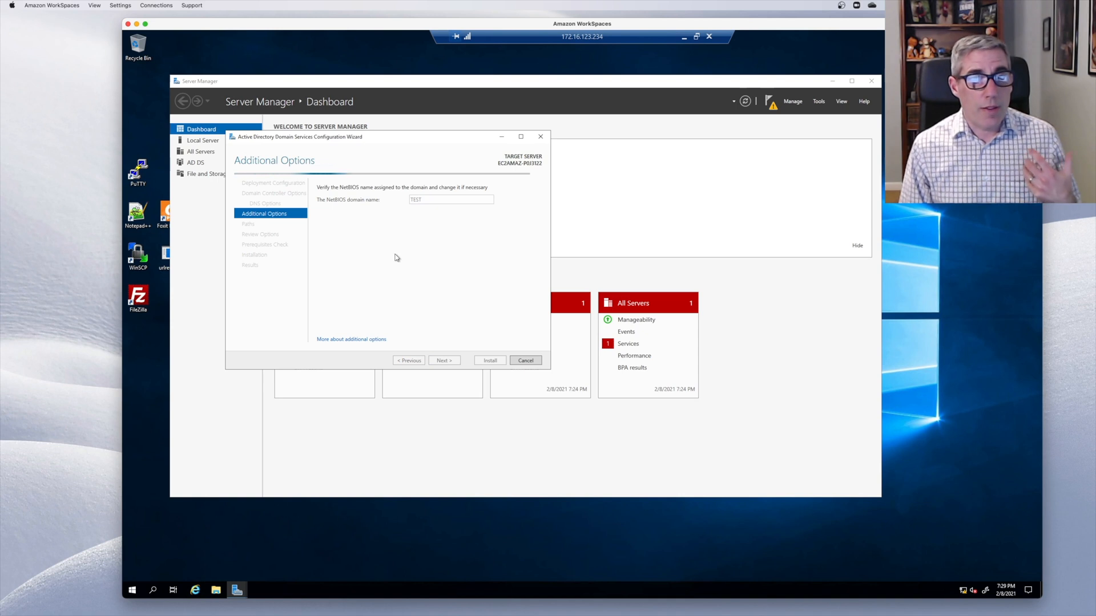
mouse_move(300, 242)
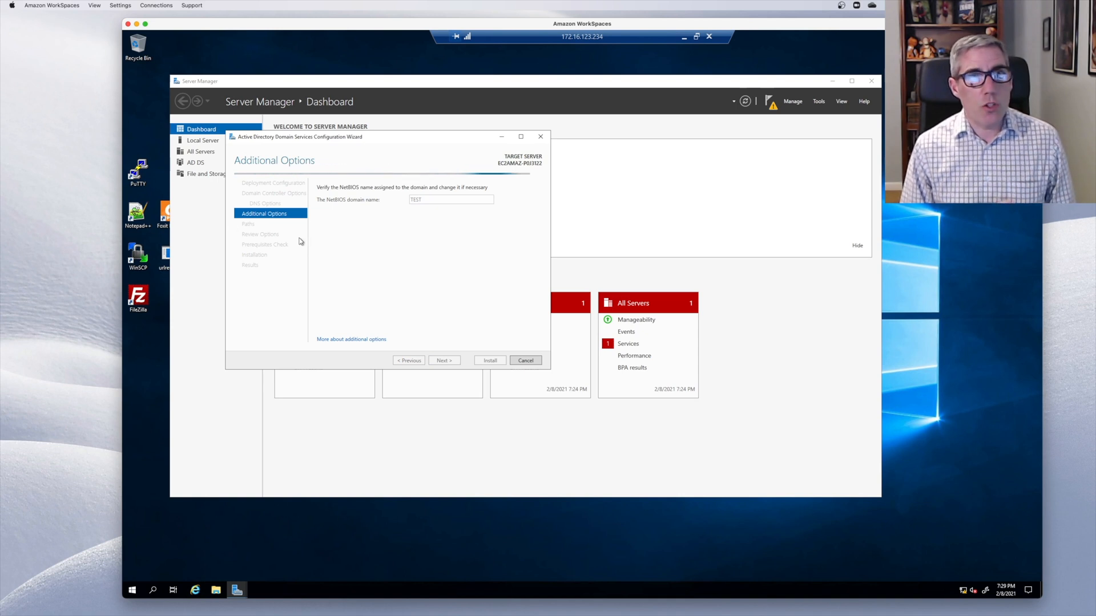
mouse_move(328, 238)
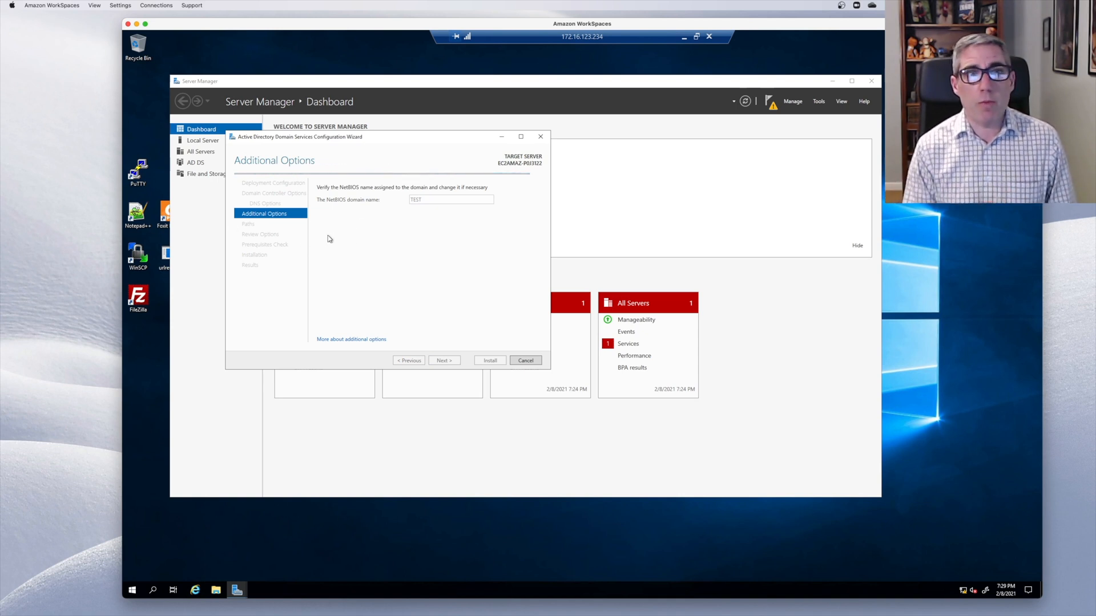
click(443, 360)
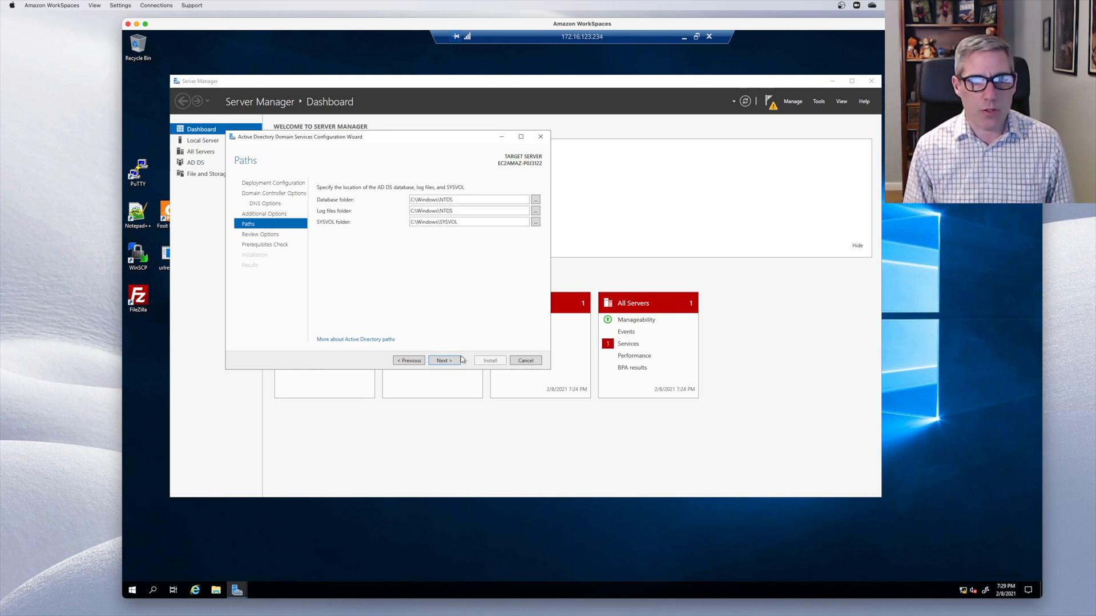
click(443, 359)
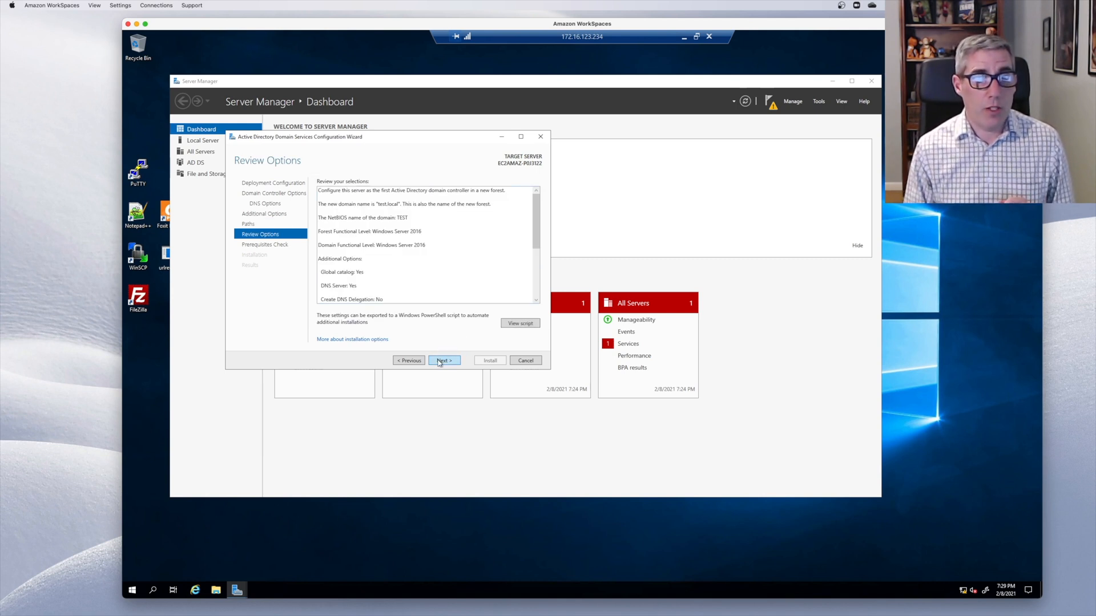
Step: Pass the prerequisites check and install AD DS to promote the server to a domain controller
click(444, 360)
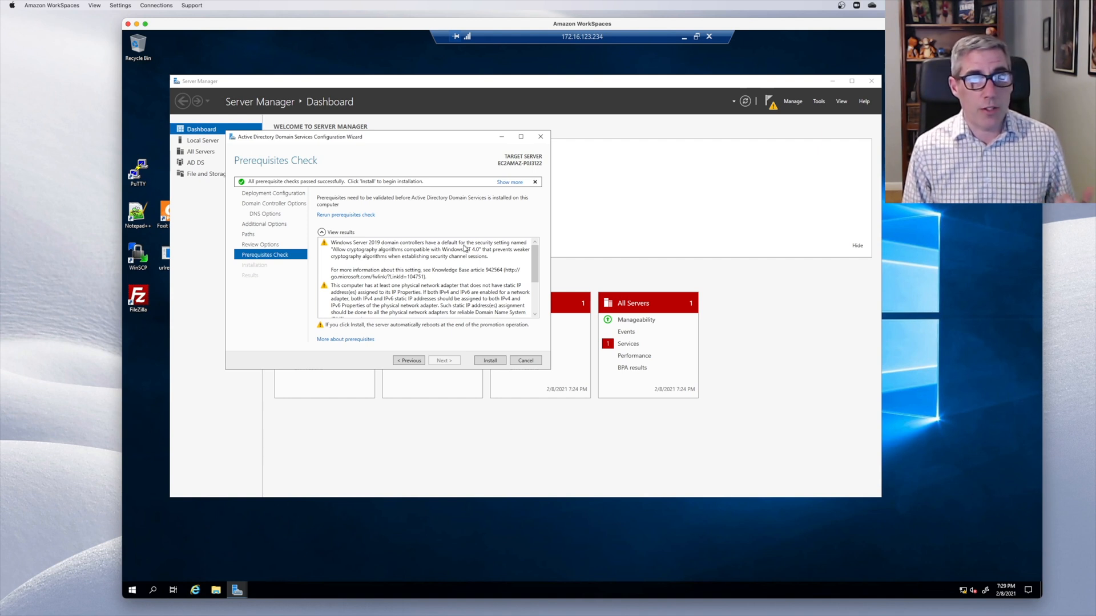
mouse_move(426, 257)
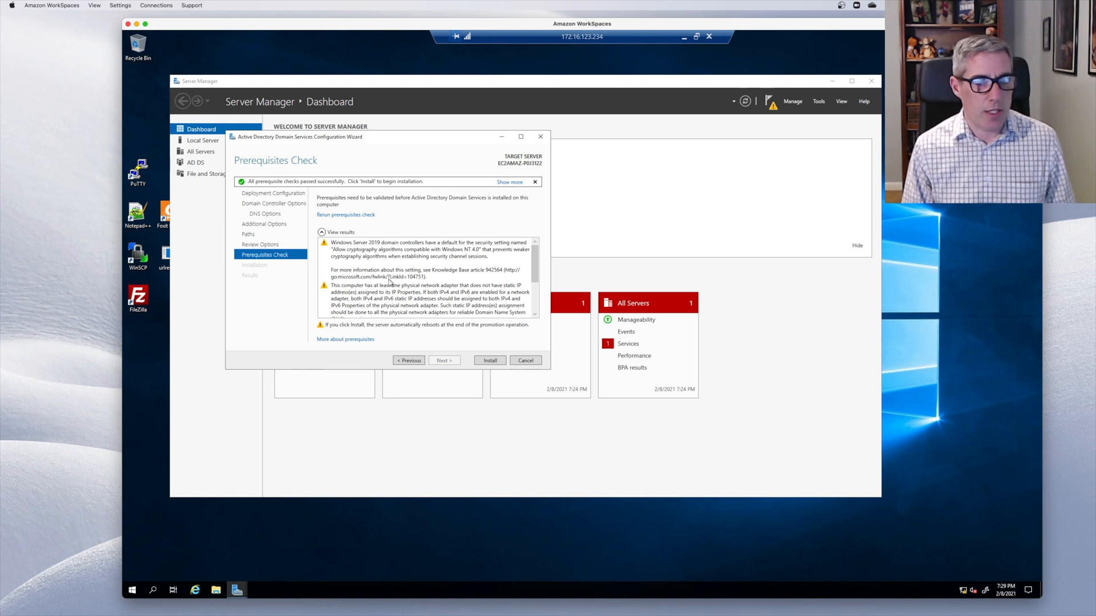
mouse_move(358, 296)
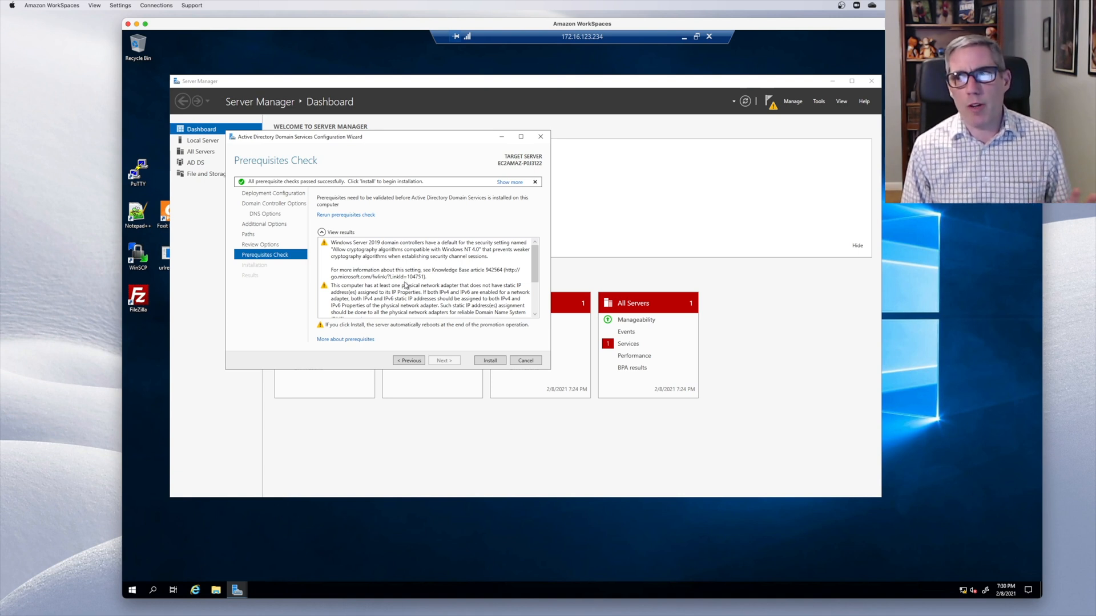
scroll(down, 3)
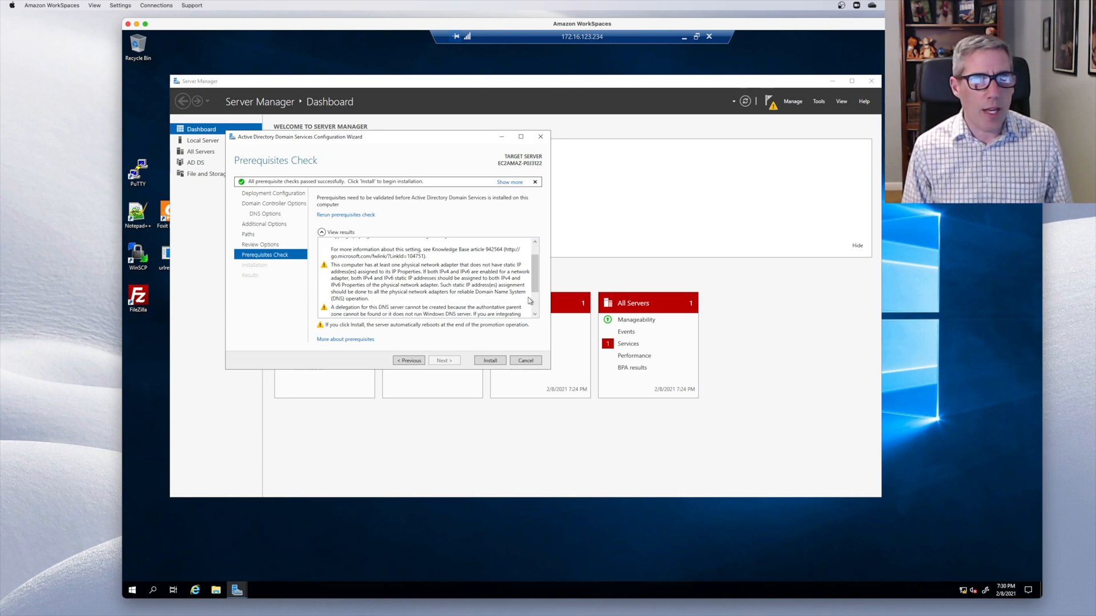
scroll(down, 3)
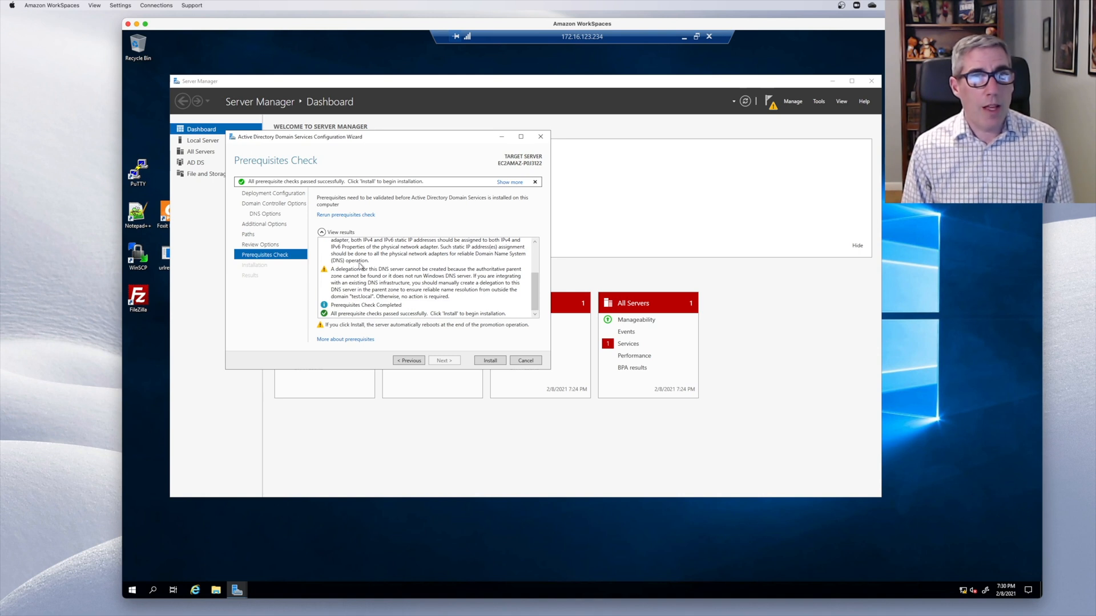
mouse_move(331, 278)
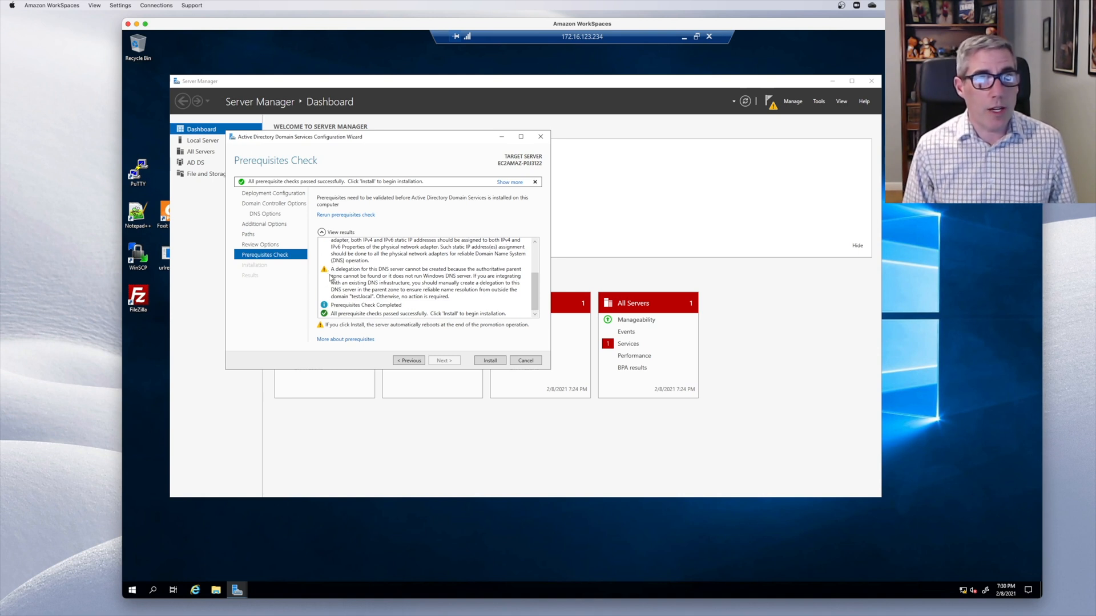
mouse_move(367, 310)
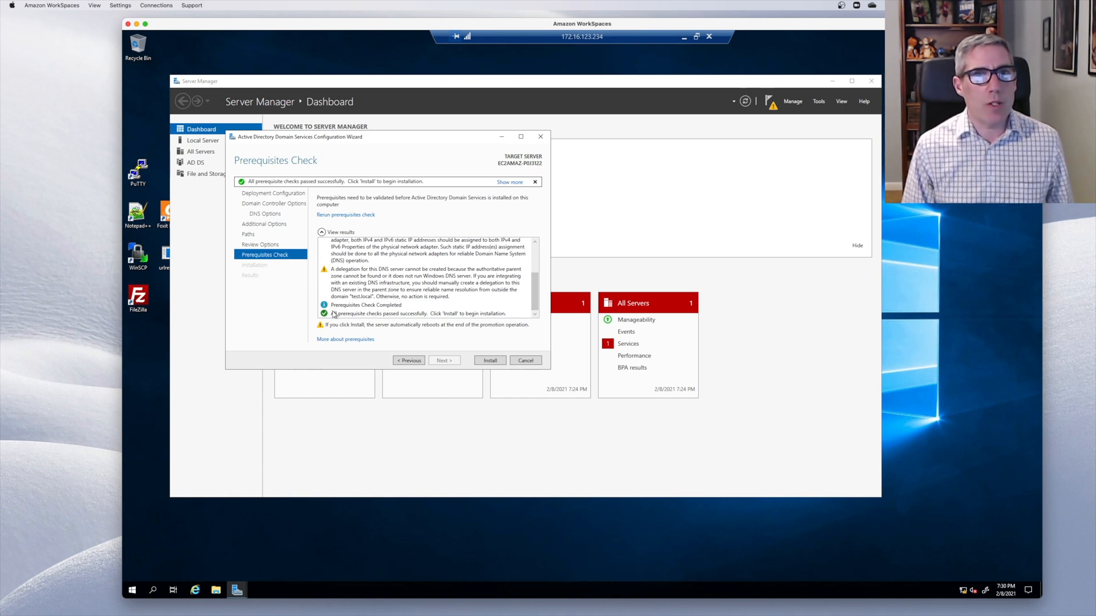
mouse_move(335, 317)
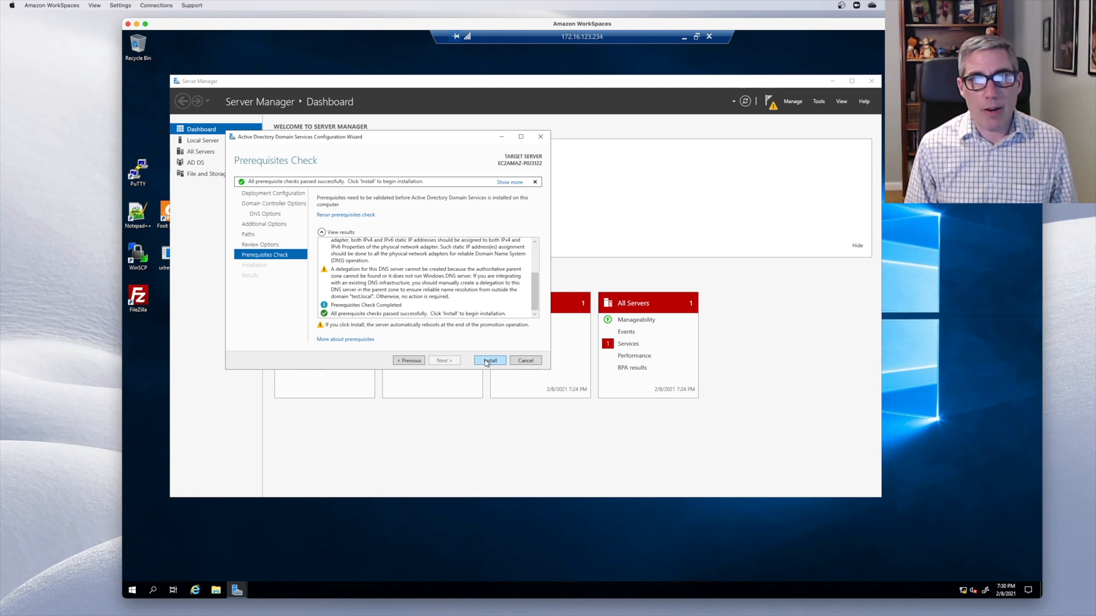
click(490, 360)
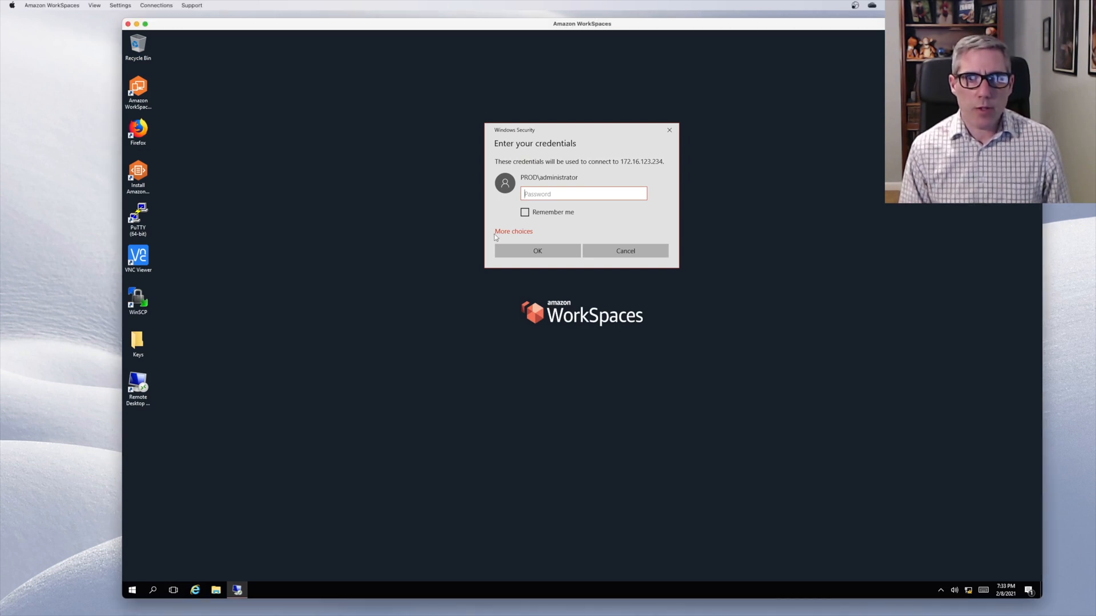
Step: Sign in with a different account as test\administrator with its password
click(512, 231)
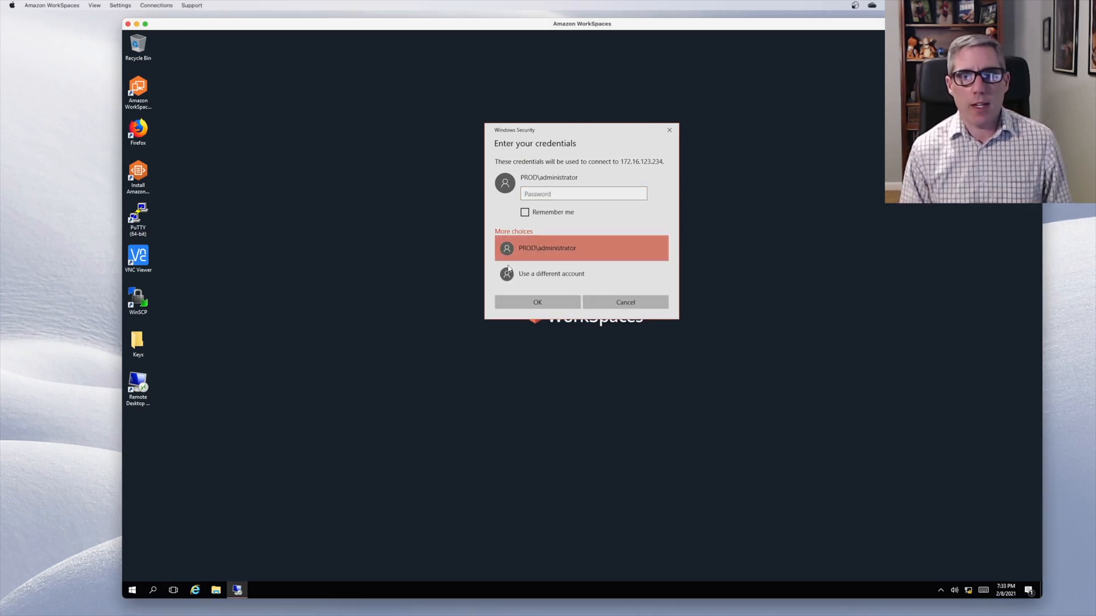
click(550, 273)
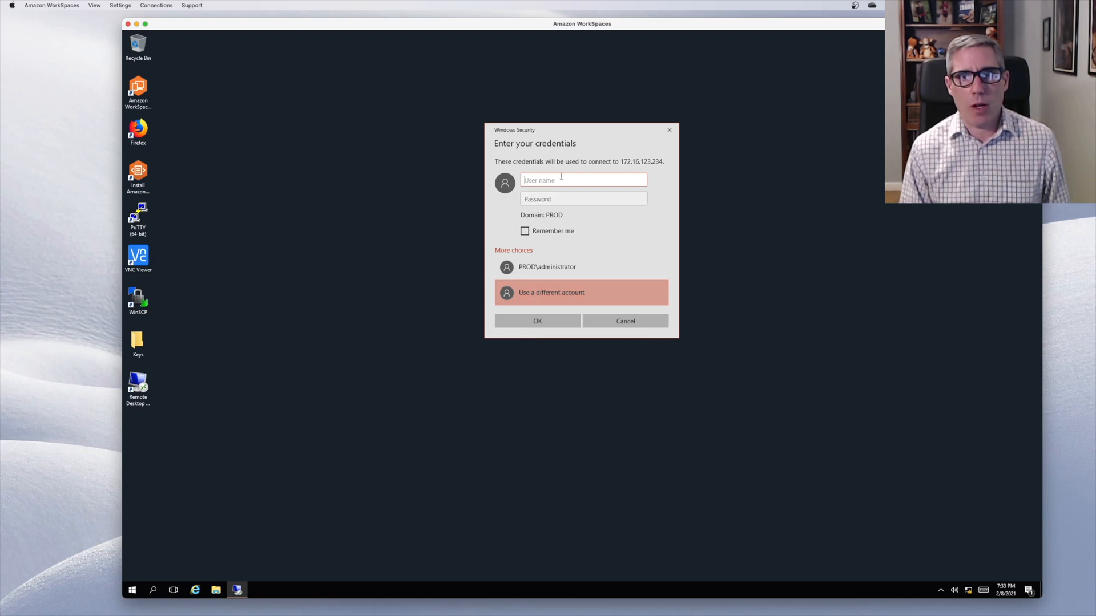
text(test\)
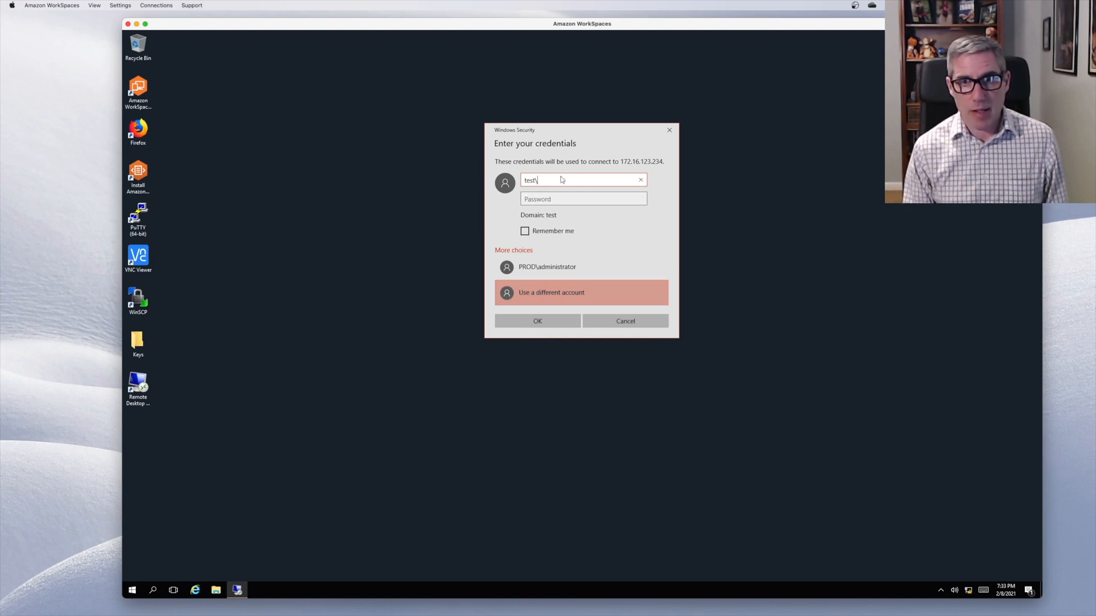
text(administrator)
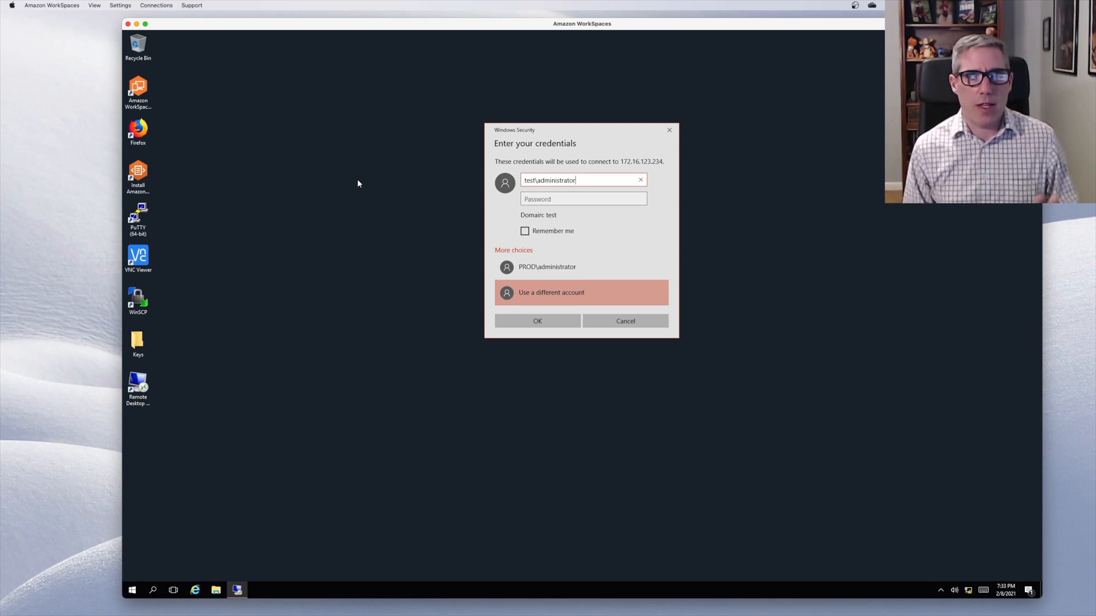
mouse_move(322, 203)
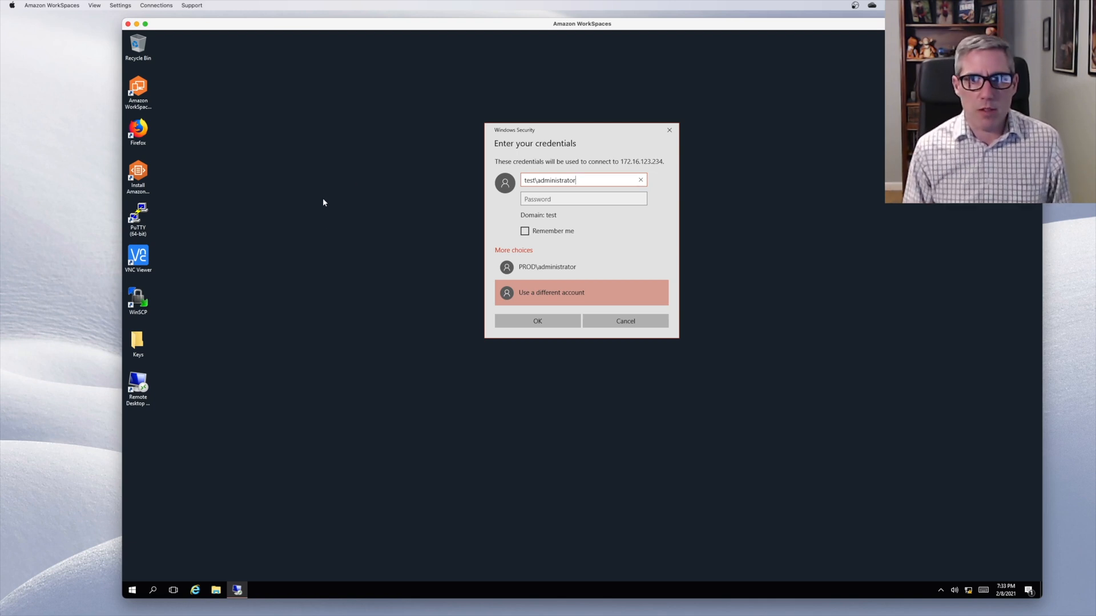
click(583, 198)
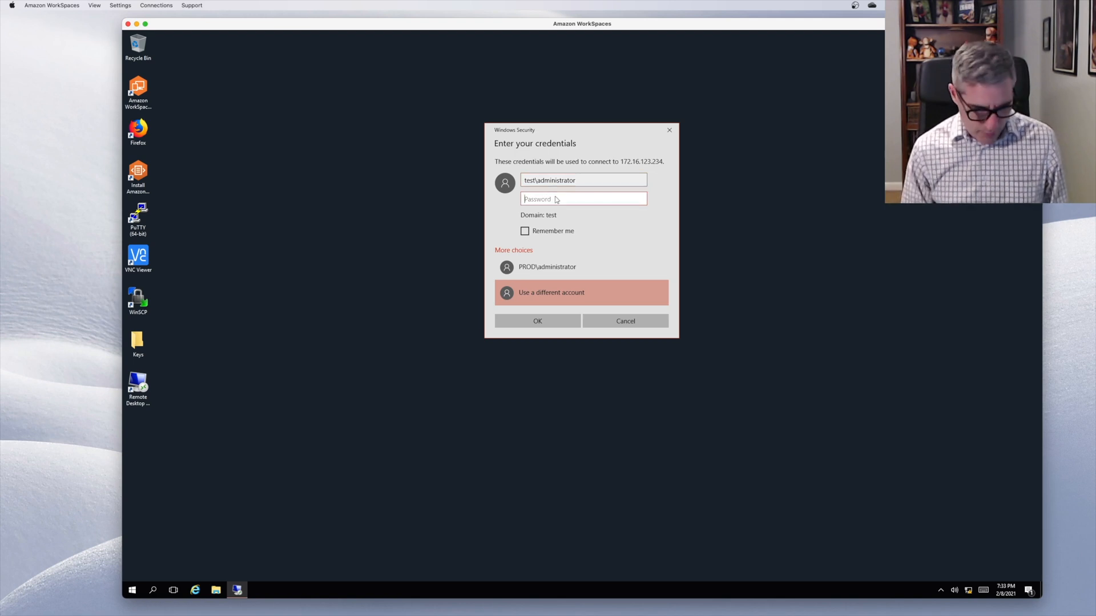
text(password)
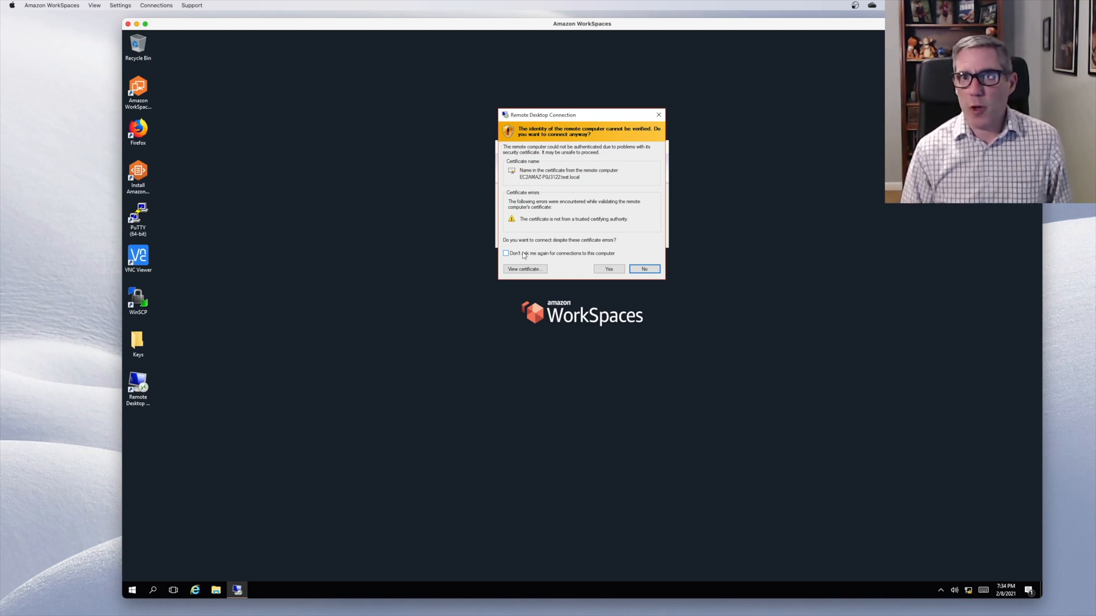
Step: Tick 'Don't ask me again' and connect past the certificate warning to the server desktop
click(506, 254)
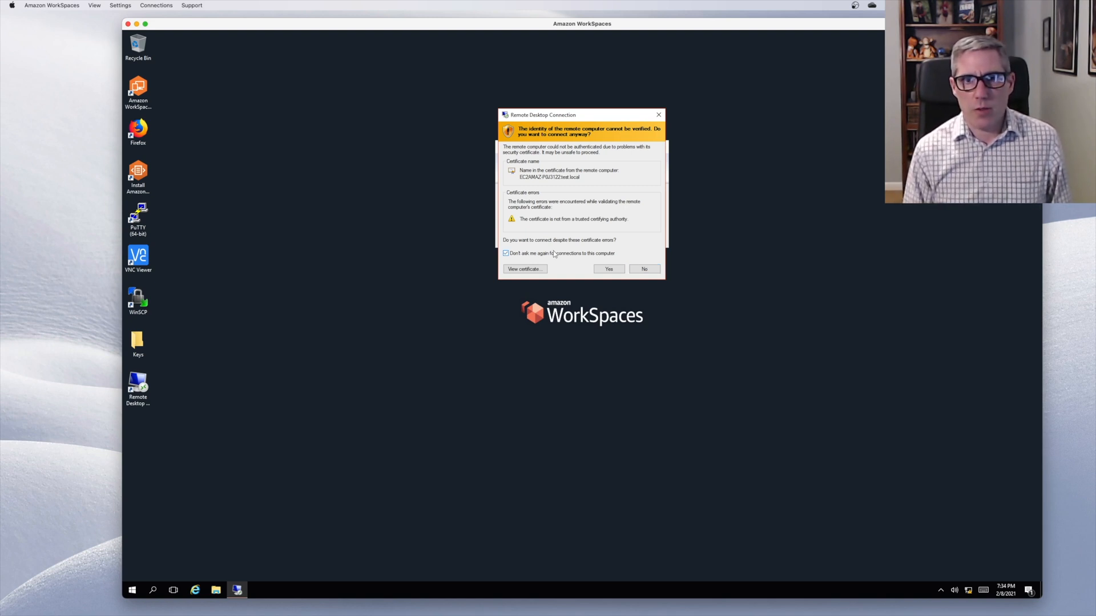
click(607, 269)
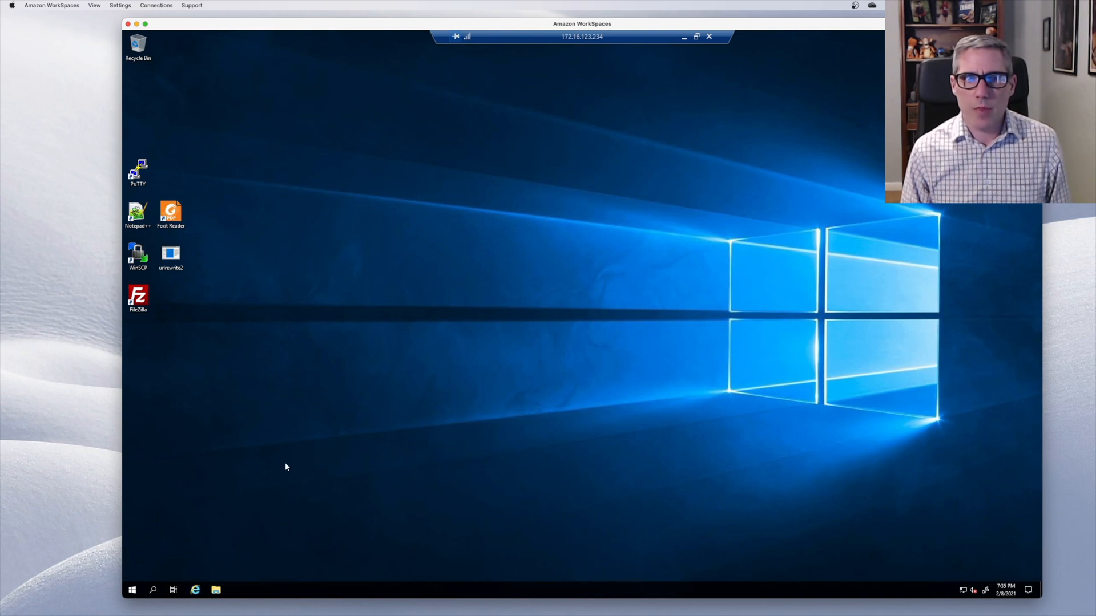
mouse_move(132, 590)
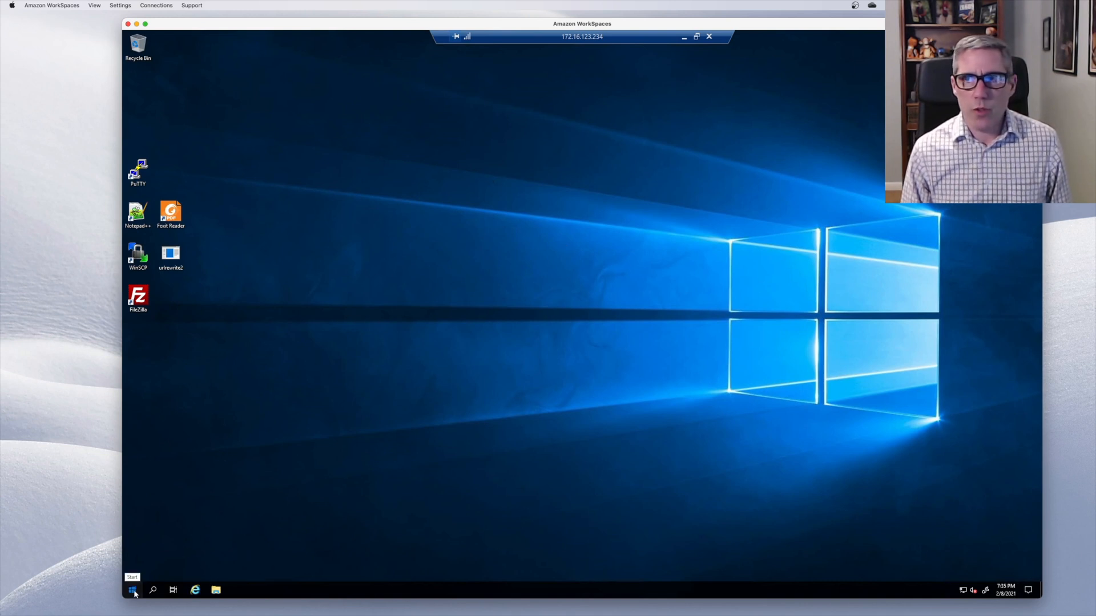
Step: Browse Start's app list and expand the Windows Administrative Tools group
click(133, 590)
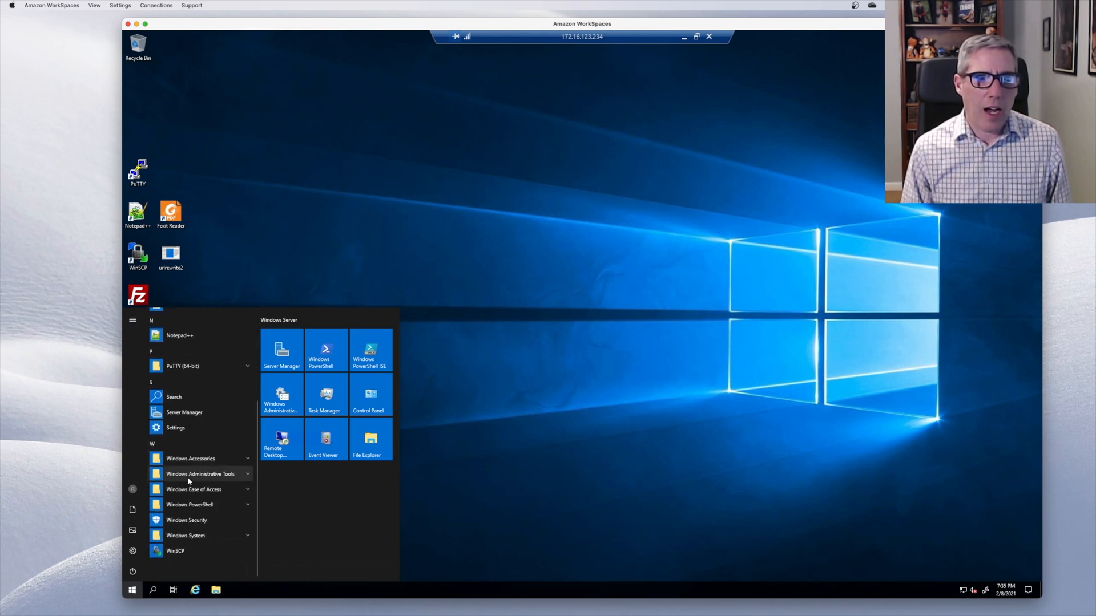
click(201, 474)
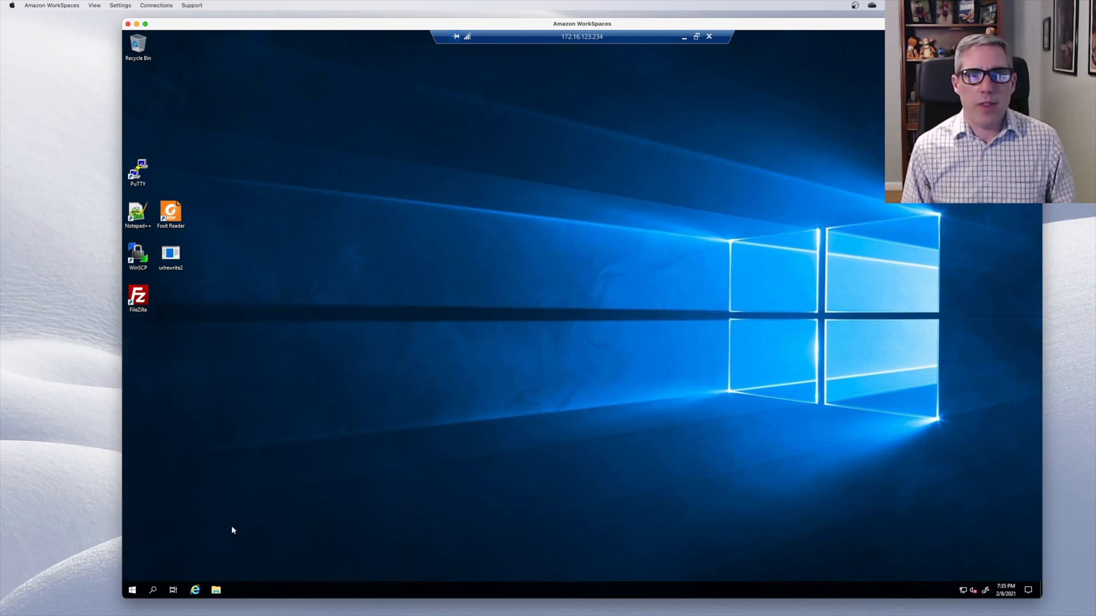
mouse_move(237, 529)
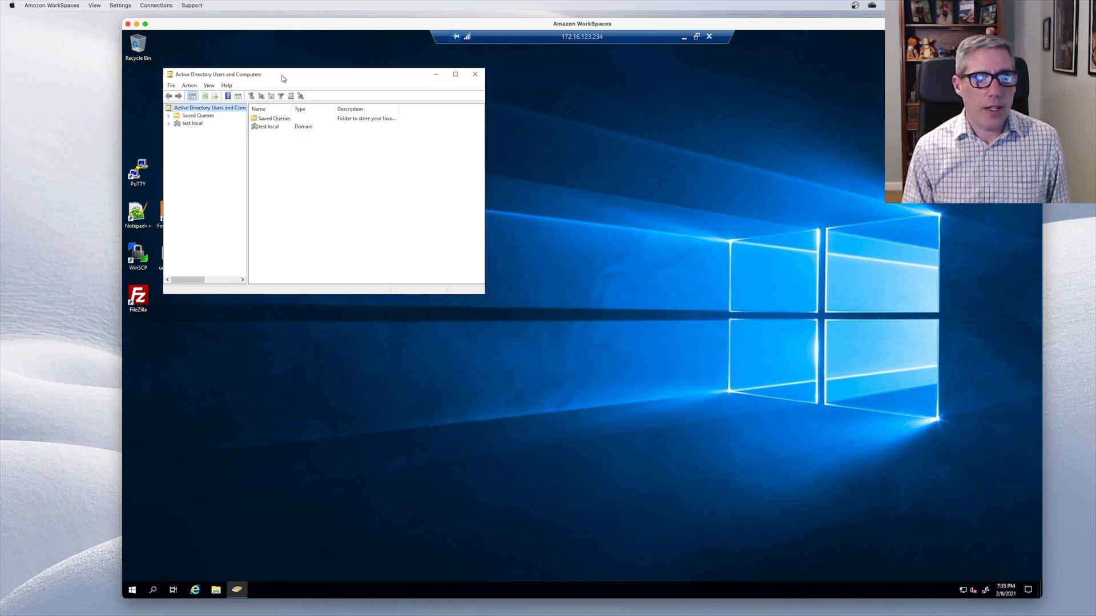
Step: Reposition and enlarge the window, expand test.local, and view Computers, Domain Controllers and Users
drag(279, 75, 329, 91)
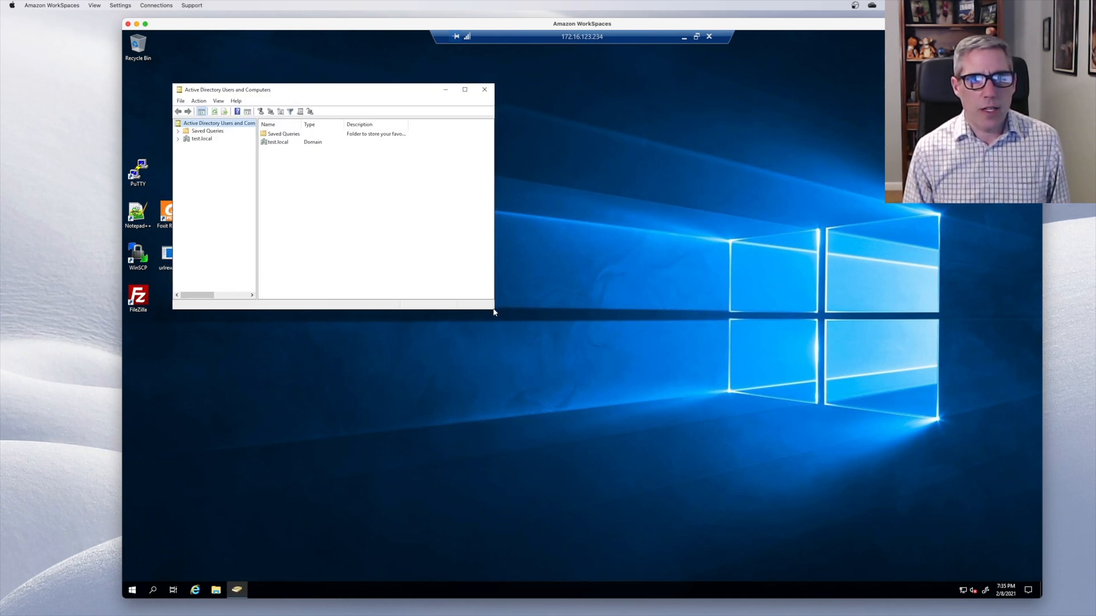
drag(493, 312, 746, 463)
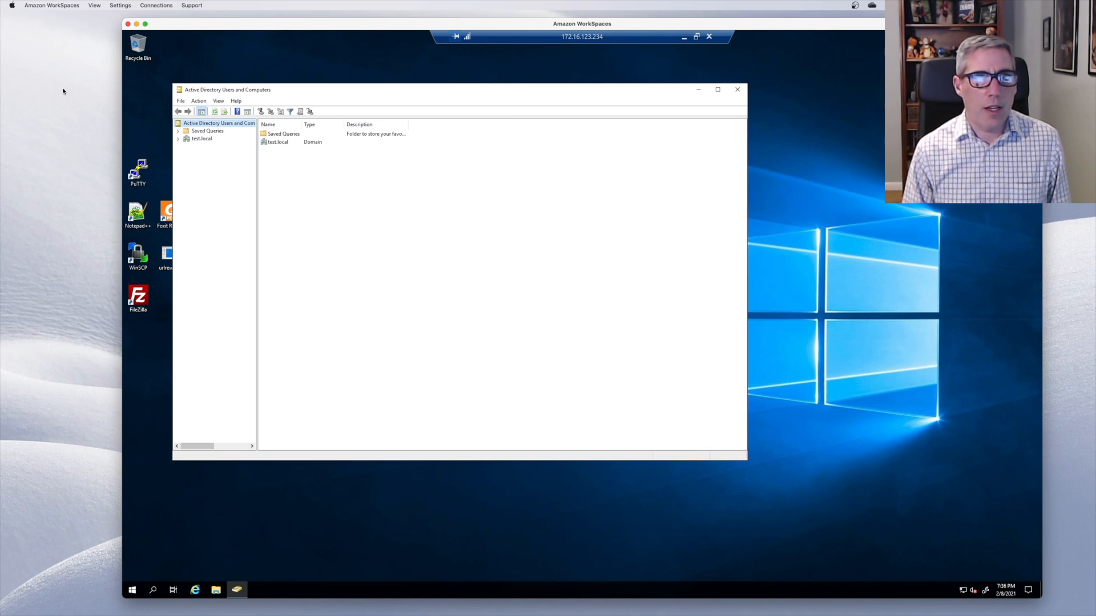
click(178, 138)
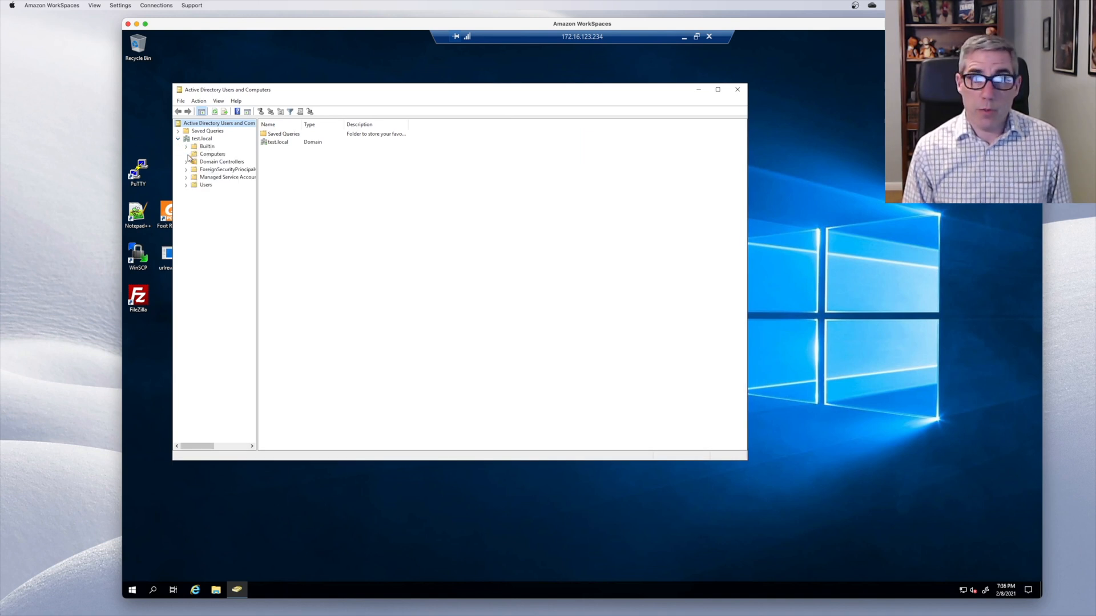
click(212, 154)
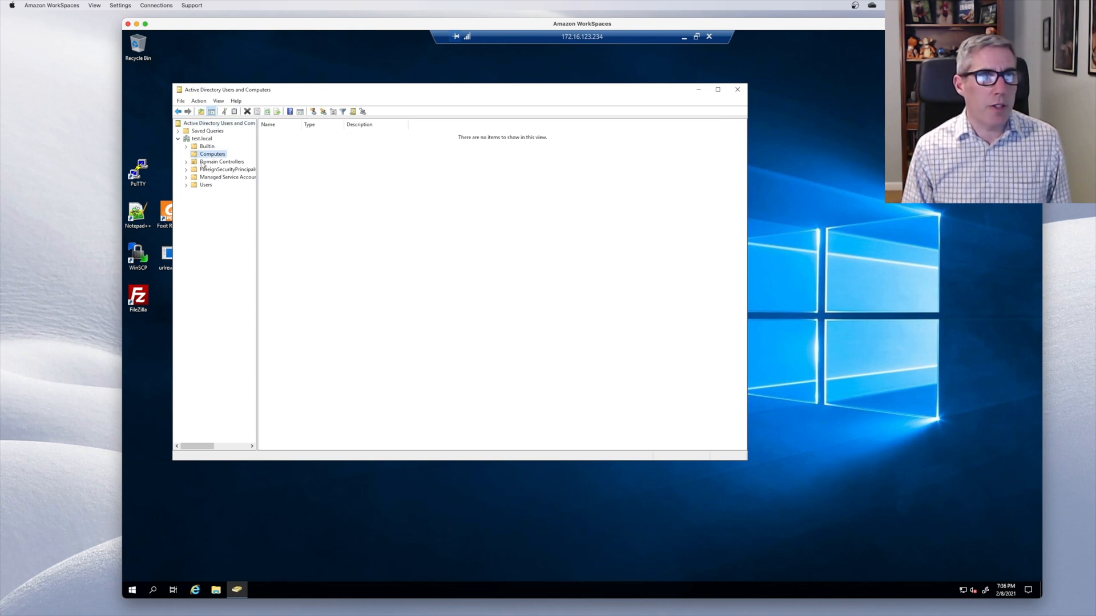
click(222, 161)
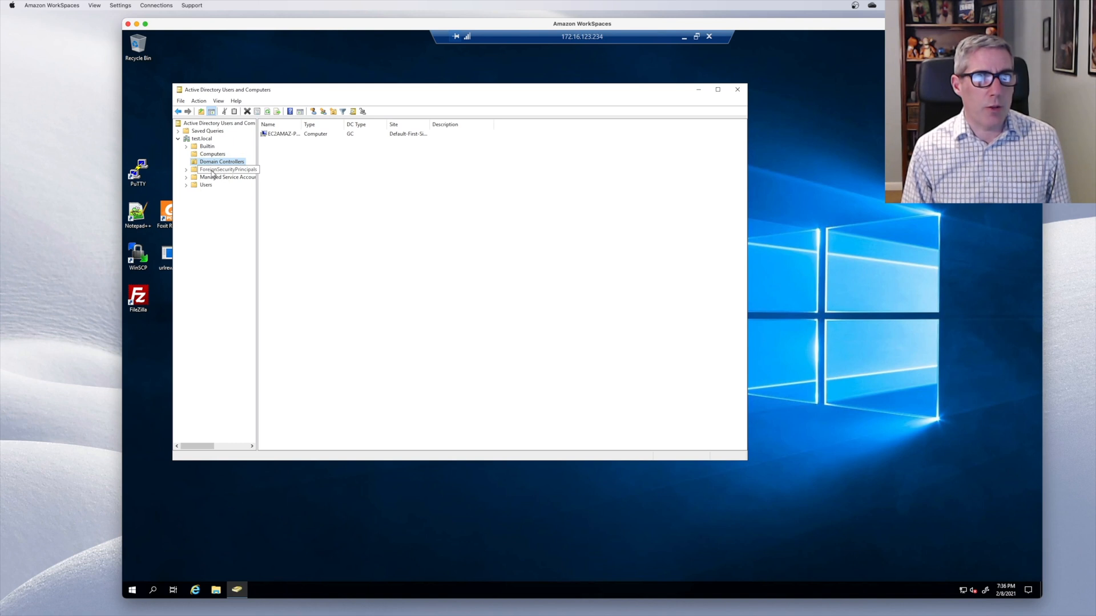
click(205, 185)
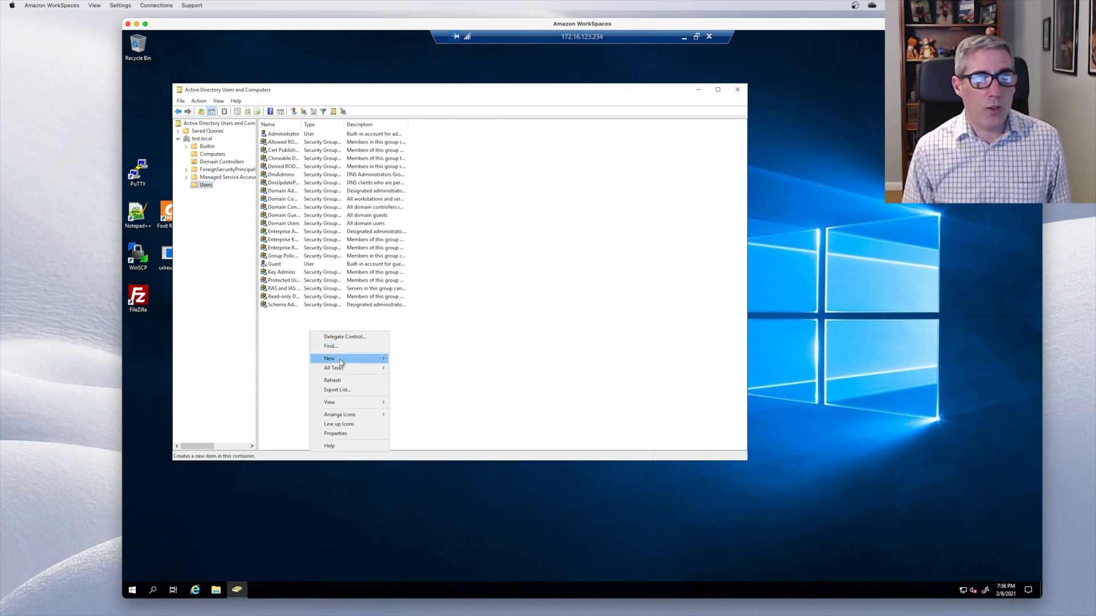
mouse_move(328, 358)
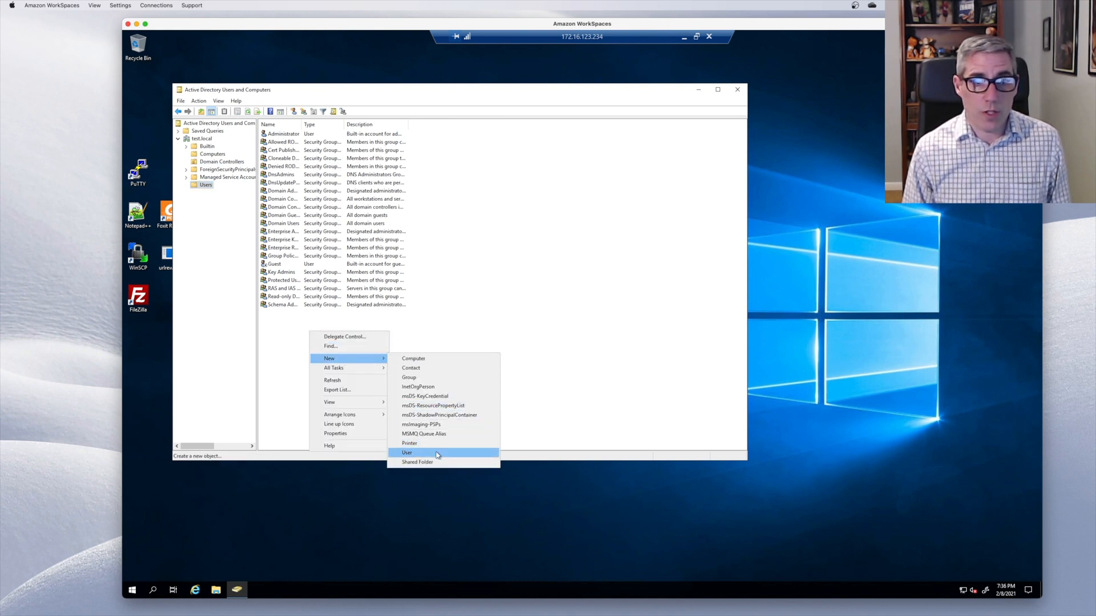
Step: Start a new user in Users with first name Fred and logon name fred
click(406, 452)
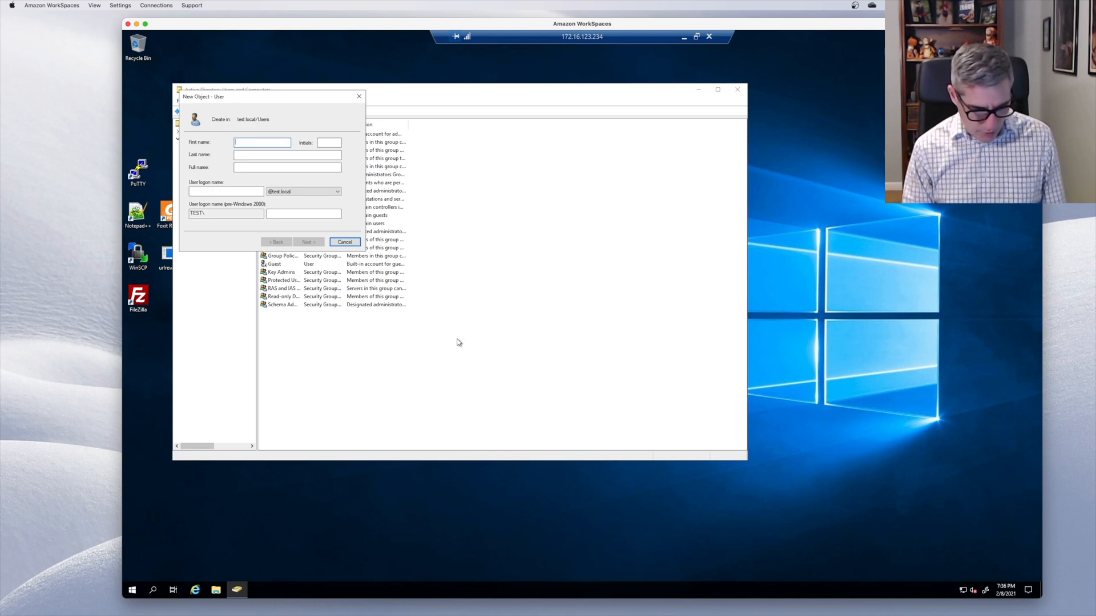
text(F)
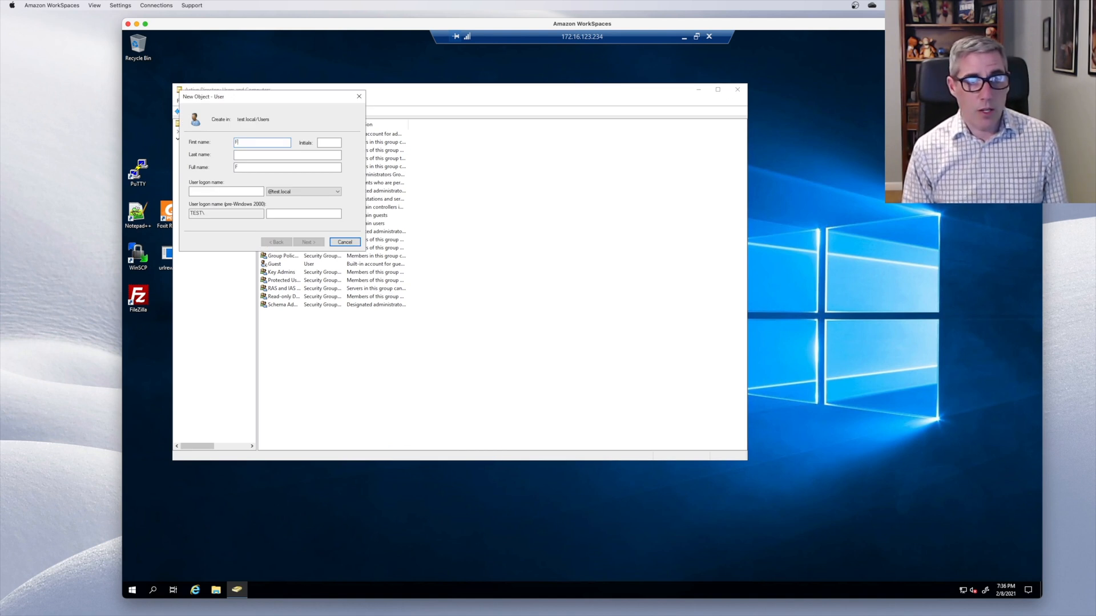
text(red)
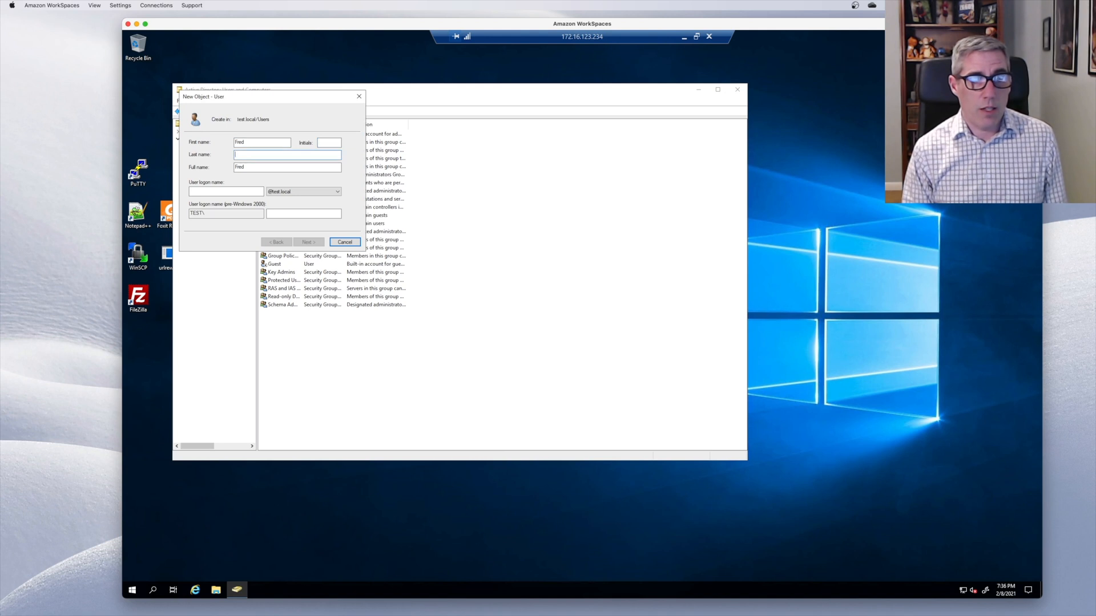
text(fre)
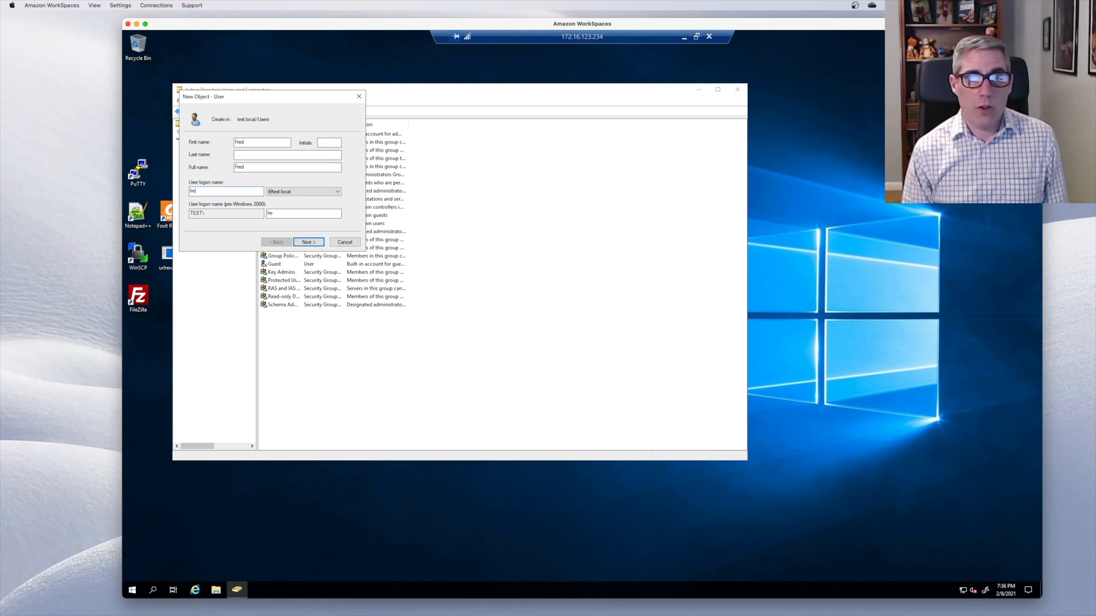
click(307, 242)
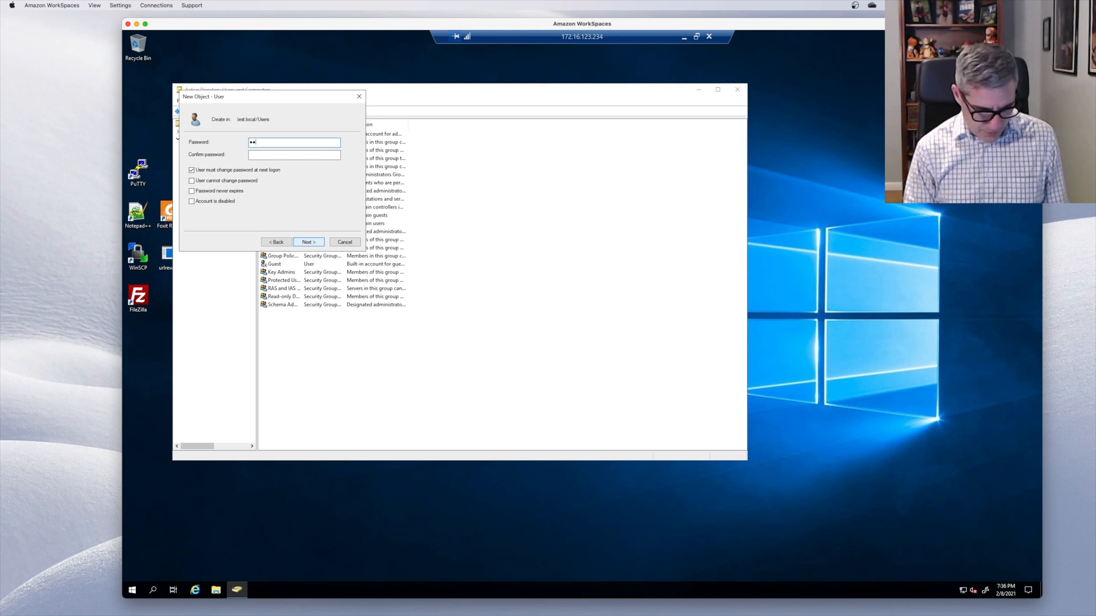
Step: Enter matching passwords after a mismatch warning and finish creating user Fred
text(password)
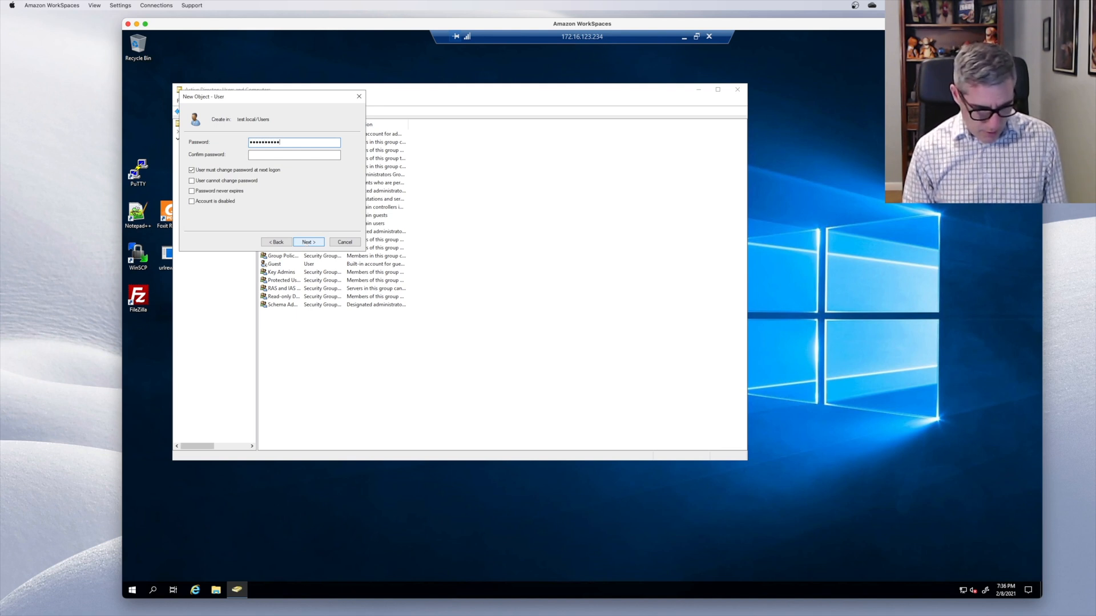
text(password)
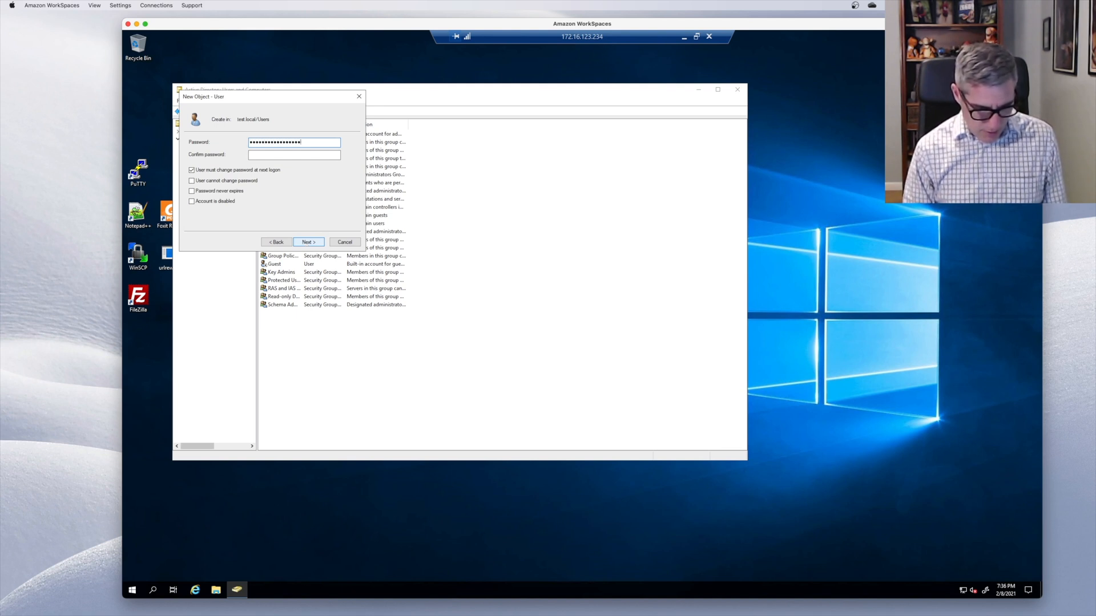
click(307, 242)
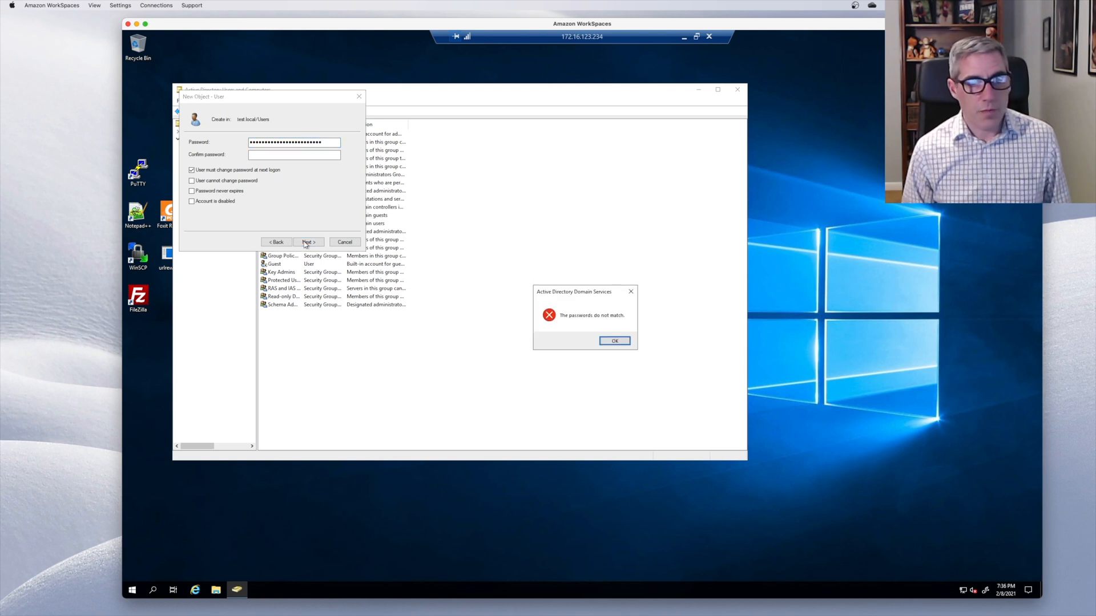
click(614, 341)
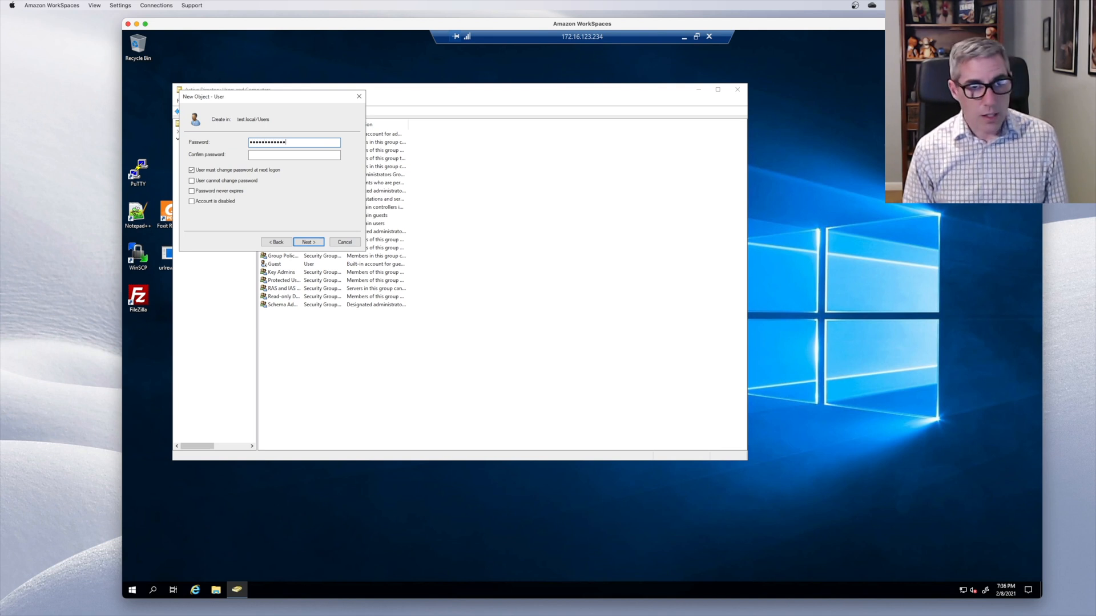
text(••••)
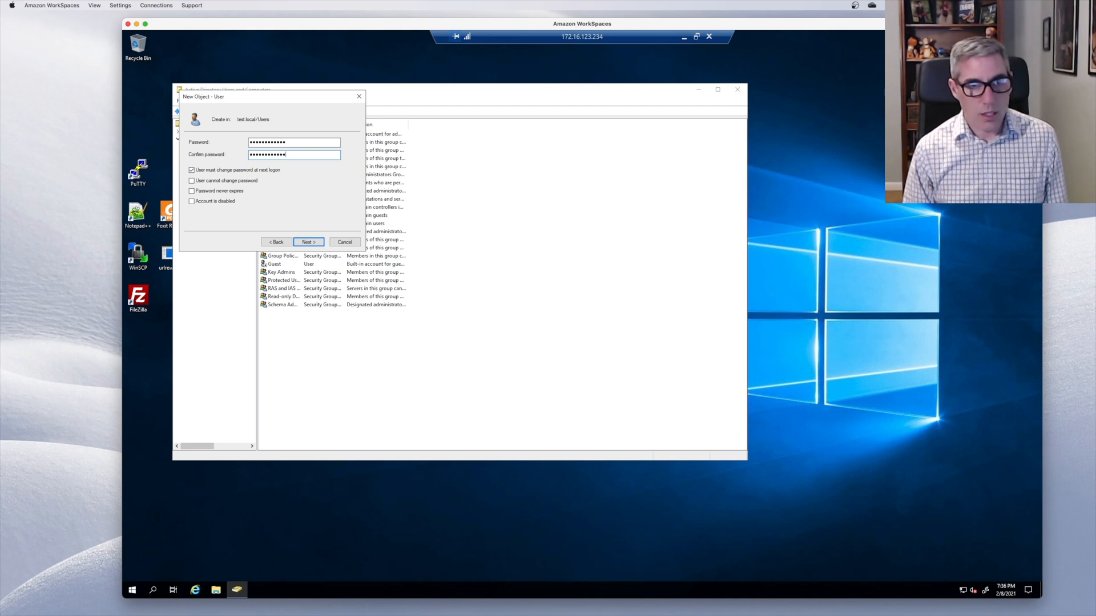
click(308, 242)
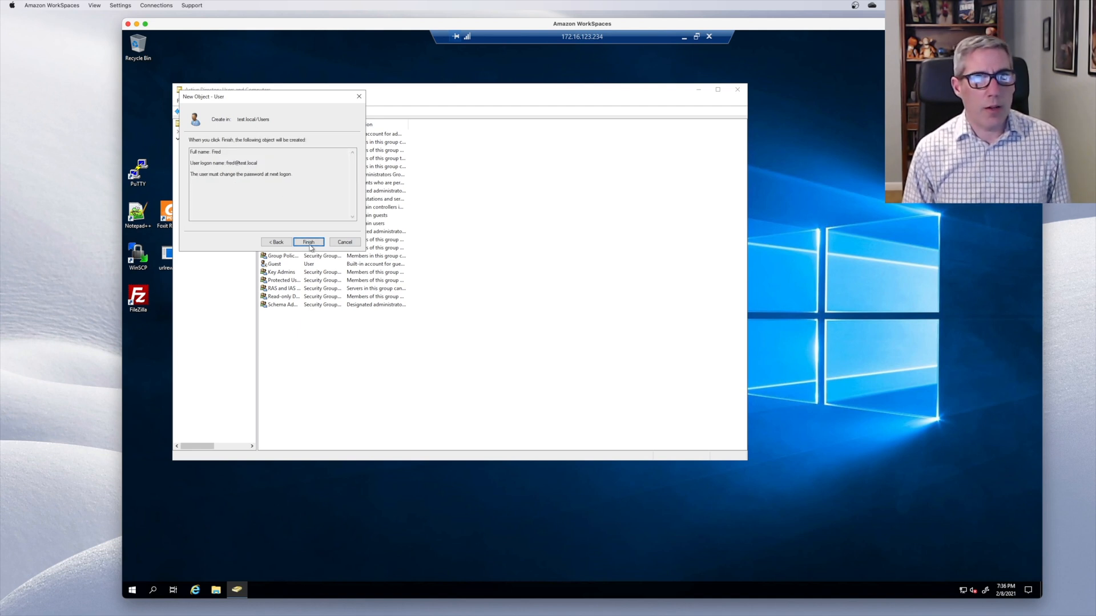
click(308, 242)
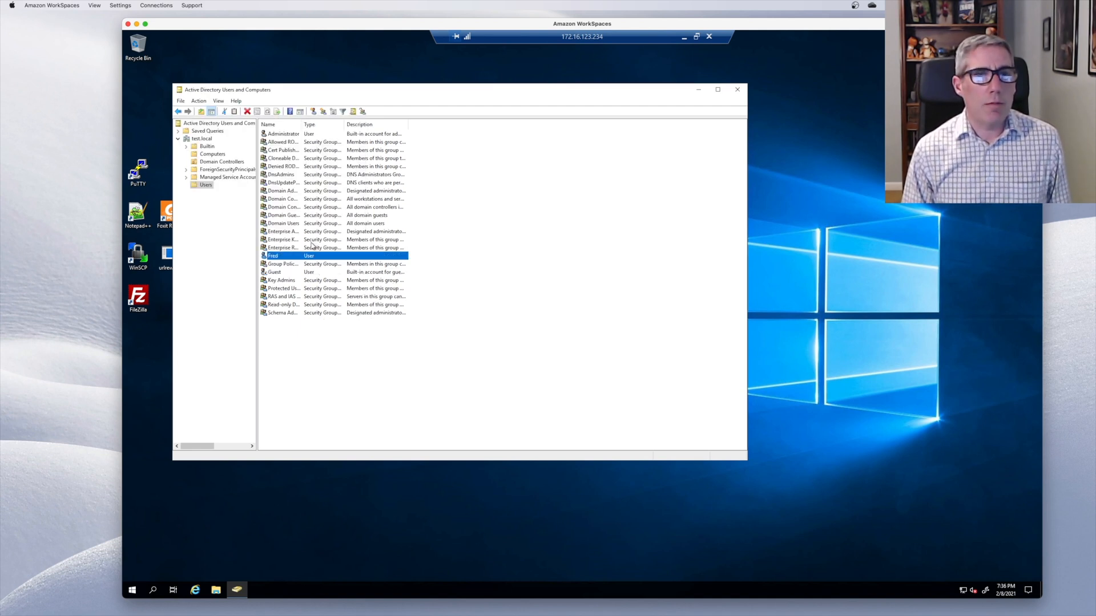
Step: In Fred's Account properties, uncheck 'User must change password at next logon' and save
double_click(273, 255)
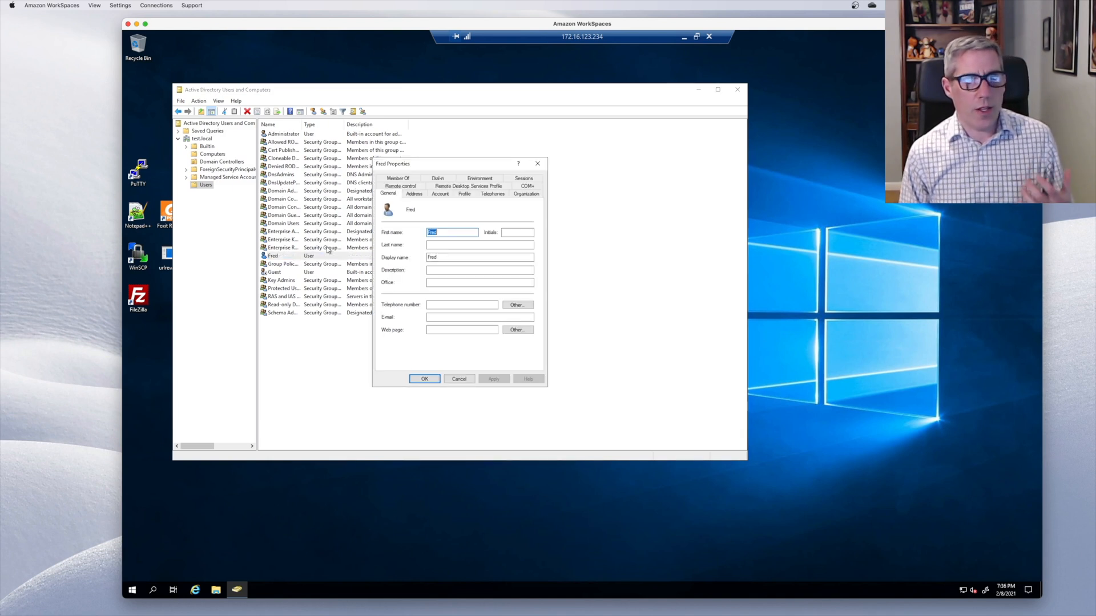
click(439, 194)
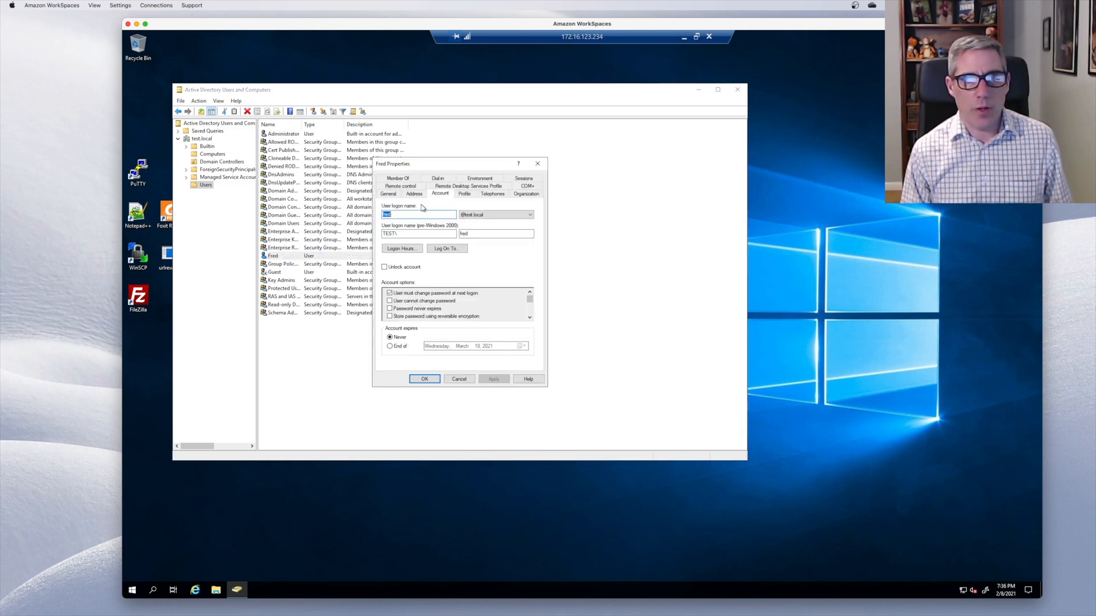
click(388, 194)
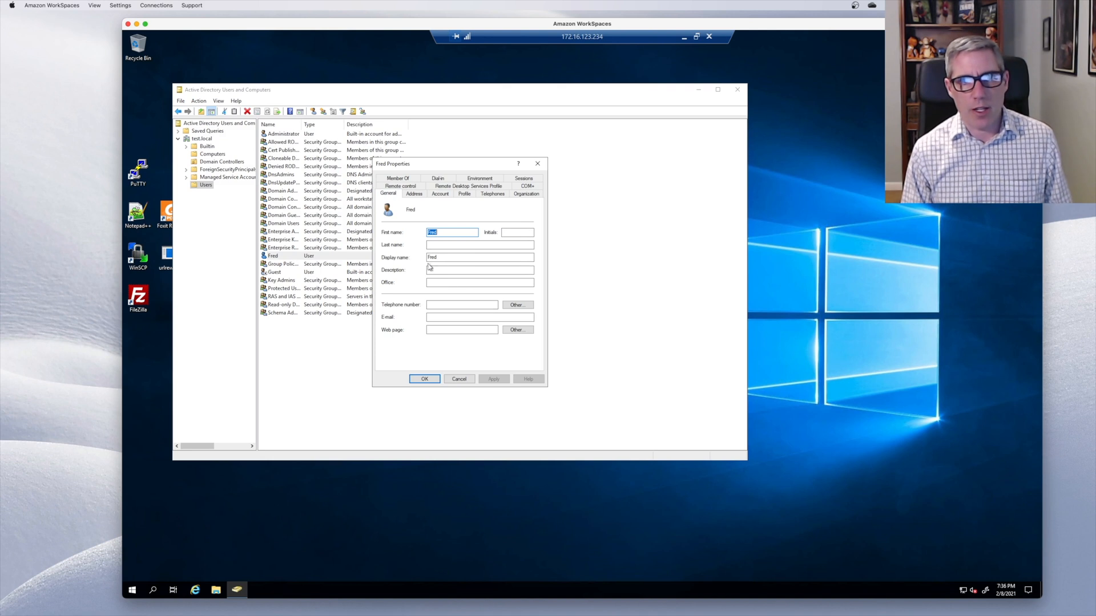
click(440, 194)
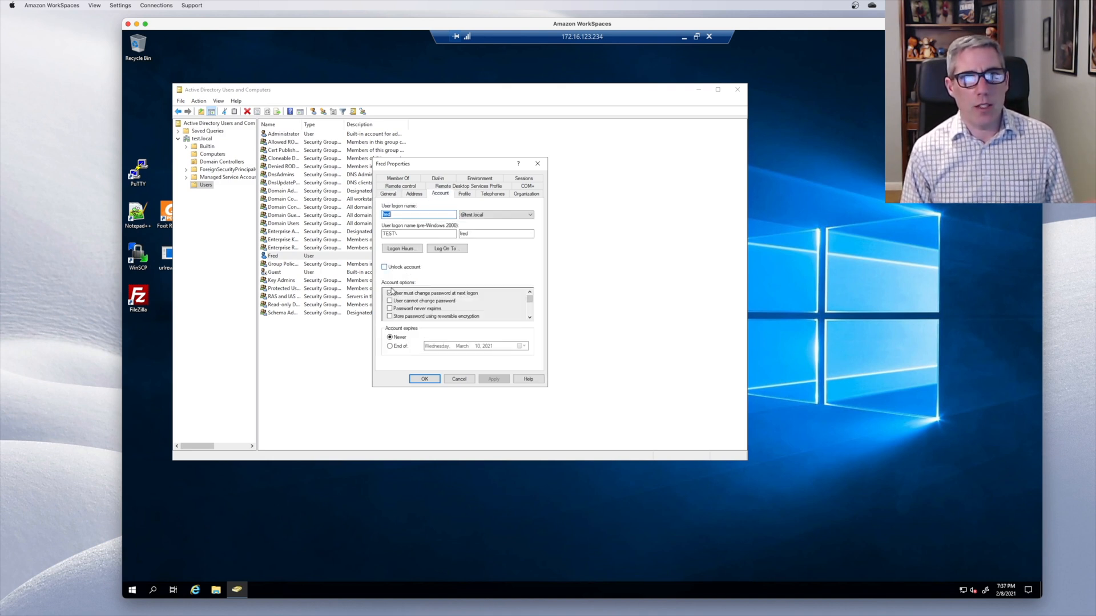
click(389, 293)
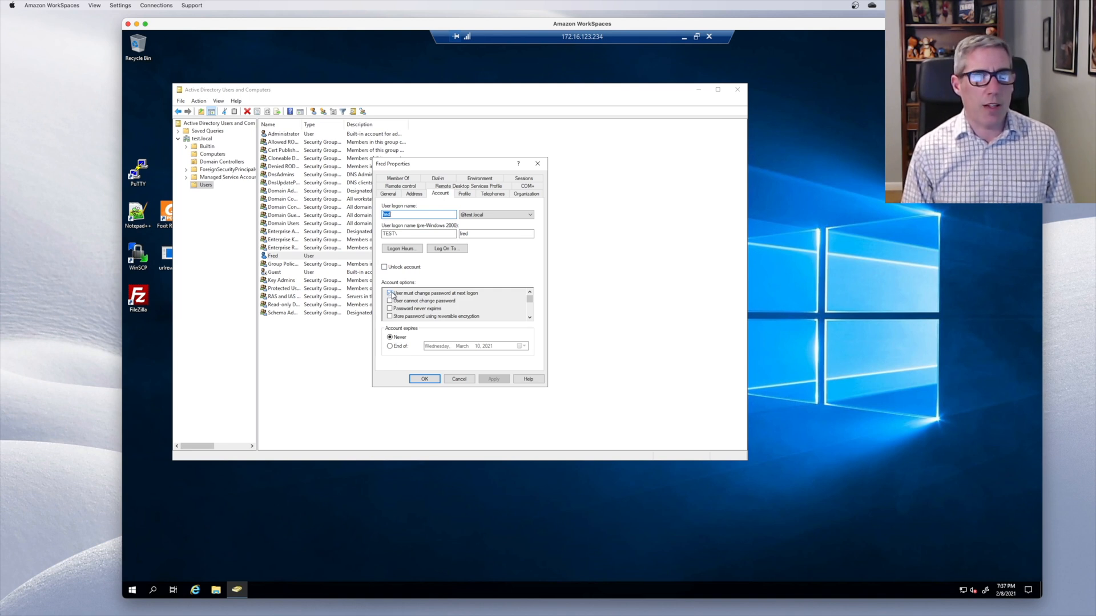
click(389, 294)
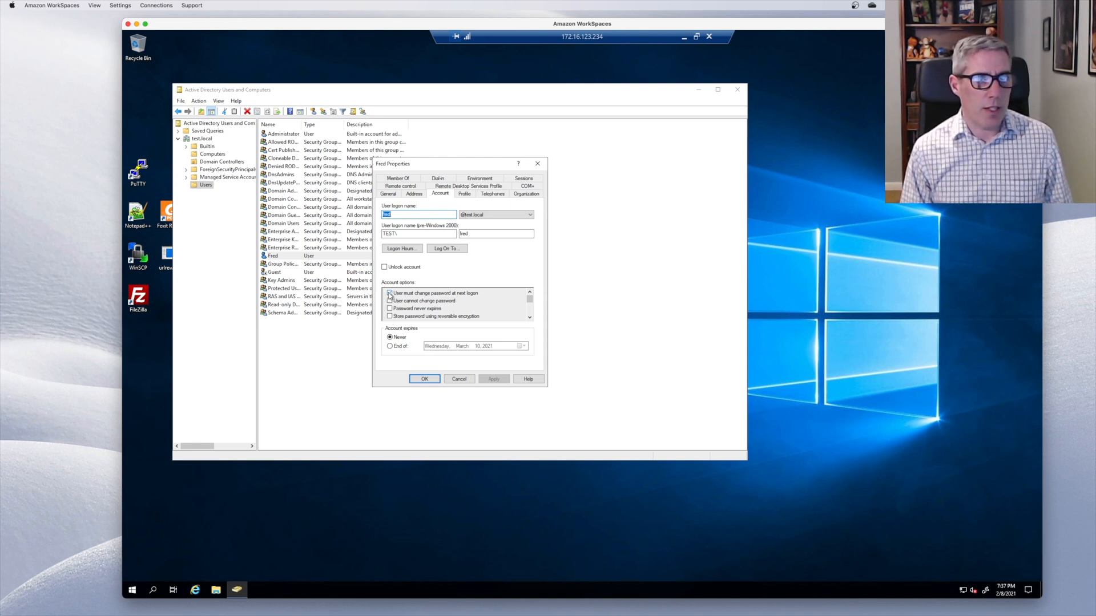
click(389, 293)
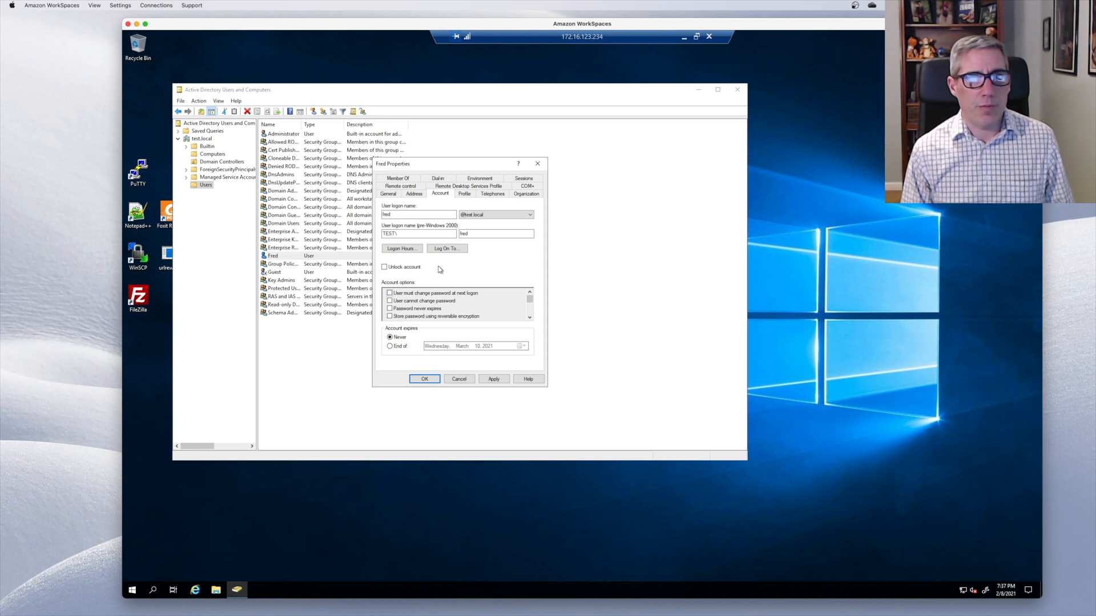
mouse_move(455, 208)
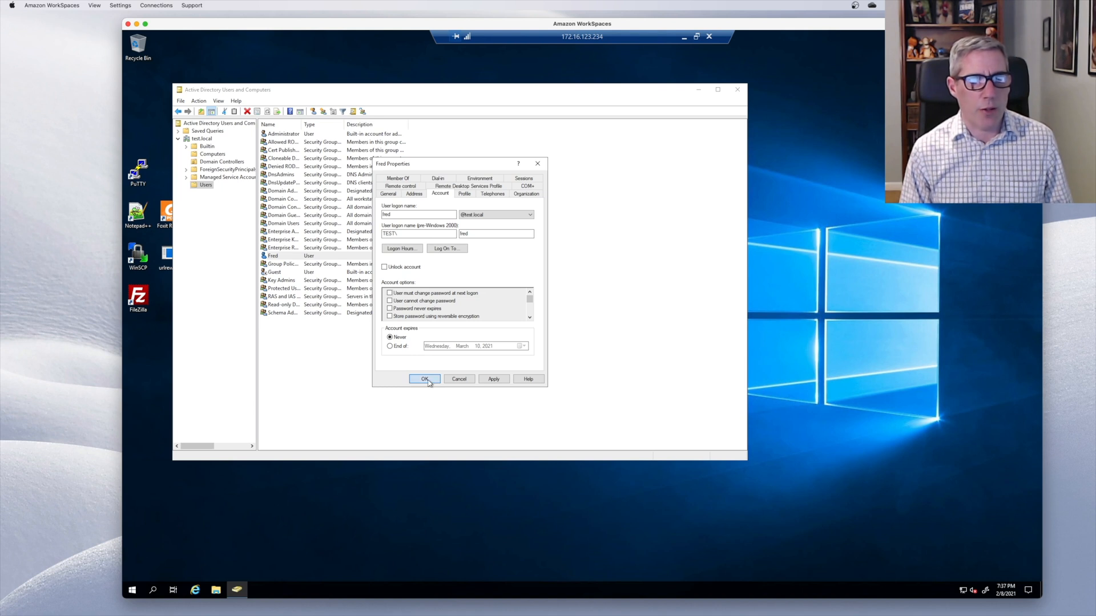
click(424, 379)
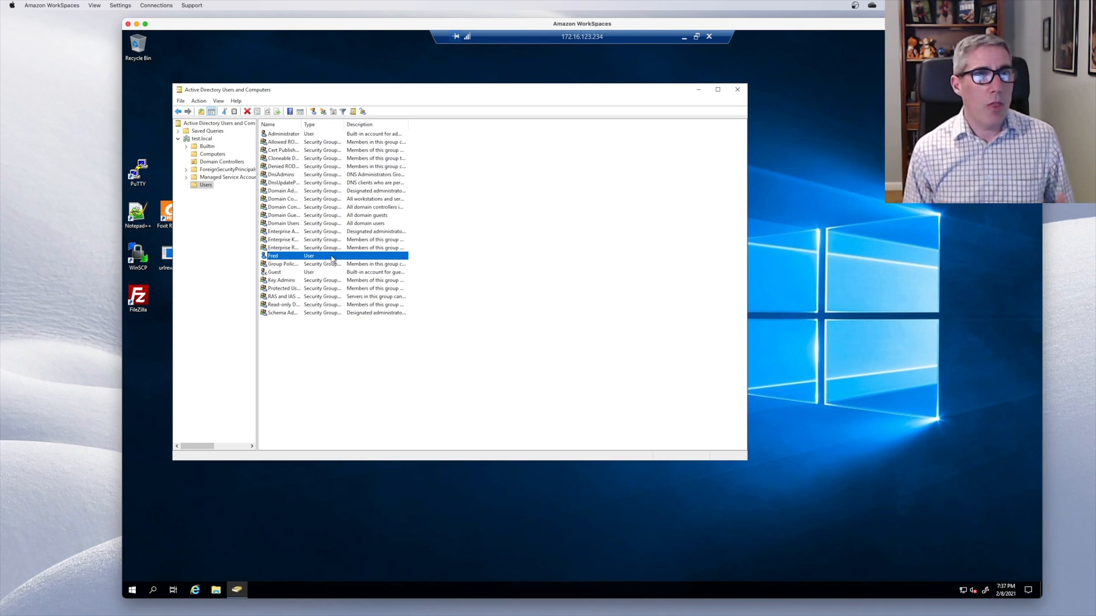
Step: View test.local's properties (Managed By and General) and cancel without changes
click(202, 138)
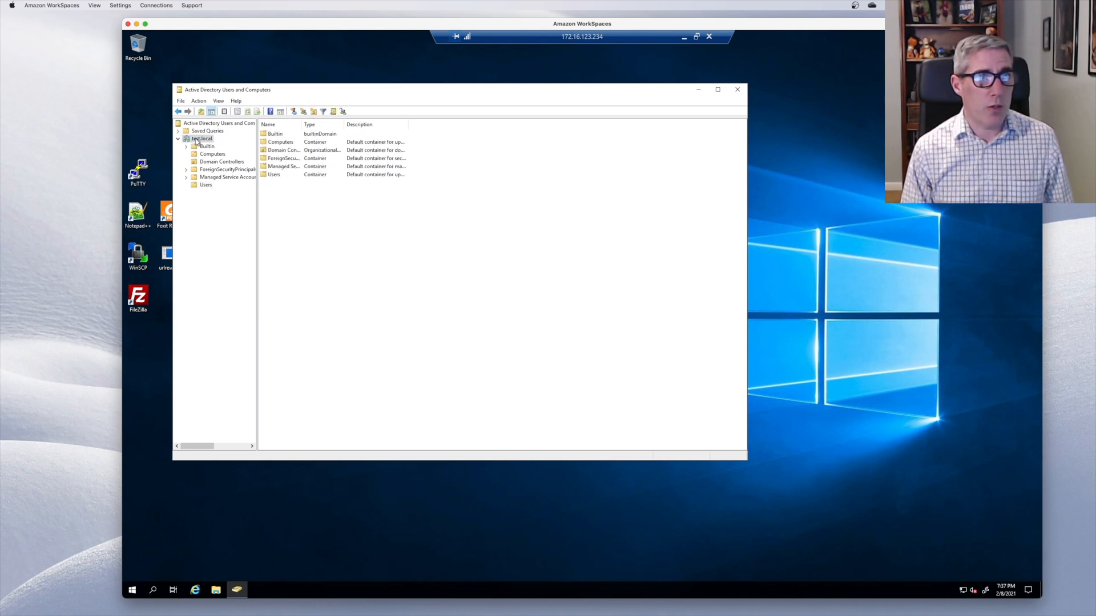
right_click(203, 138)
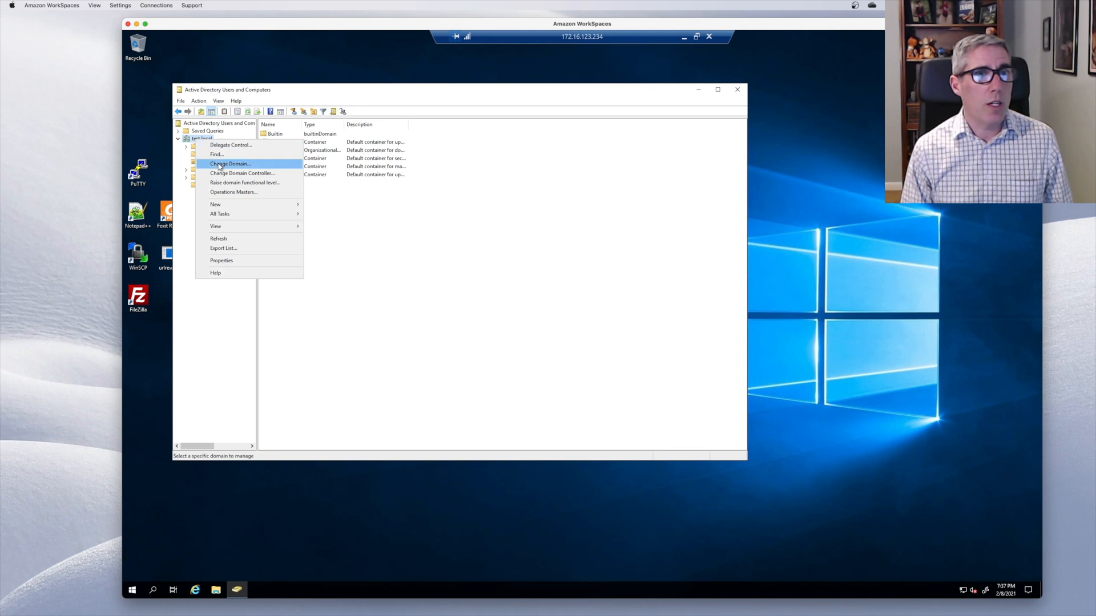
click(222, 261)
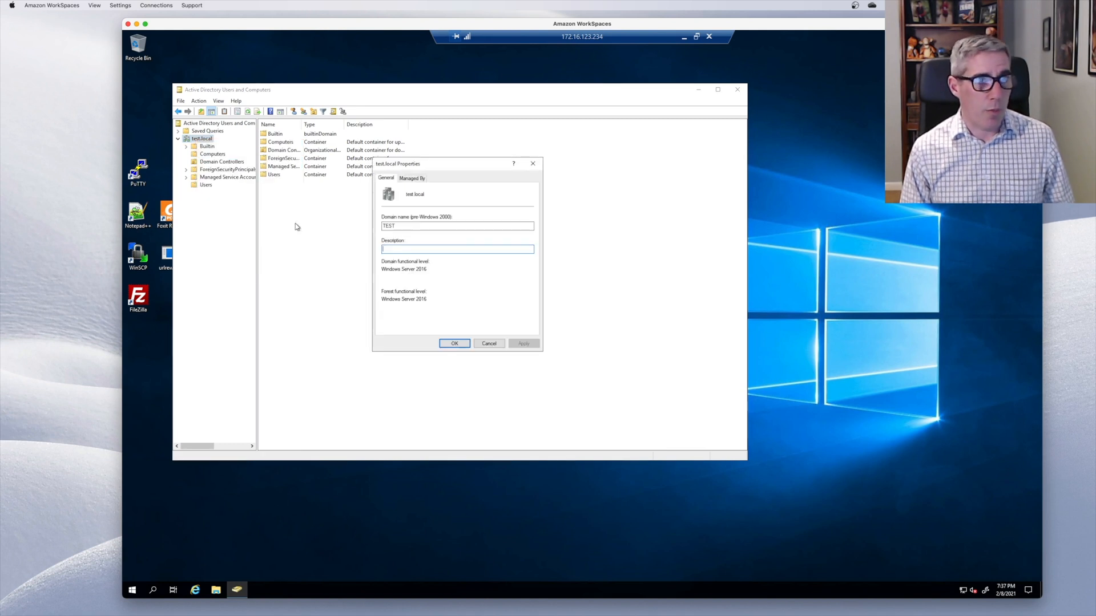
click(412, 178)
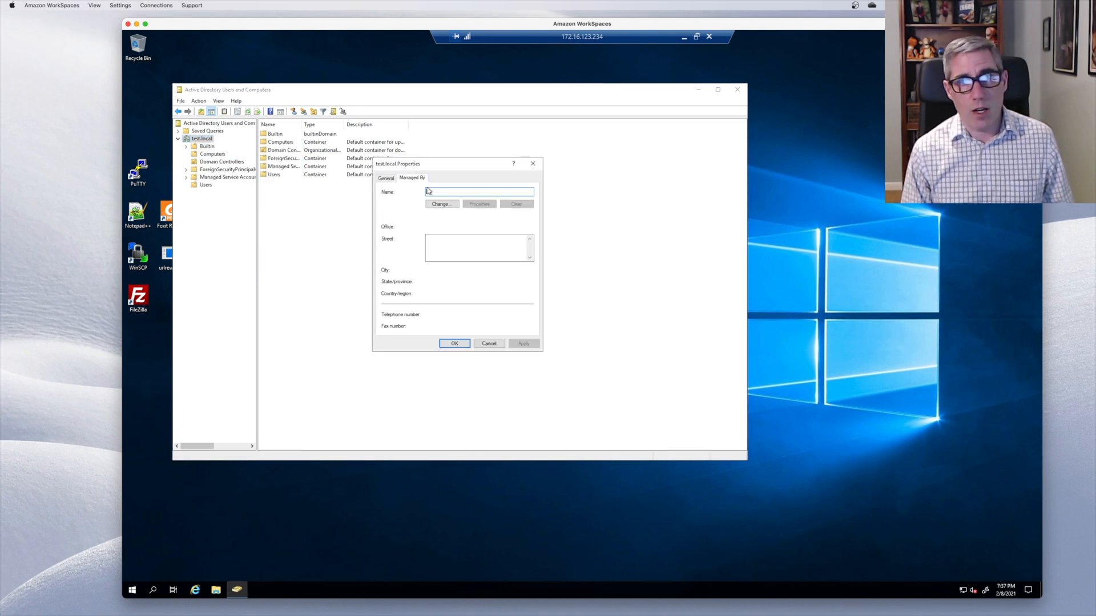
click(386, 178)
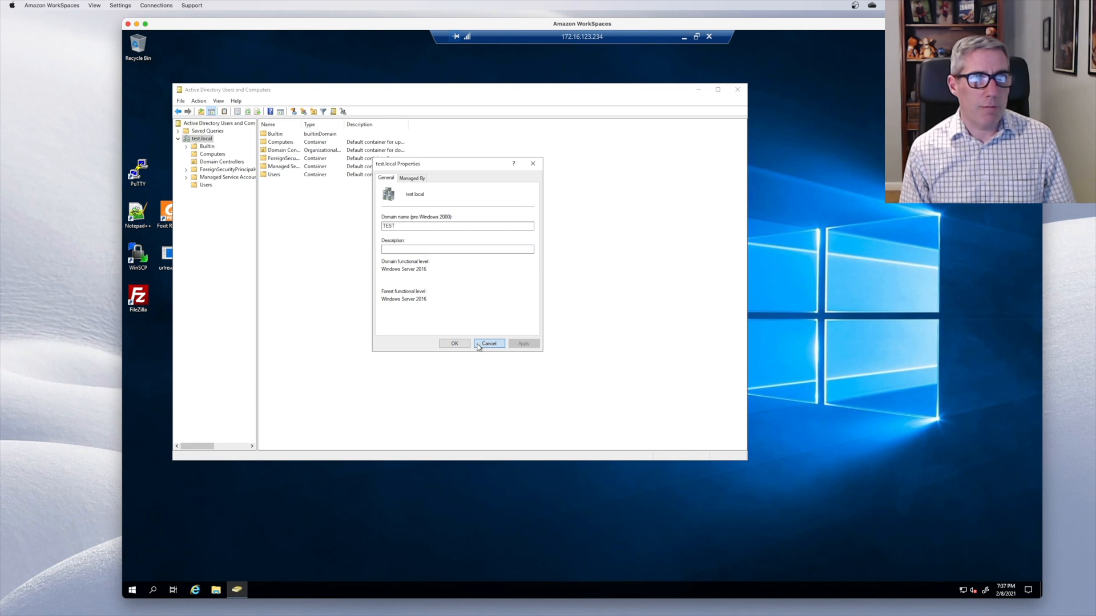
click(489, 343)
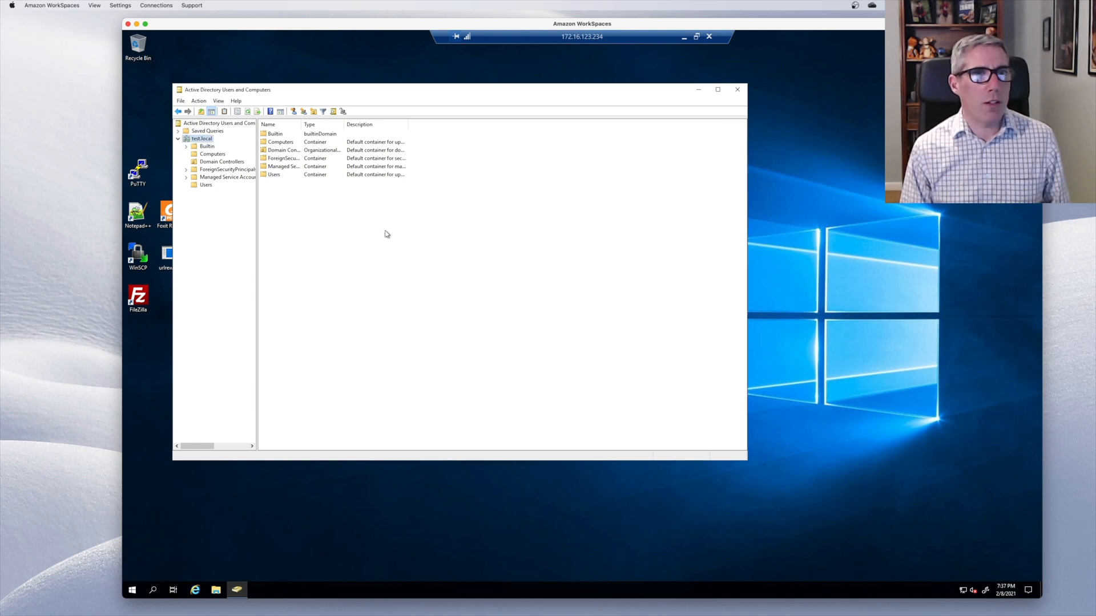